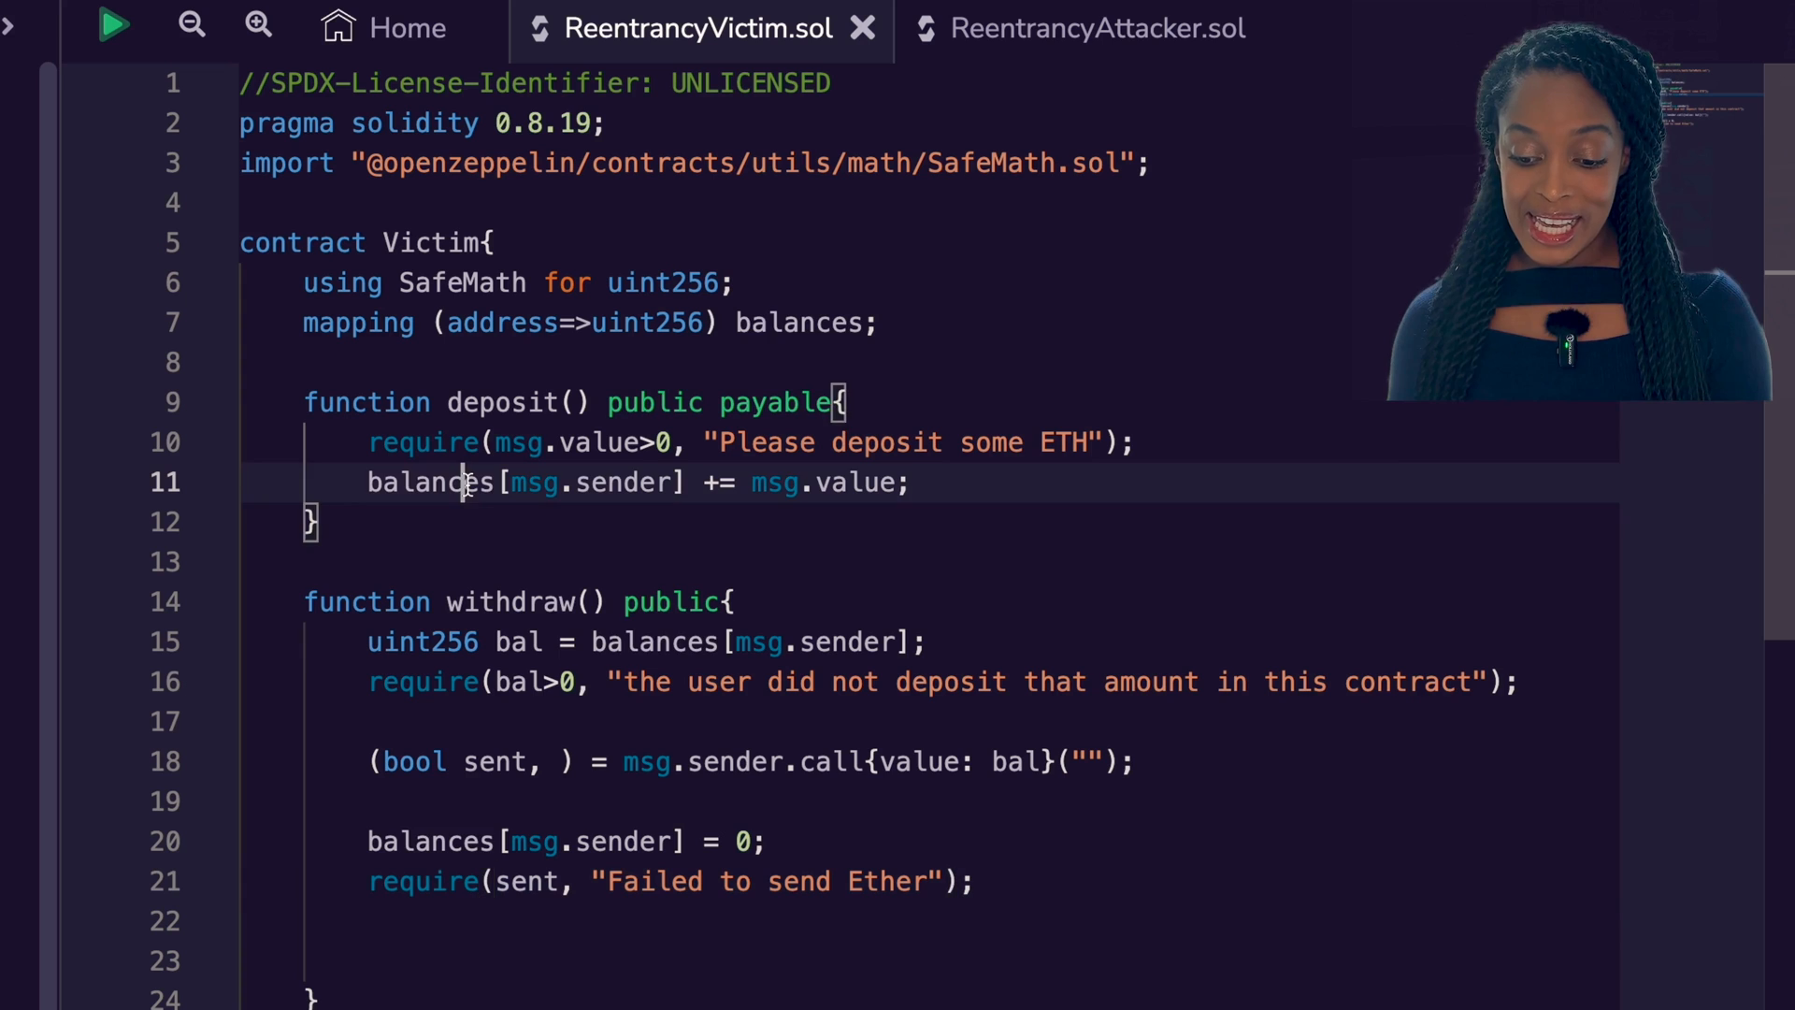
Review the Victim contract's deposit balances mapping and scroll to its withdraw function
{"action": "double_click", "coordinate": [430, 483]}
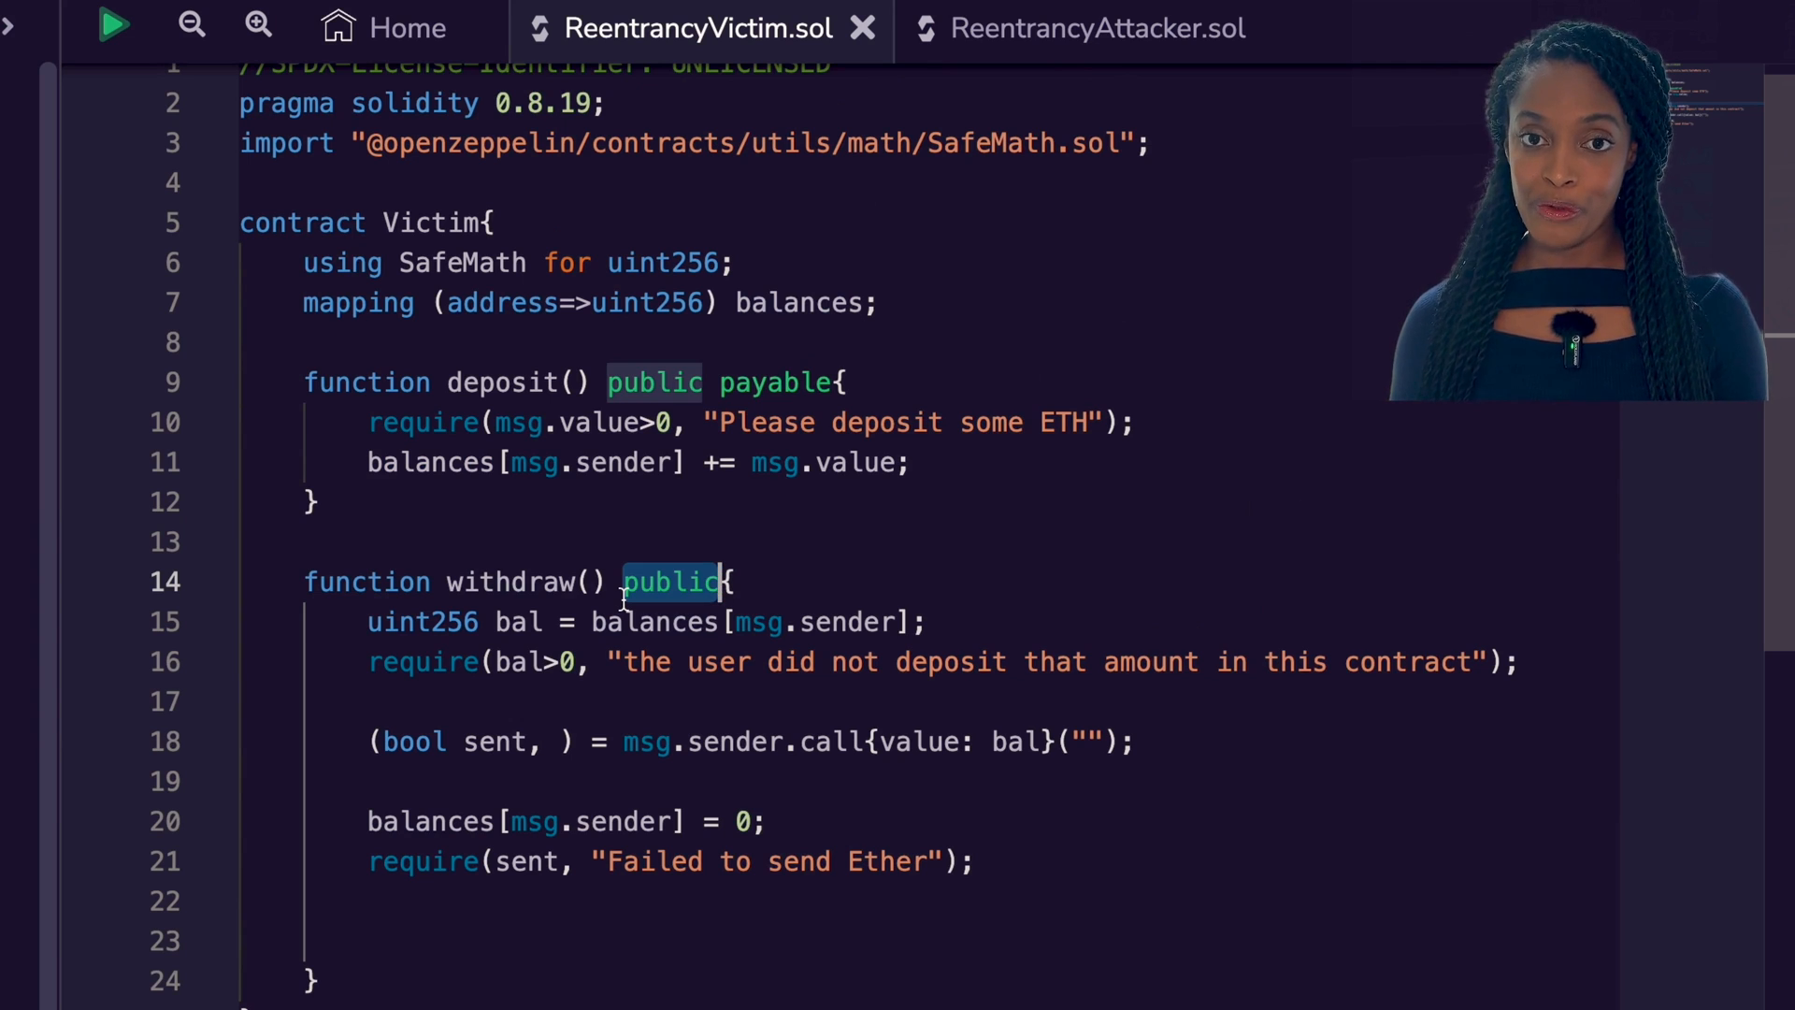
{"action": "scroll", "scroll_direction": "down", "scroll_amount": 3}
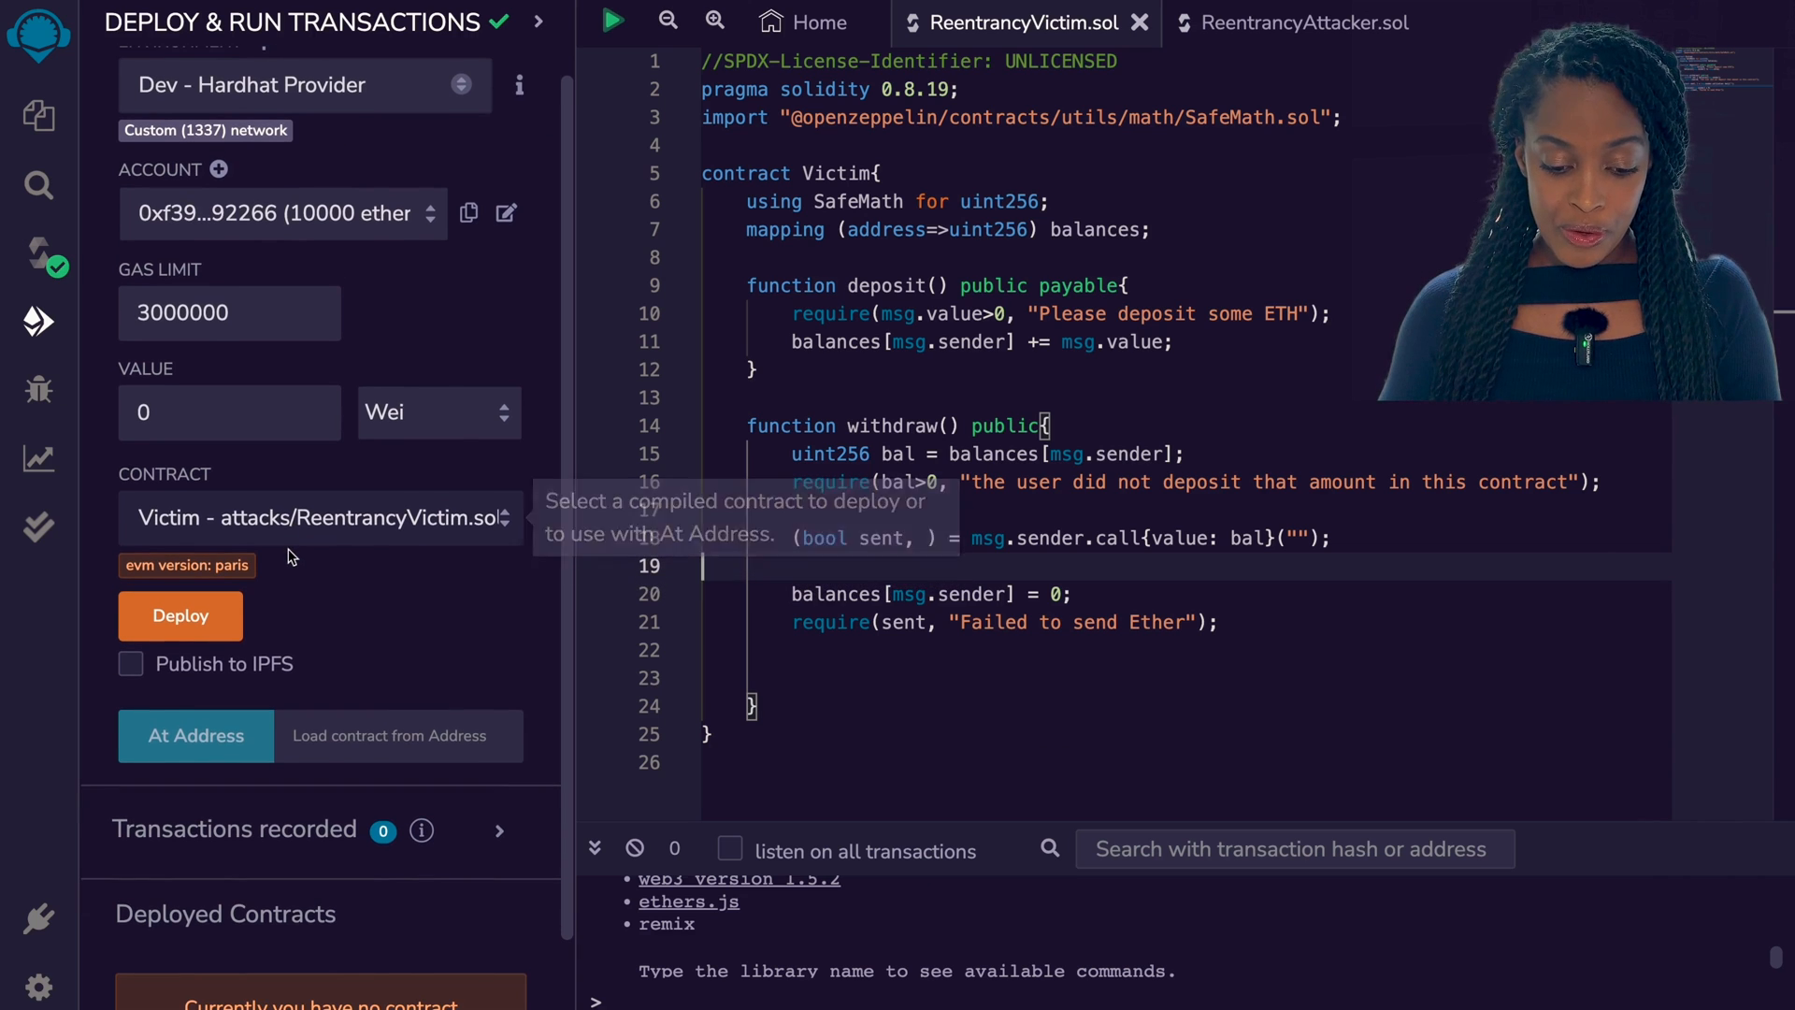
Deploy Victim and deposit 10 Ether into it from the second test account
{"action": "left_click", "coordinate": [180, 616]}
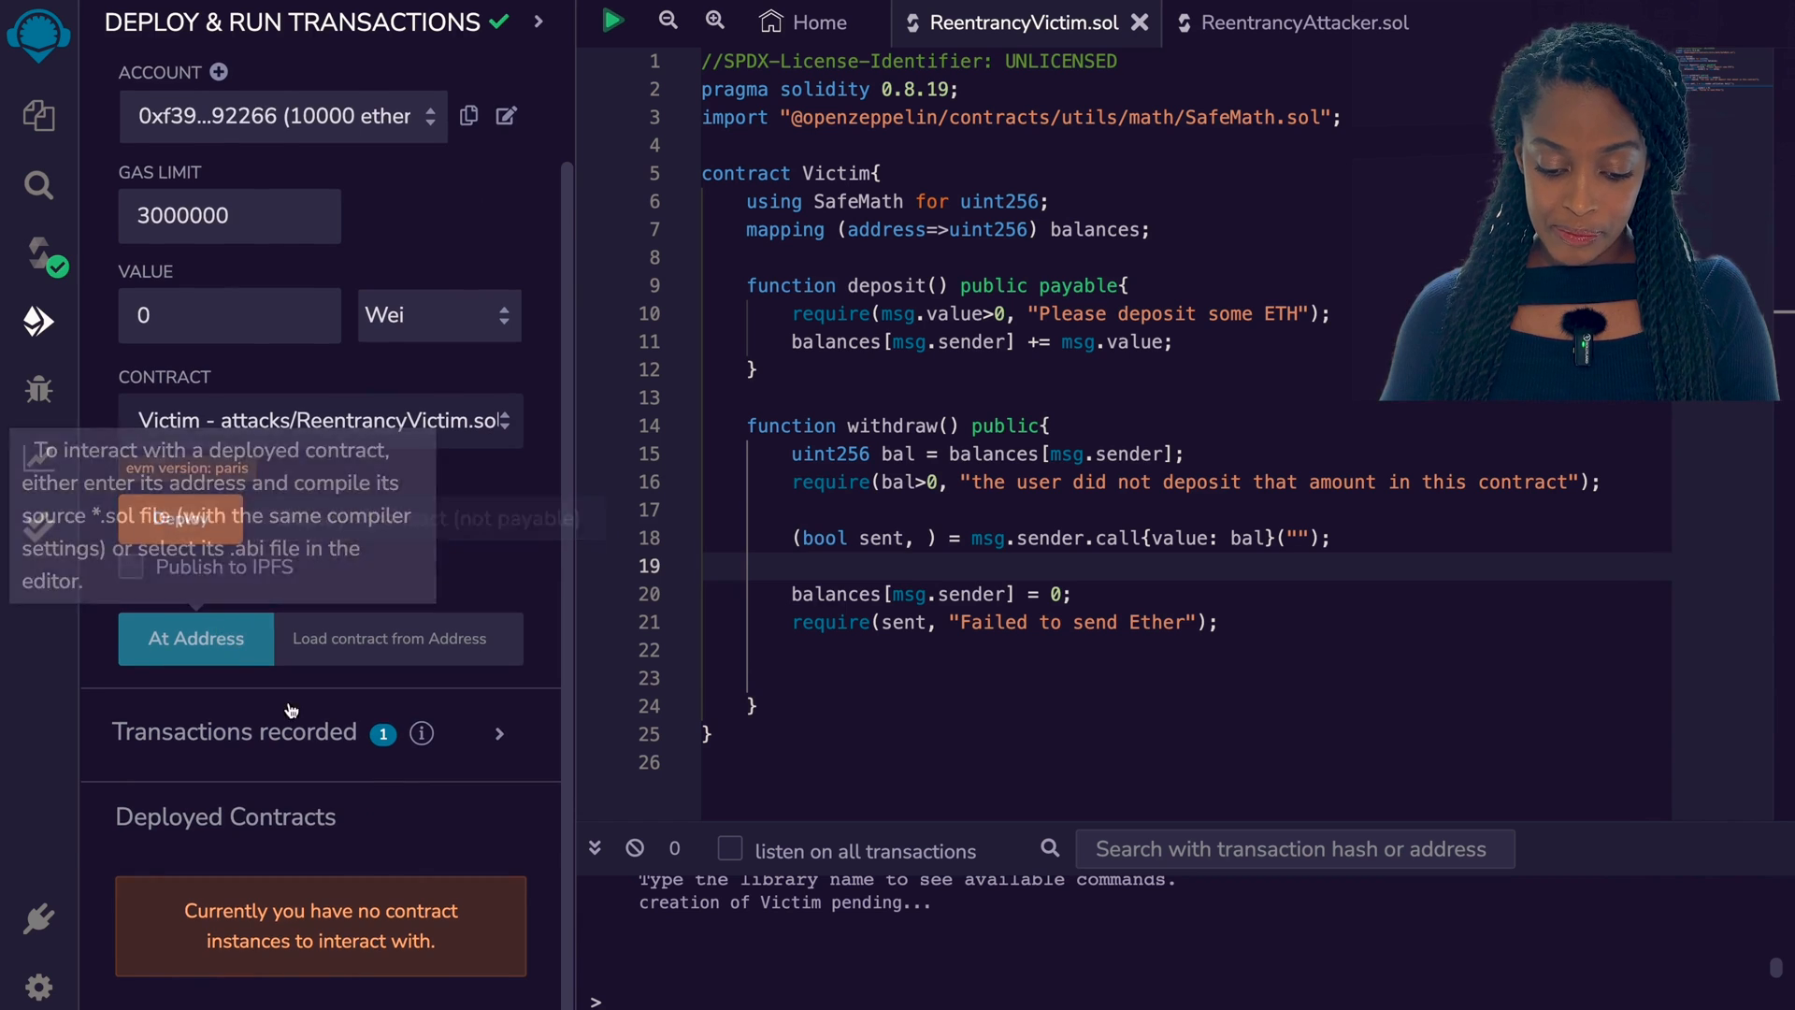
{"action": "left_click", "coordinate": [275, 116]}
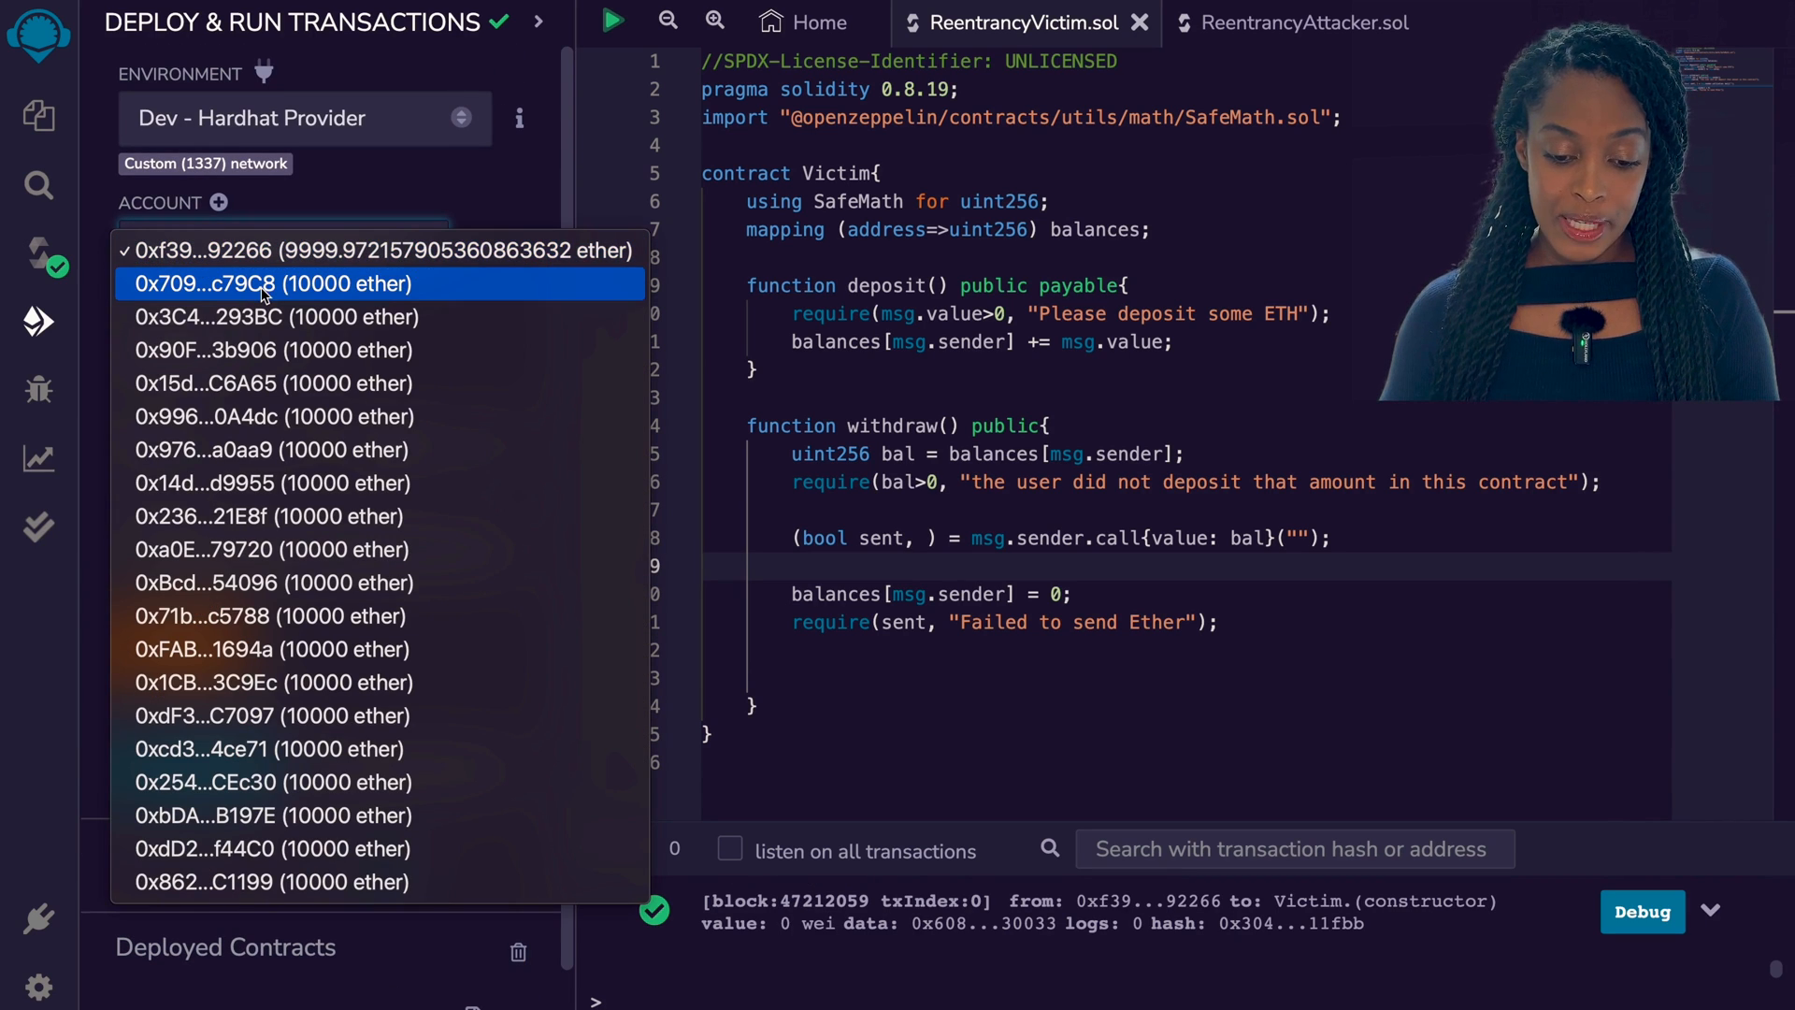
{"action": "left_click", "coordinate": [270, 283]}
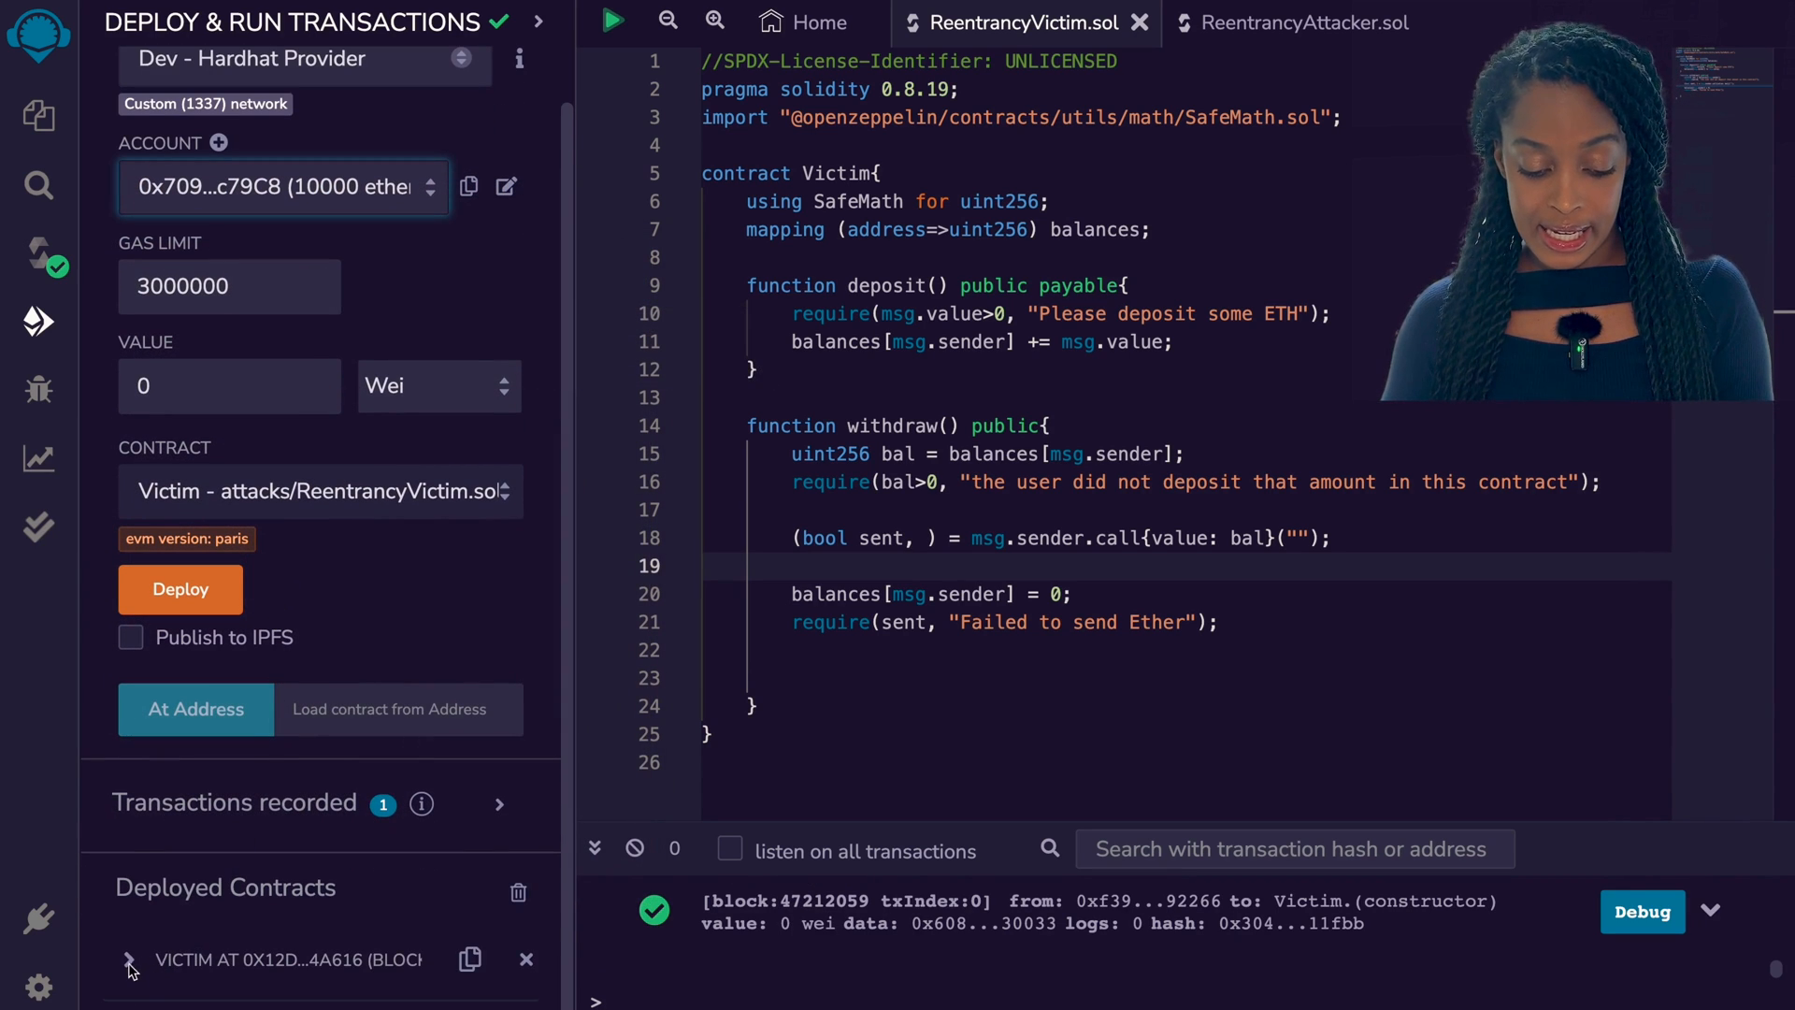
{"action": "type", "text": "10"}
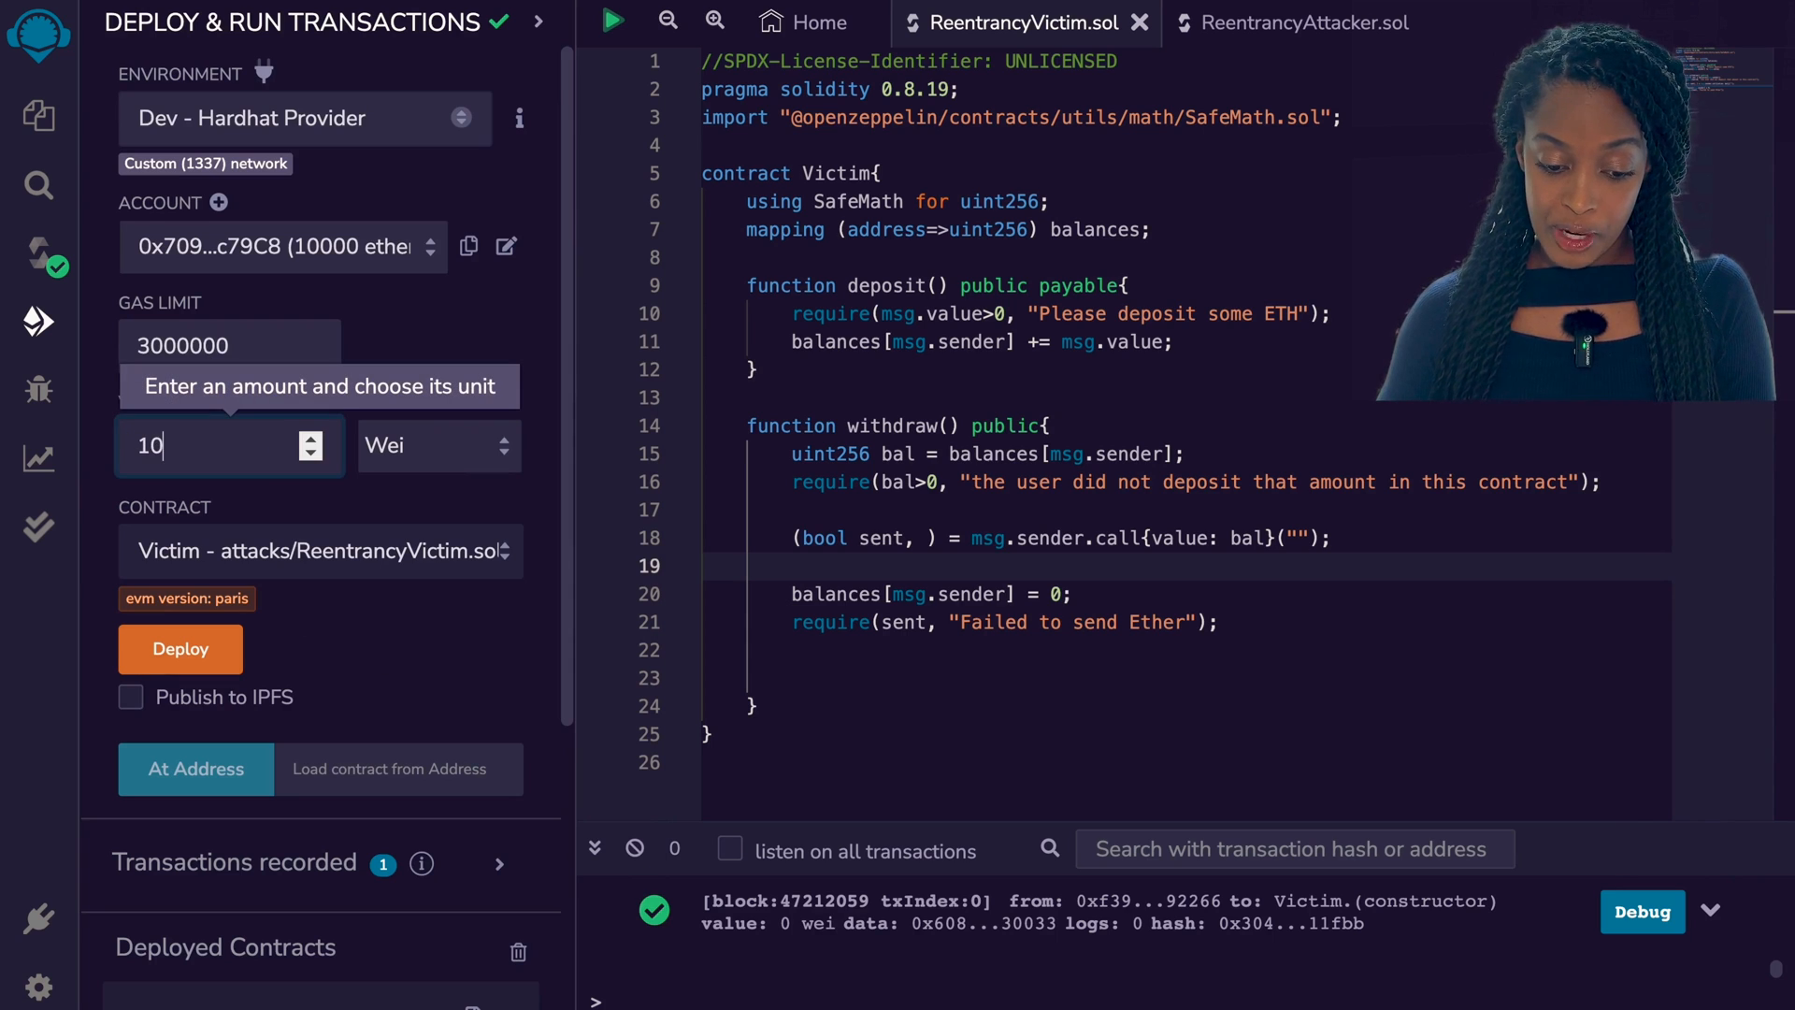
{"action": "left_click", "coordinate": [438, 445]}
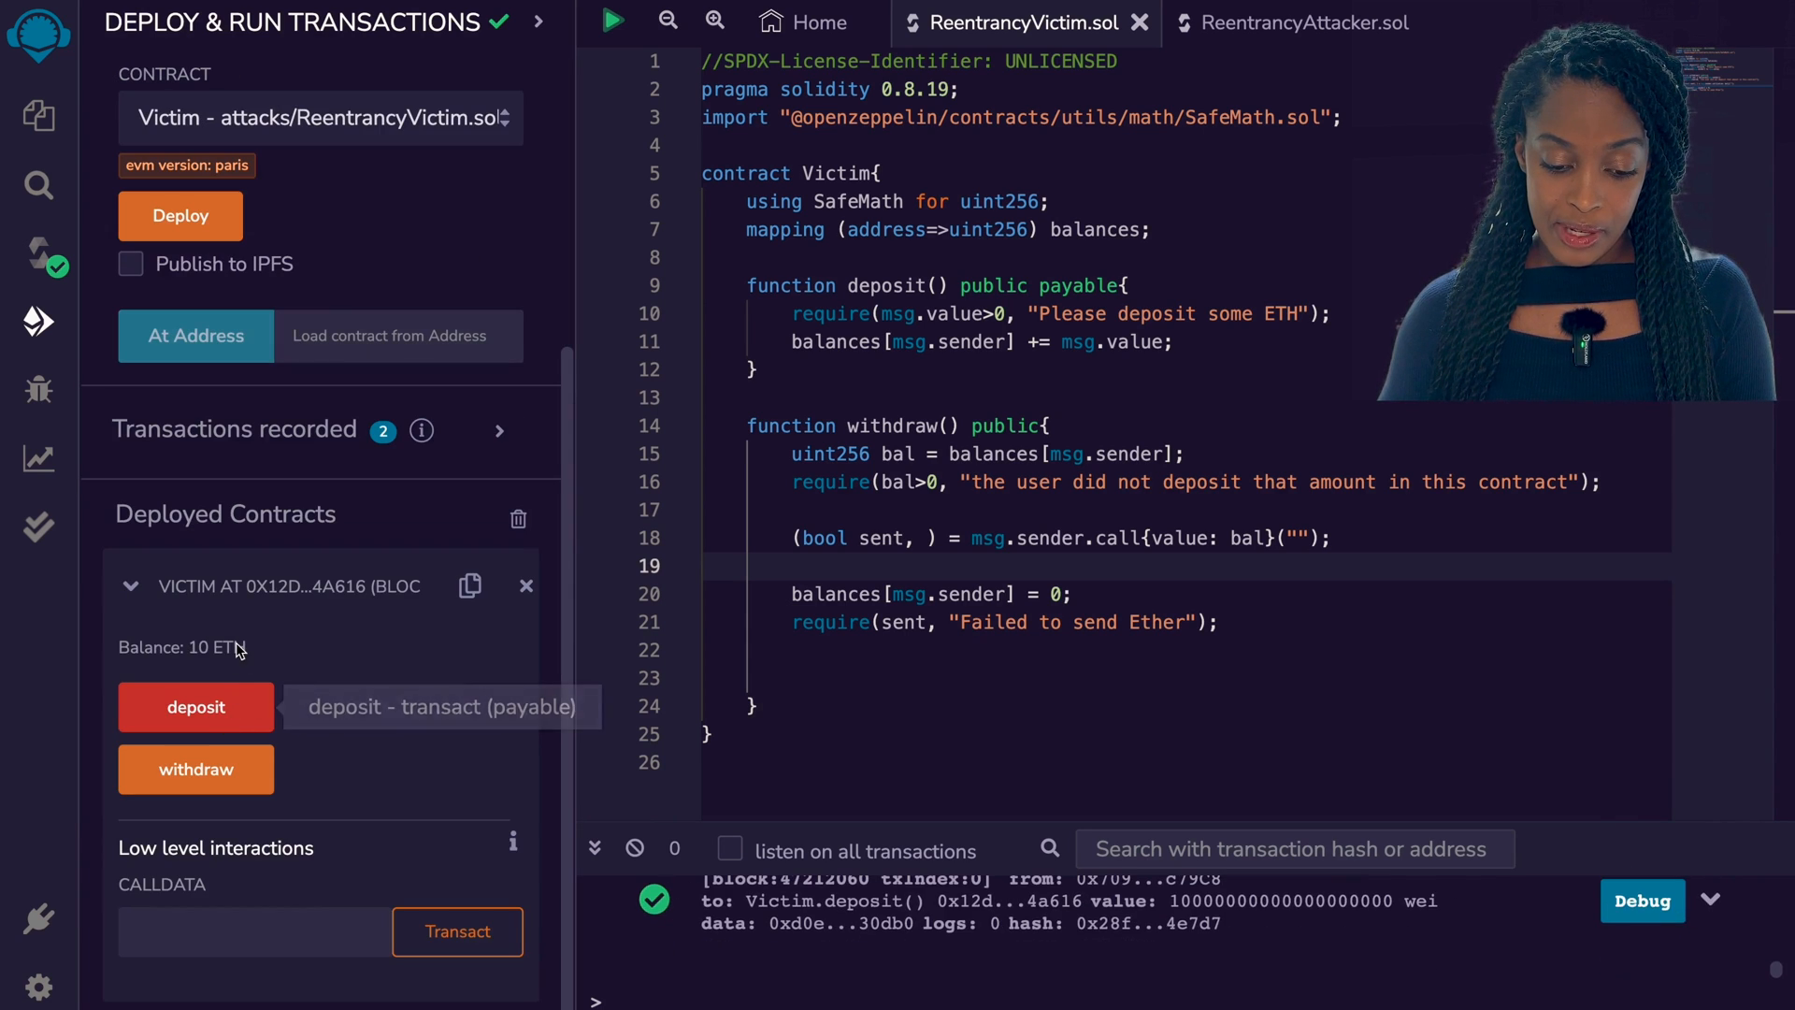
Switch to the third test account for a second 10 Ether deposit
{"action": "left_click", "coordinate": [302, 117]}
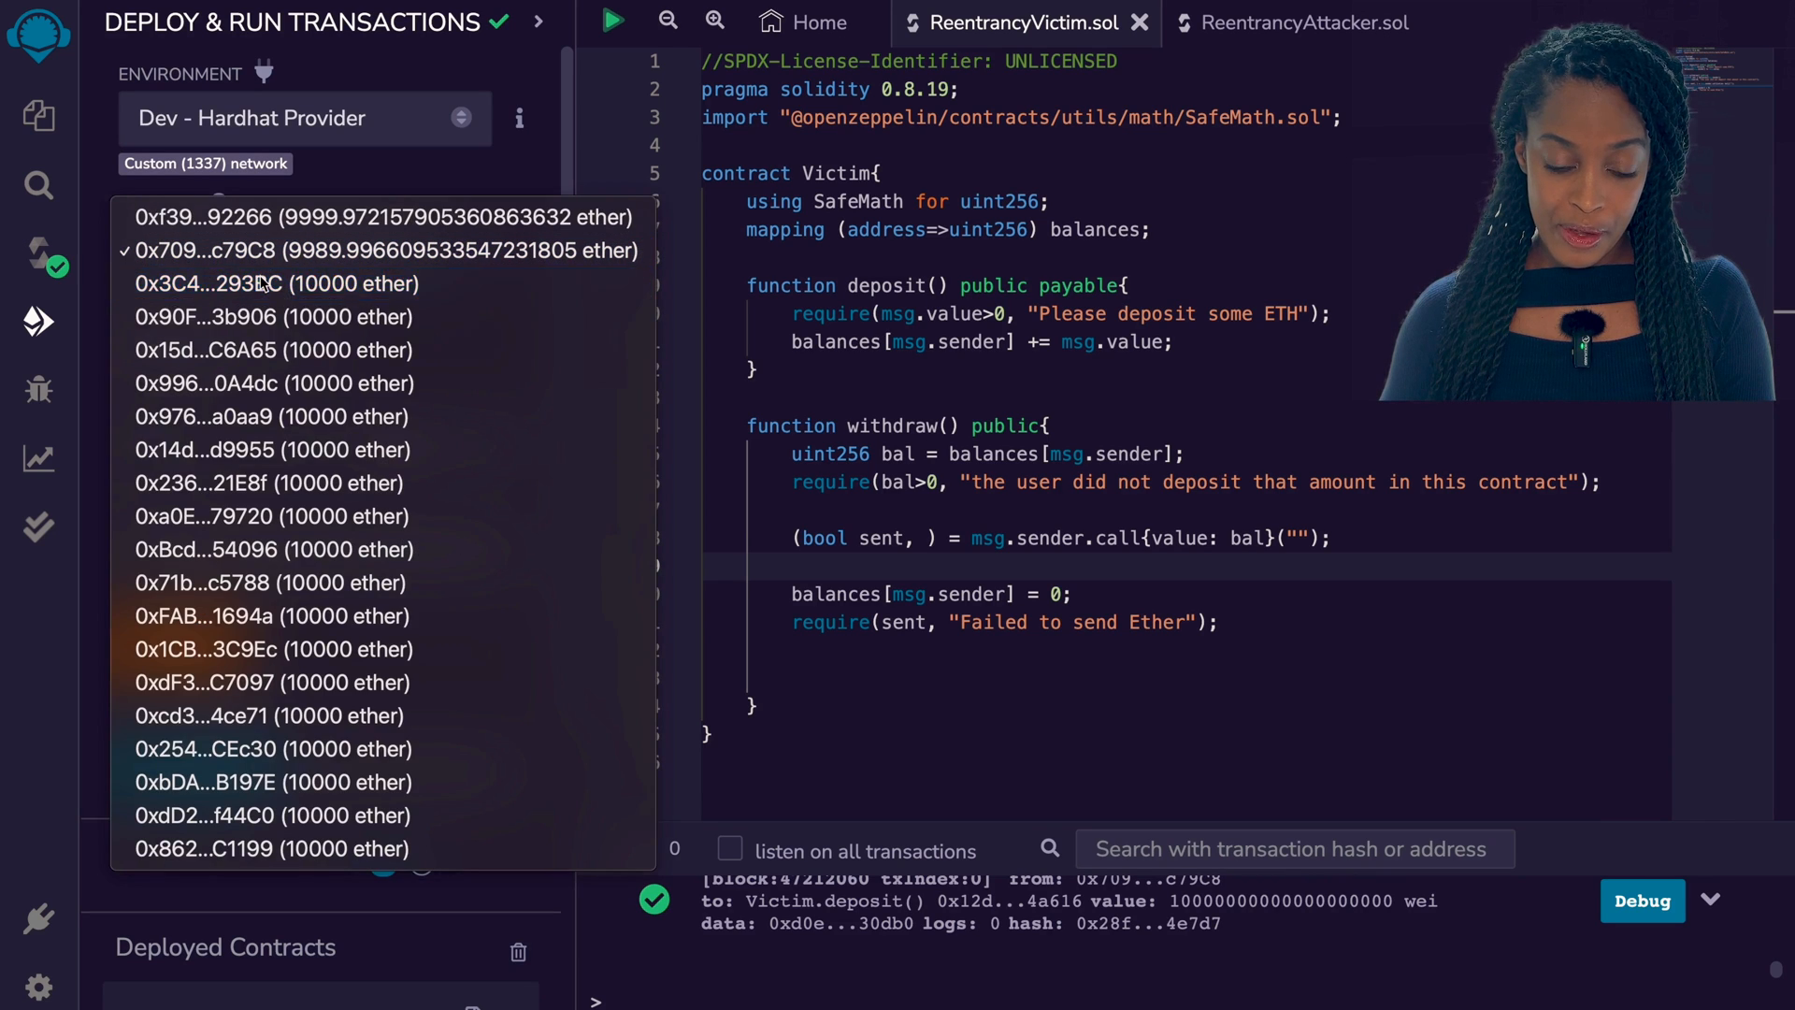
{"action": "left_click", "coordinate": [279, 282]}
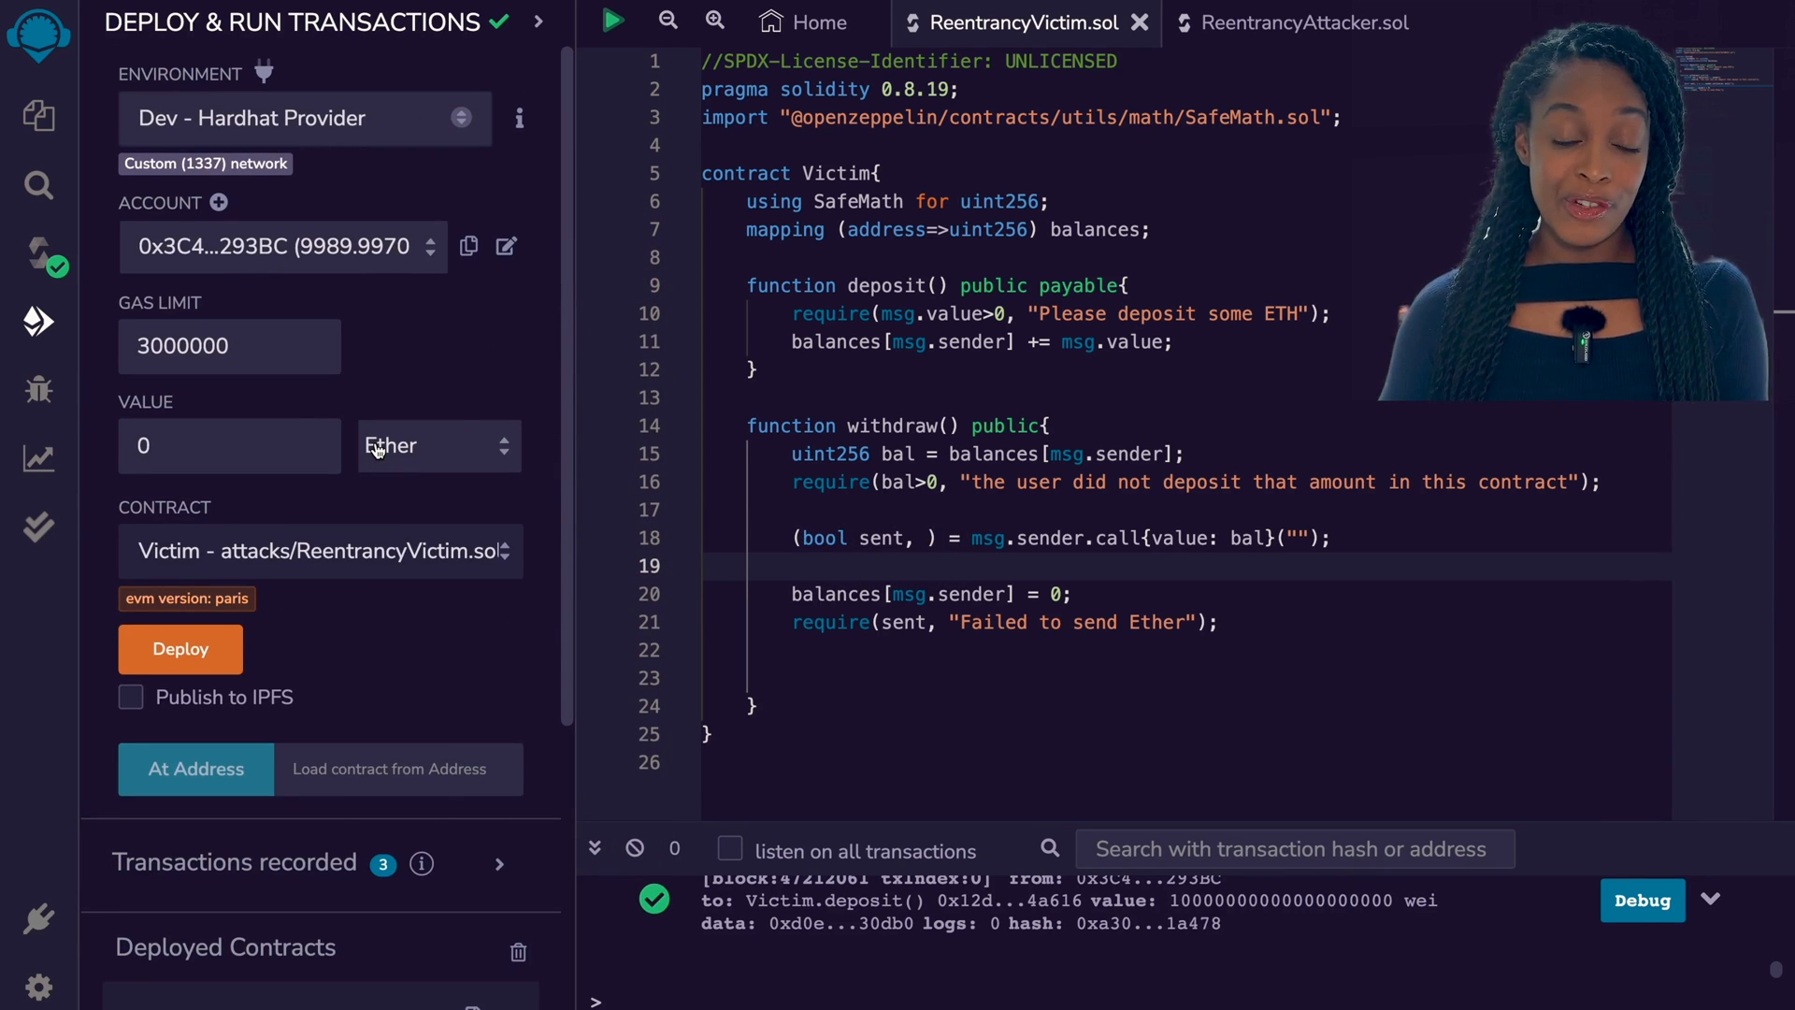
{"action": "scroll", "scroll_direction": "down", "scroll_amount": 3}
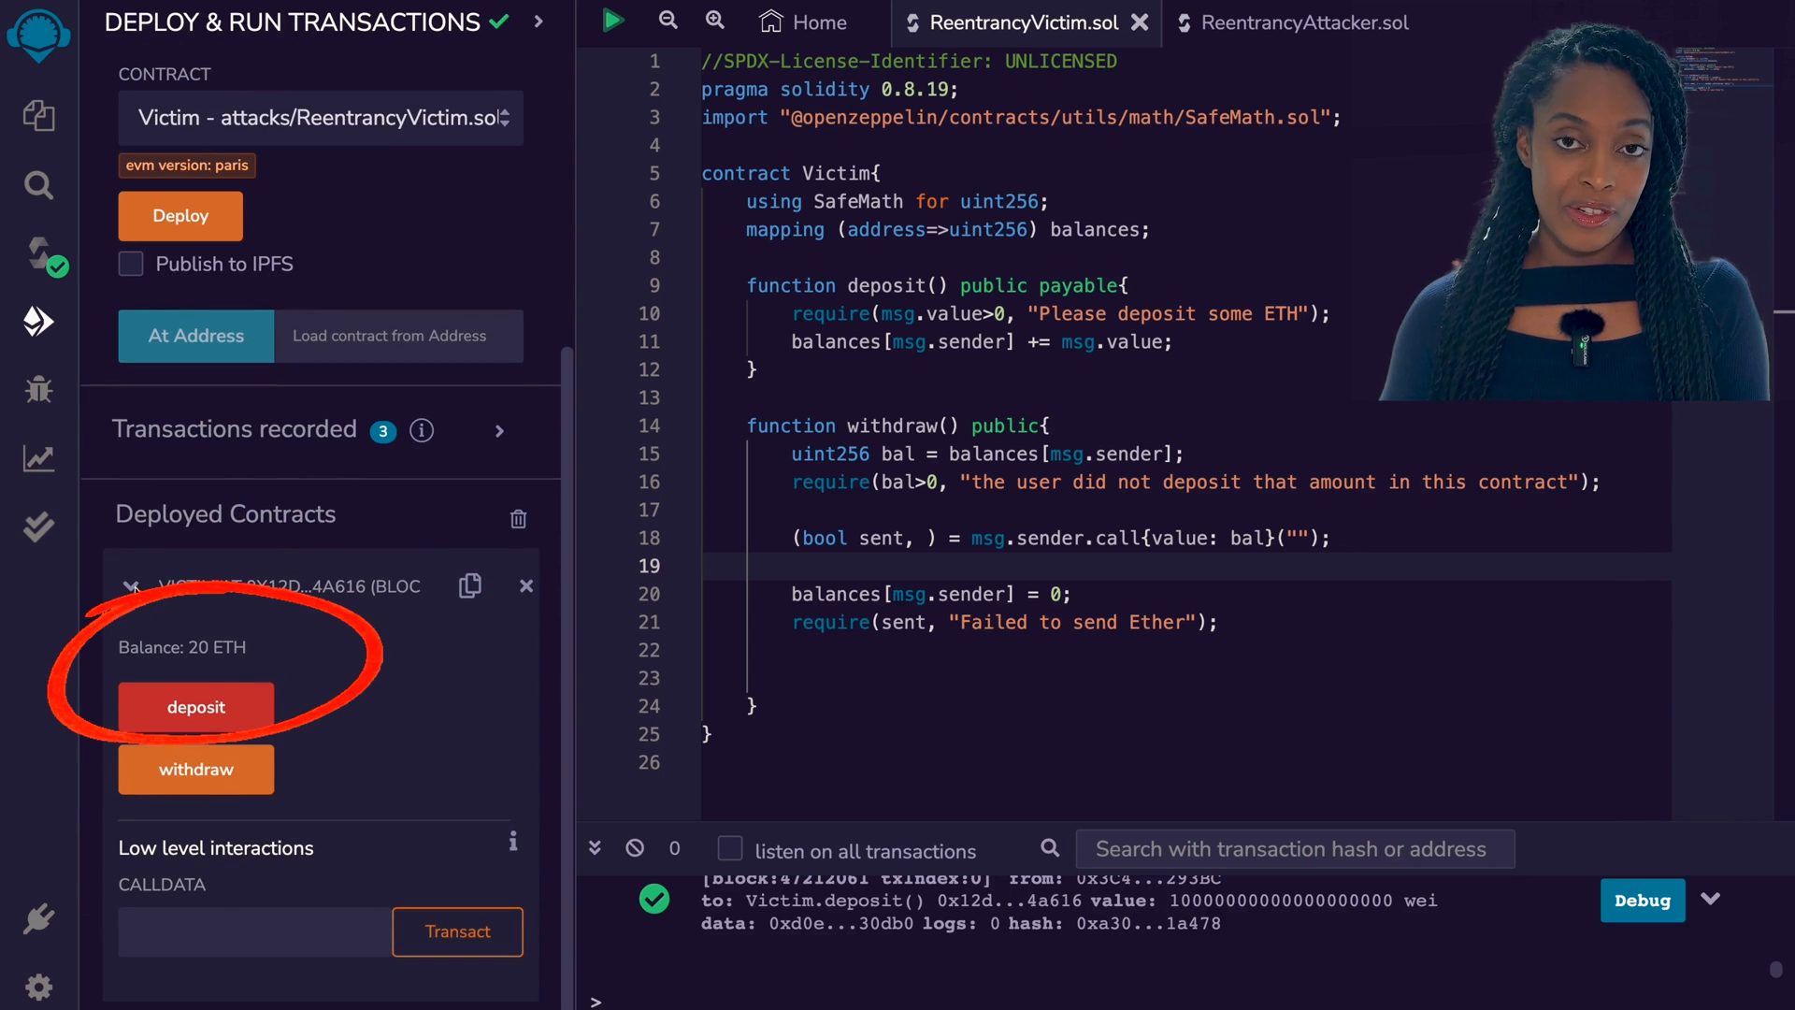
Attempt a withdraw from an account that never deposited and cancel the failing transaction
{"action": "left_click", "coordinate": [303, 118]}
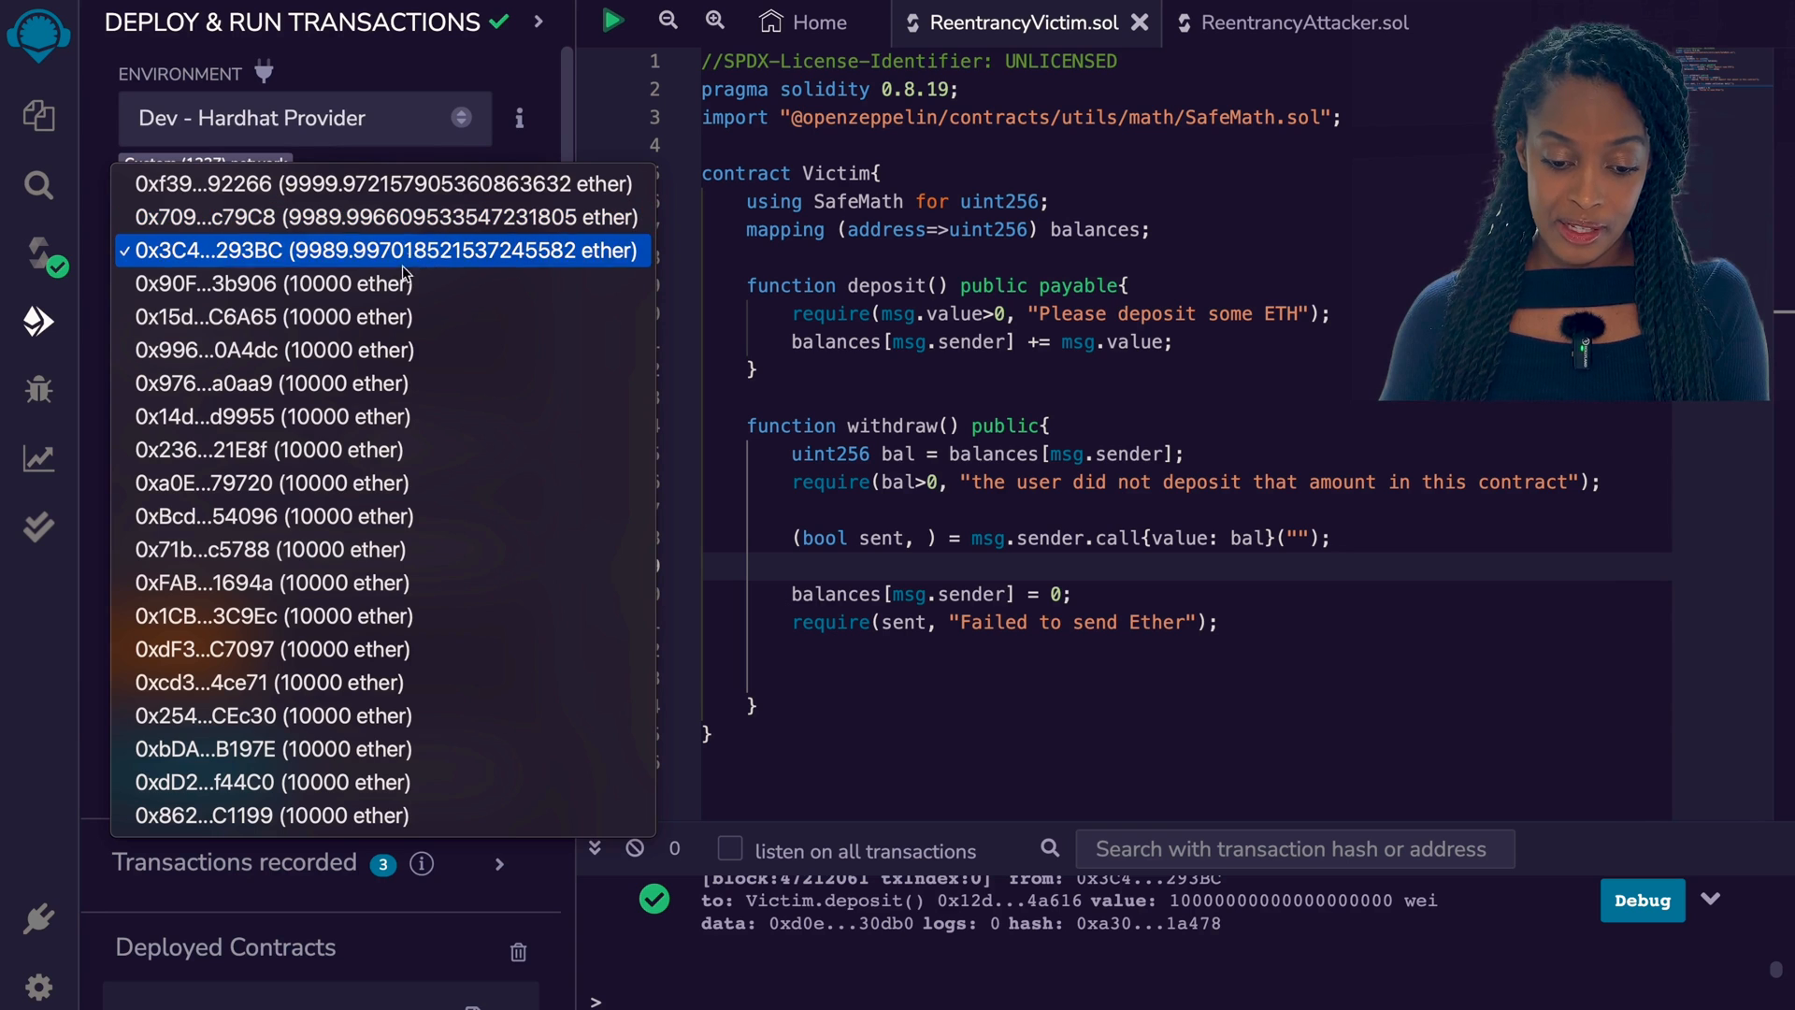
{"action": "left_click", "coordinate": [381, 248]}
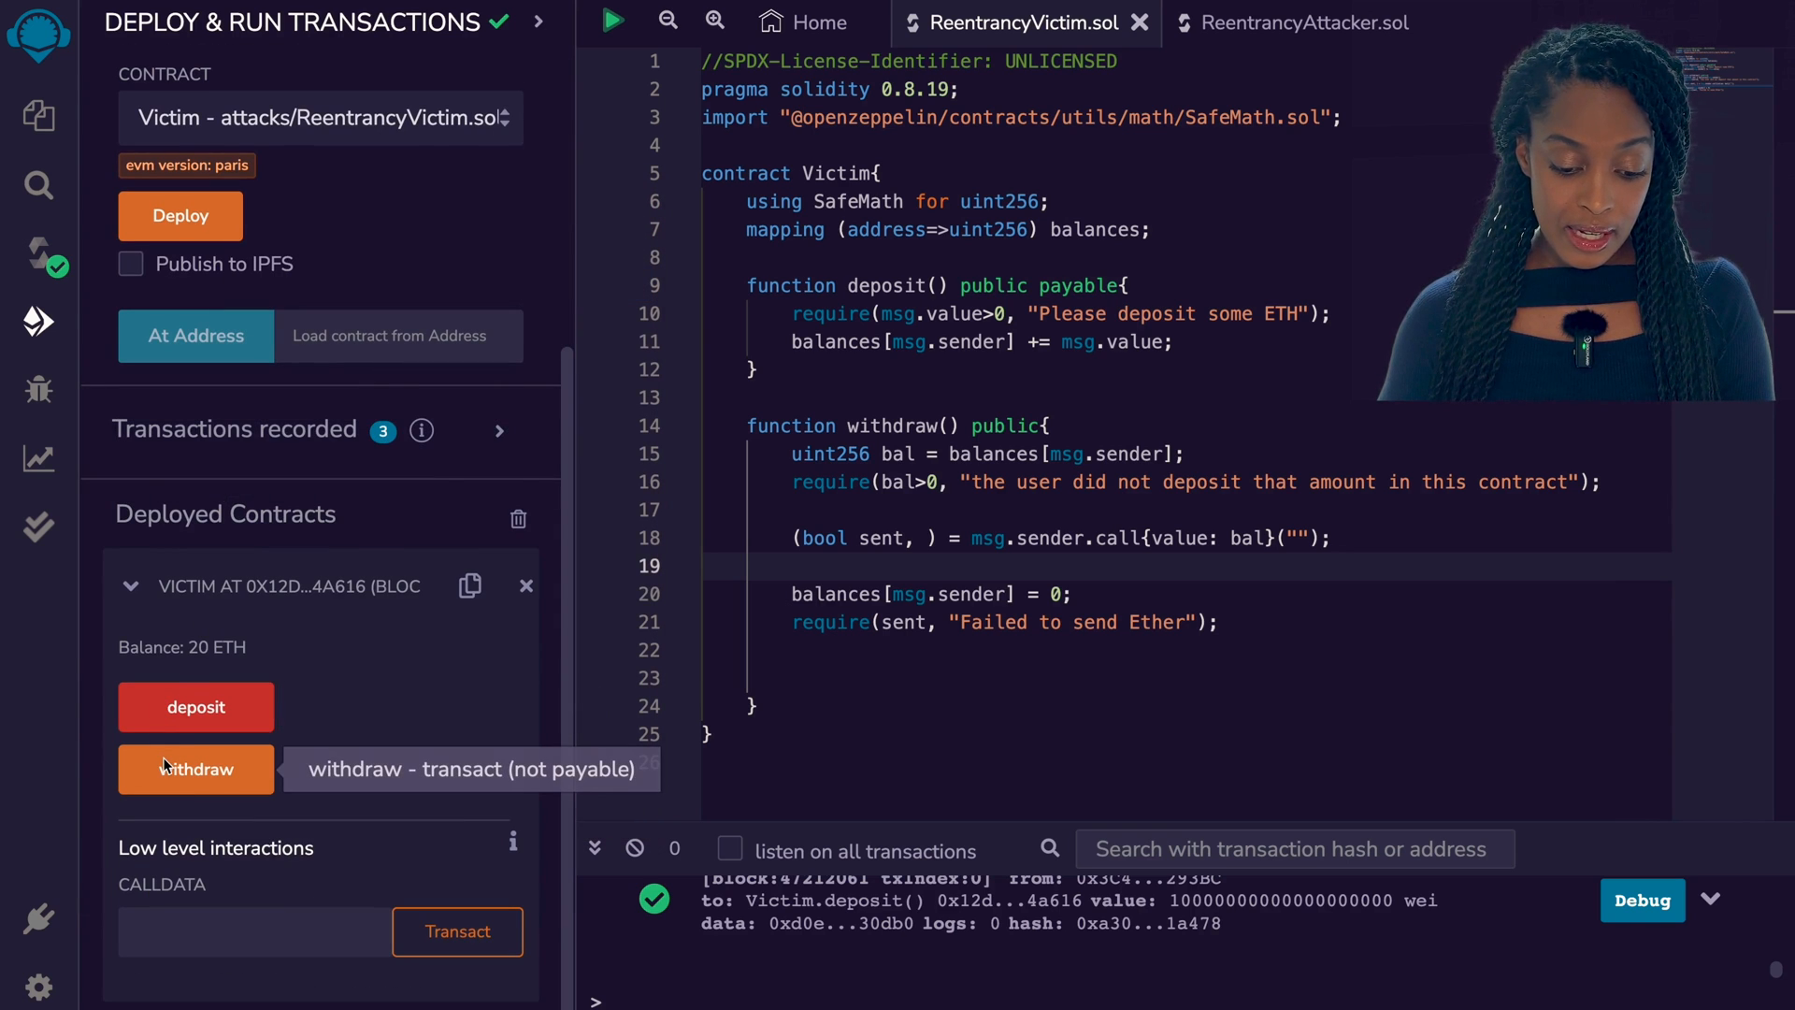
{"action": "left_click", "coordinate": [195, 769]}
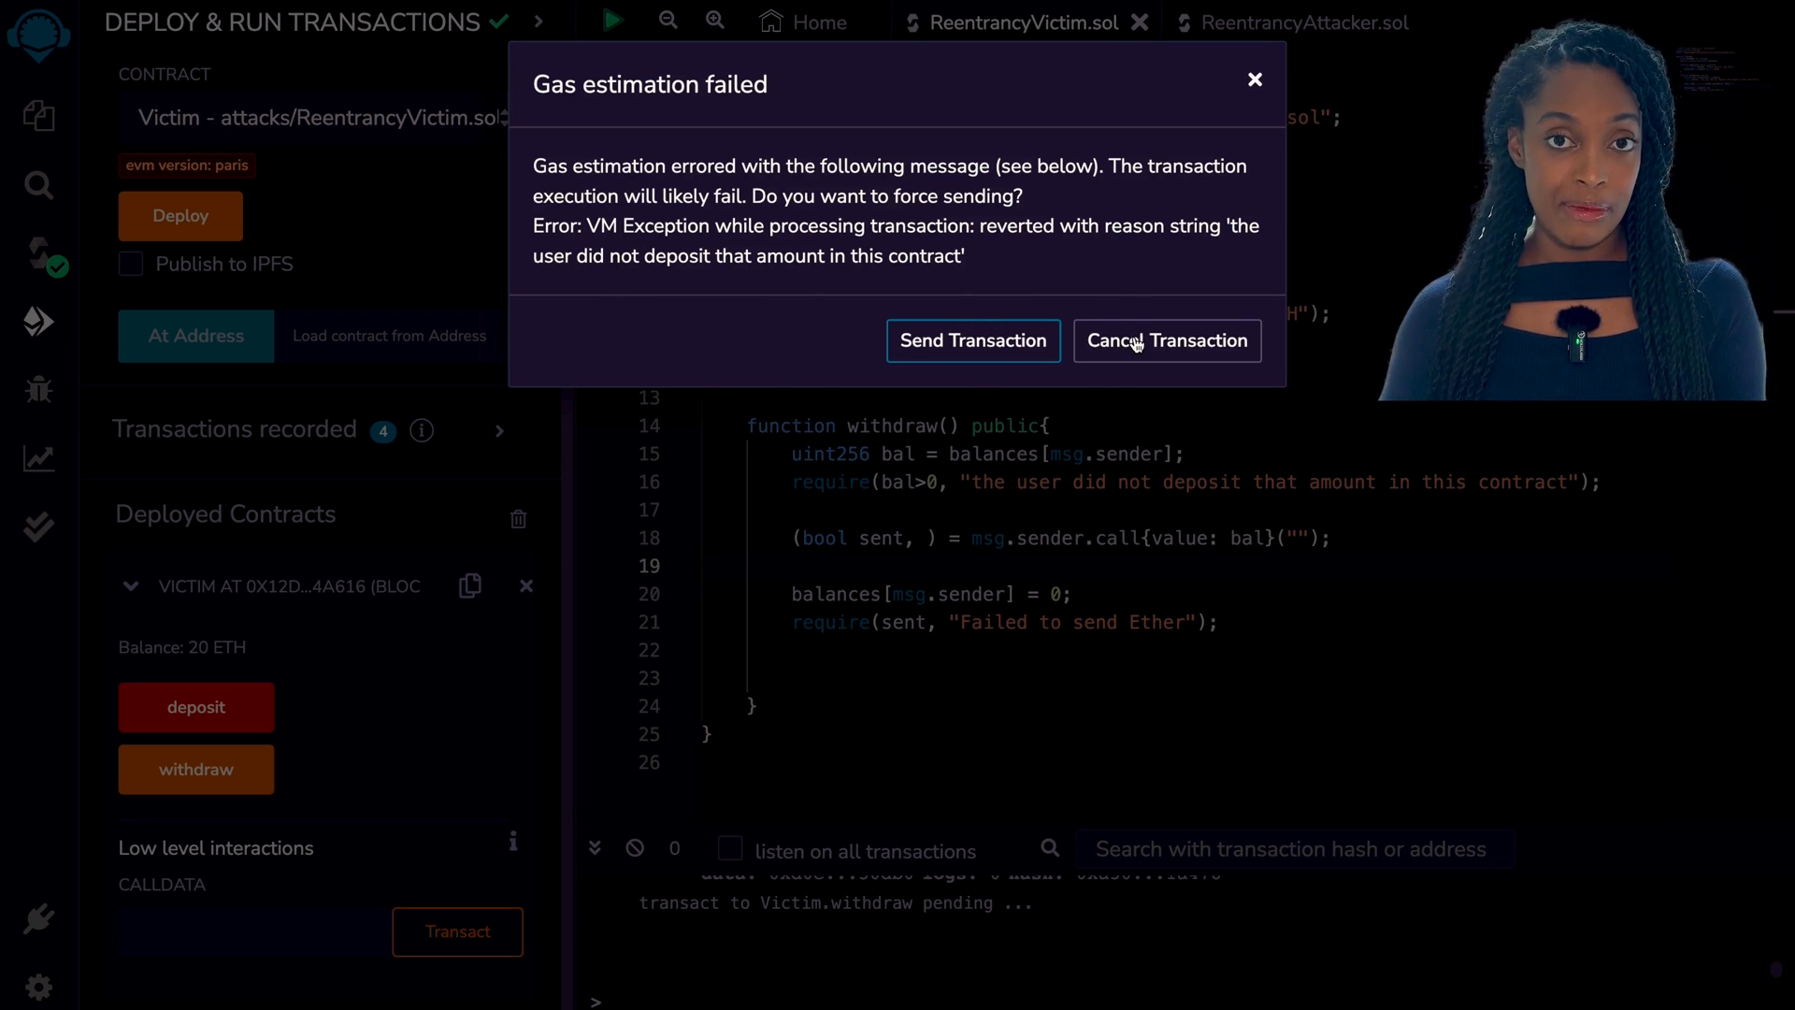
{"action": "left_click", "coordinate": [1165, 341]}
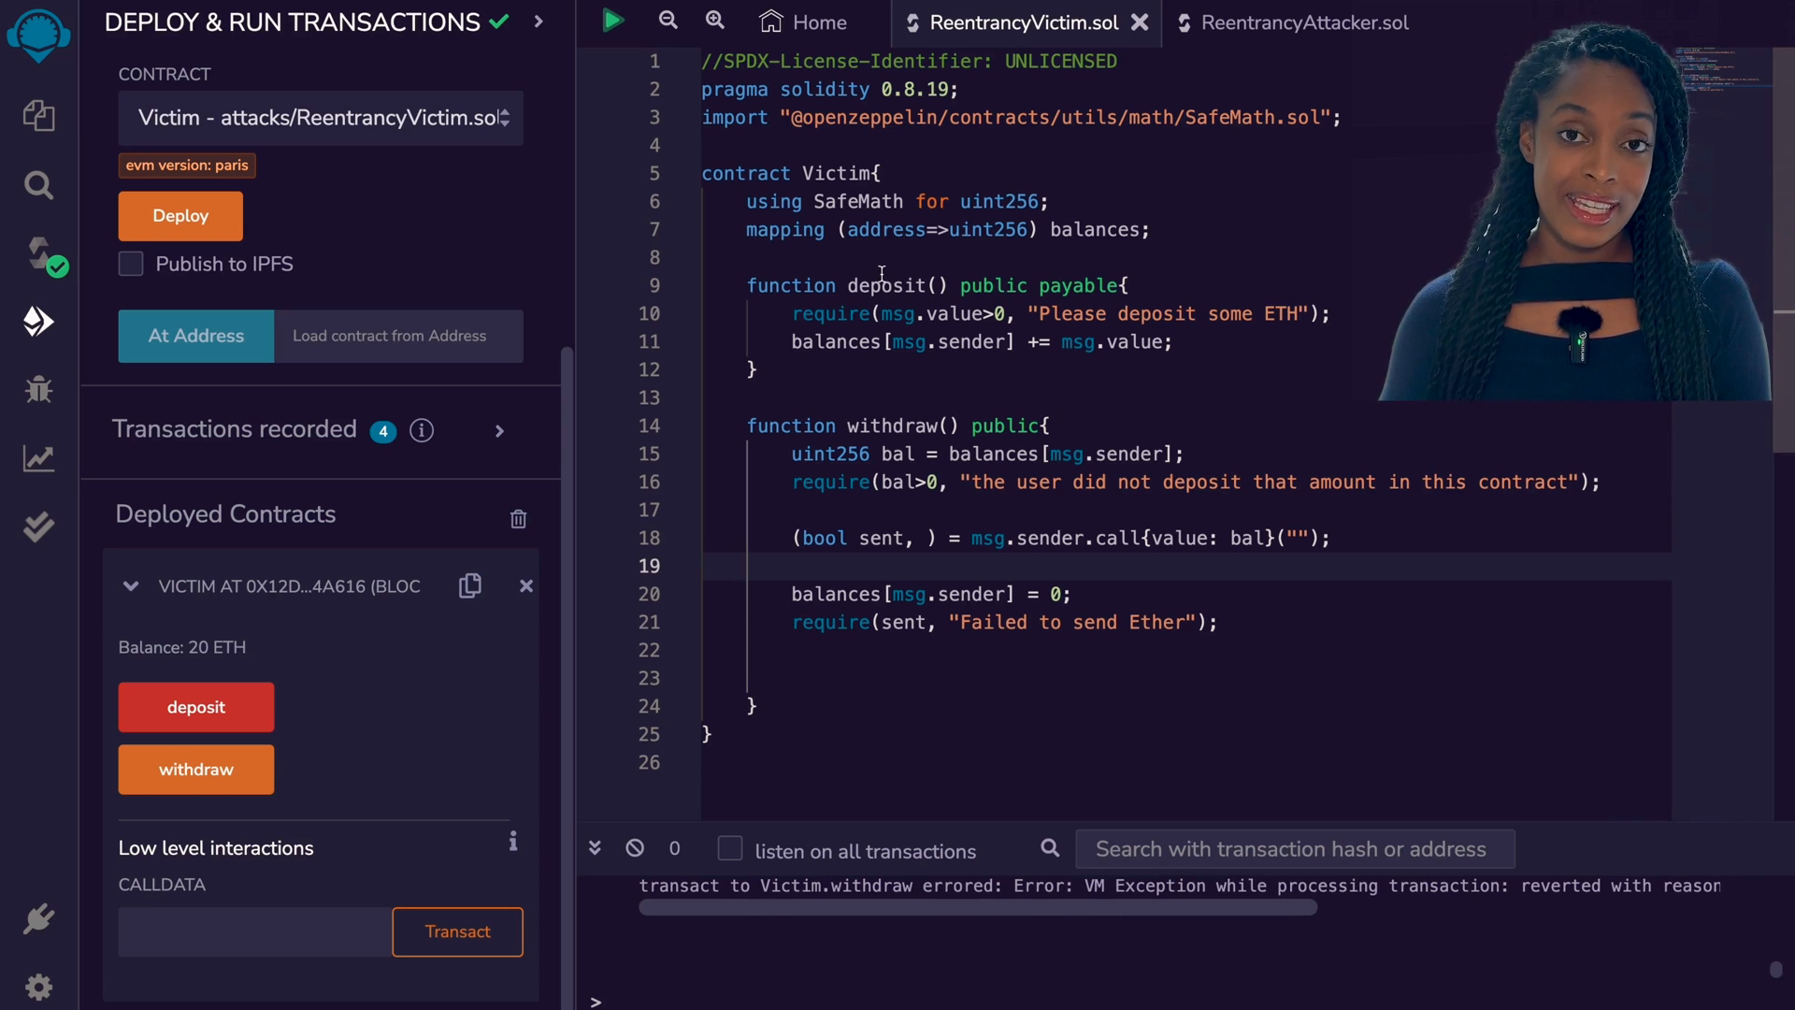
{"action": "mouse_move", "coordinate": [1305, 23]}
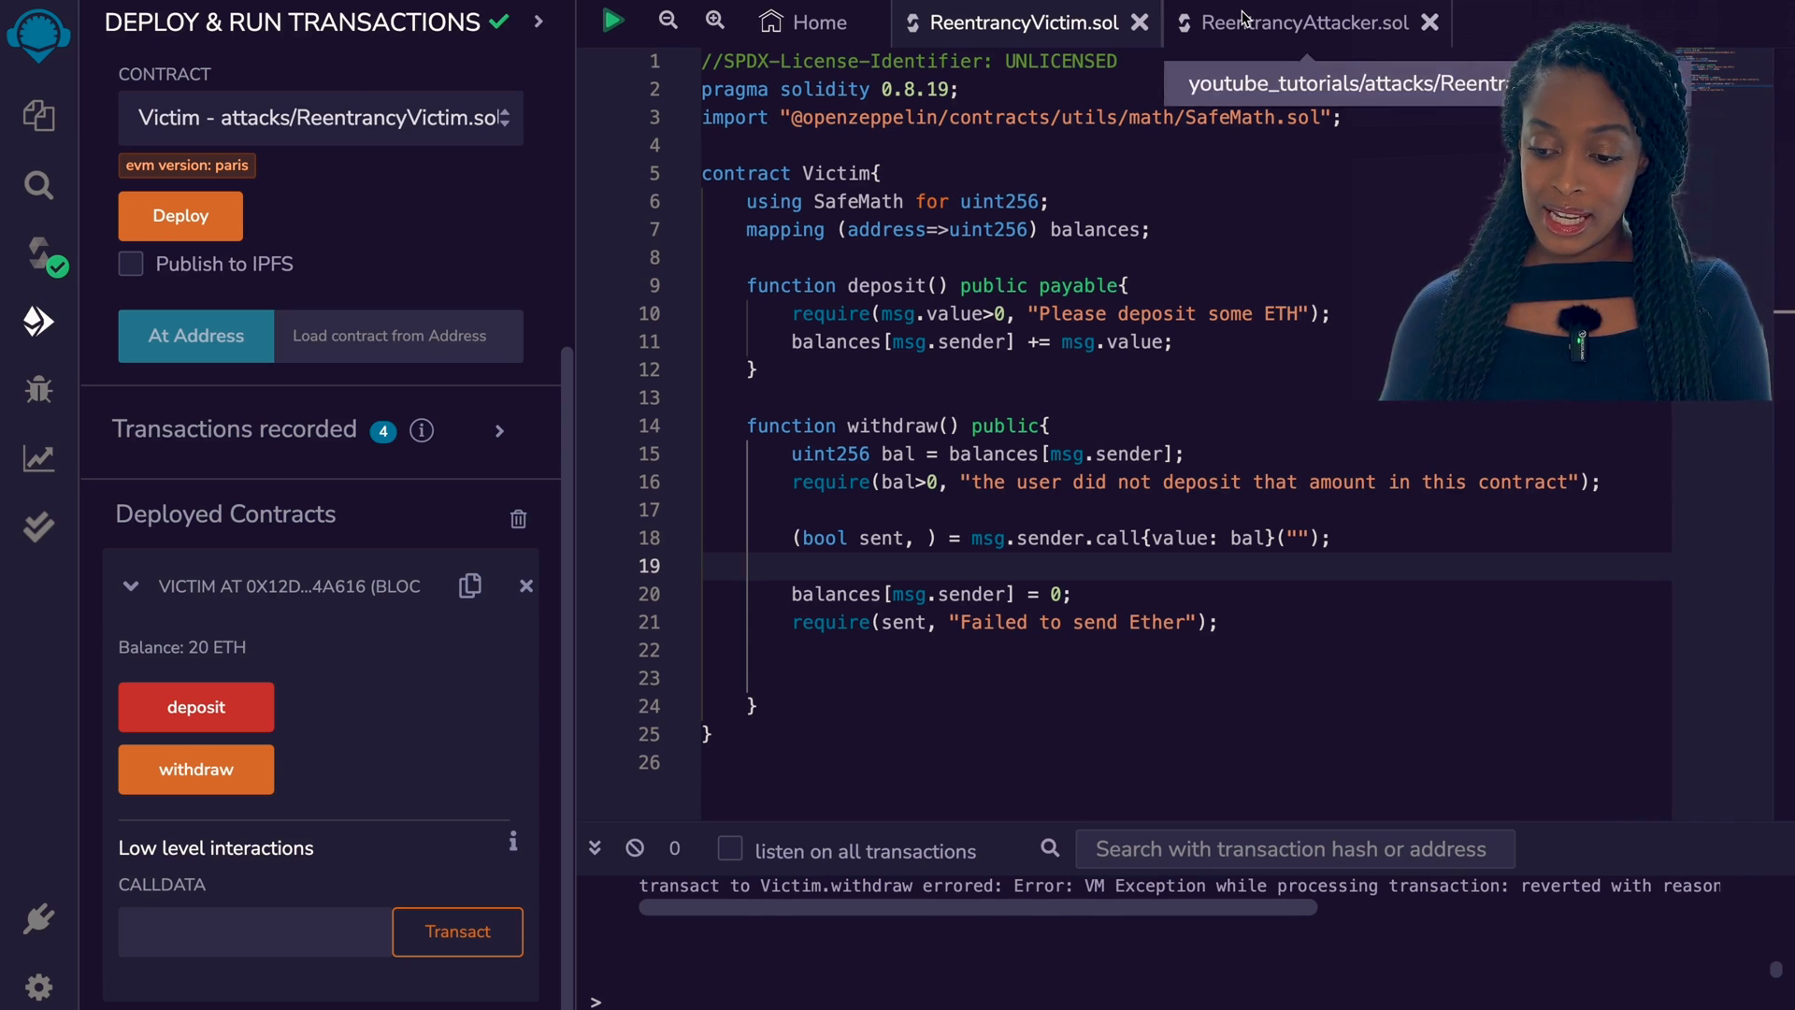
Deploy the Attacker contract pointed at the deployed Victim's copied address
{"action": "left_click", "coordinate": [1305, 23]}
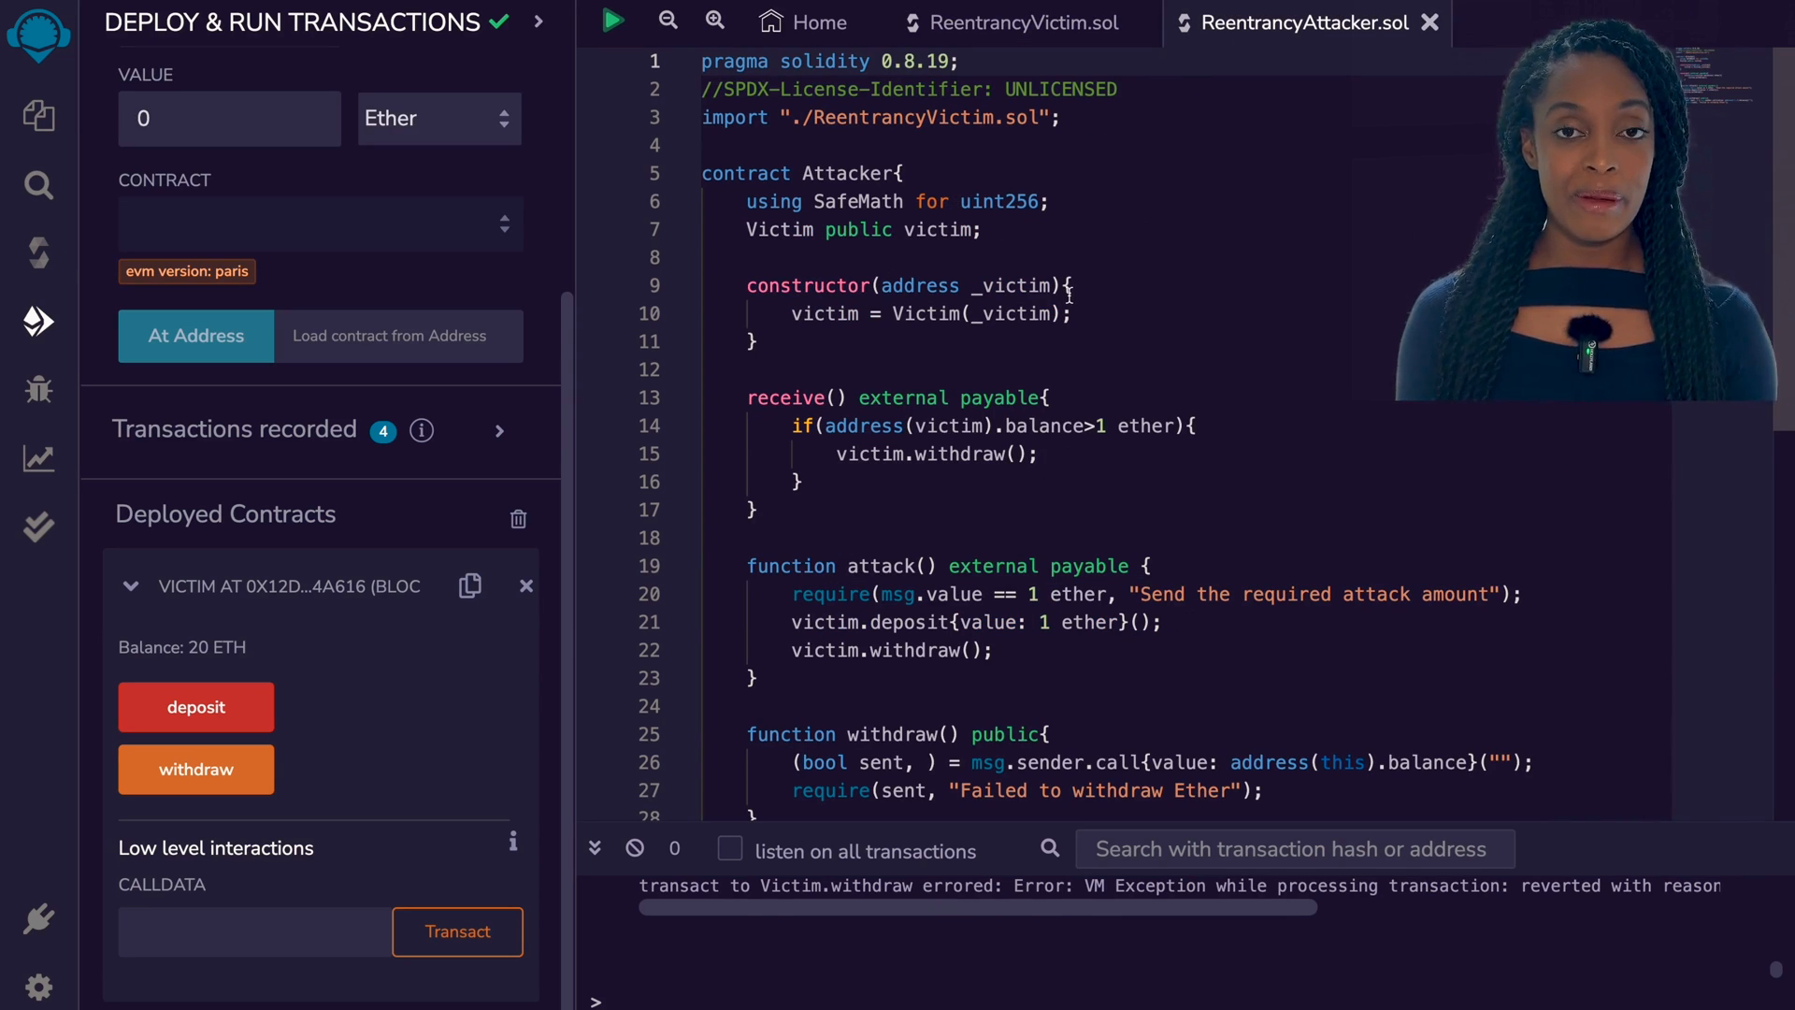
{"action": "scroll", "scroll_direction": "down", "scroll_amount": 3}
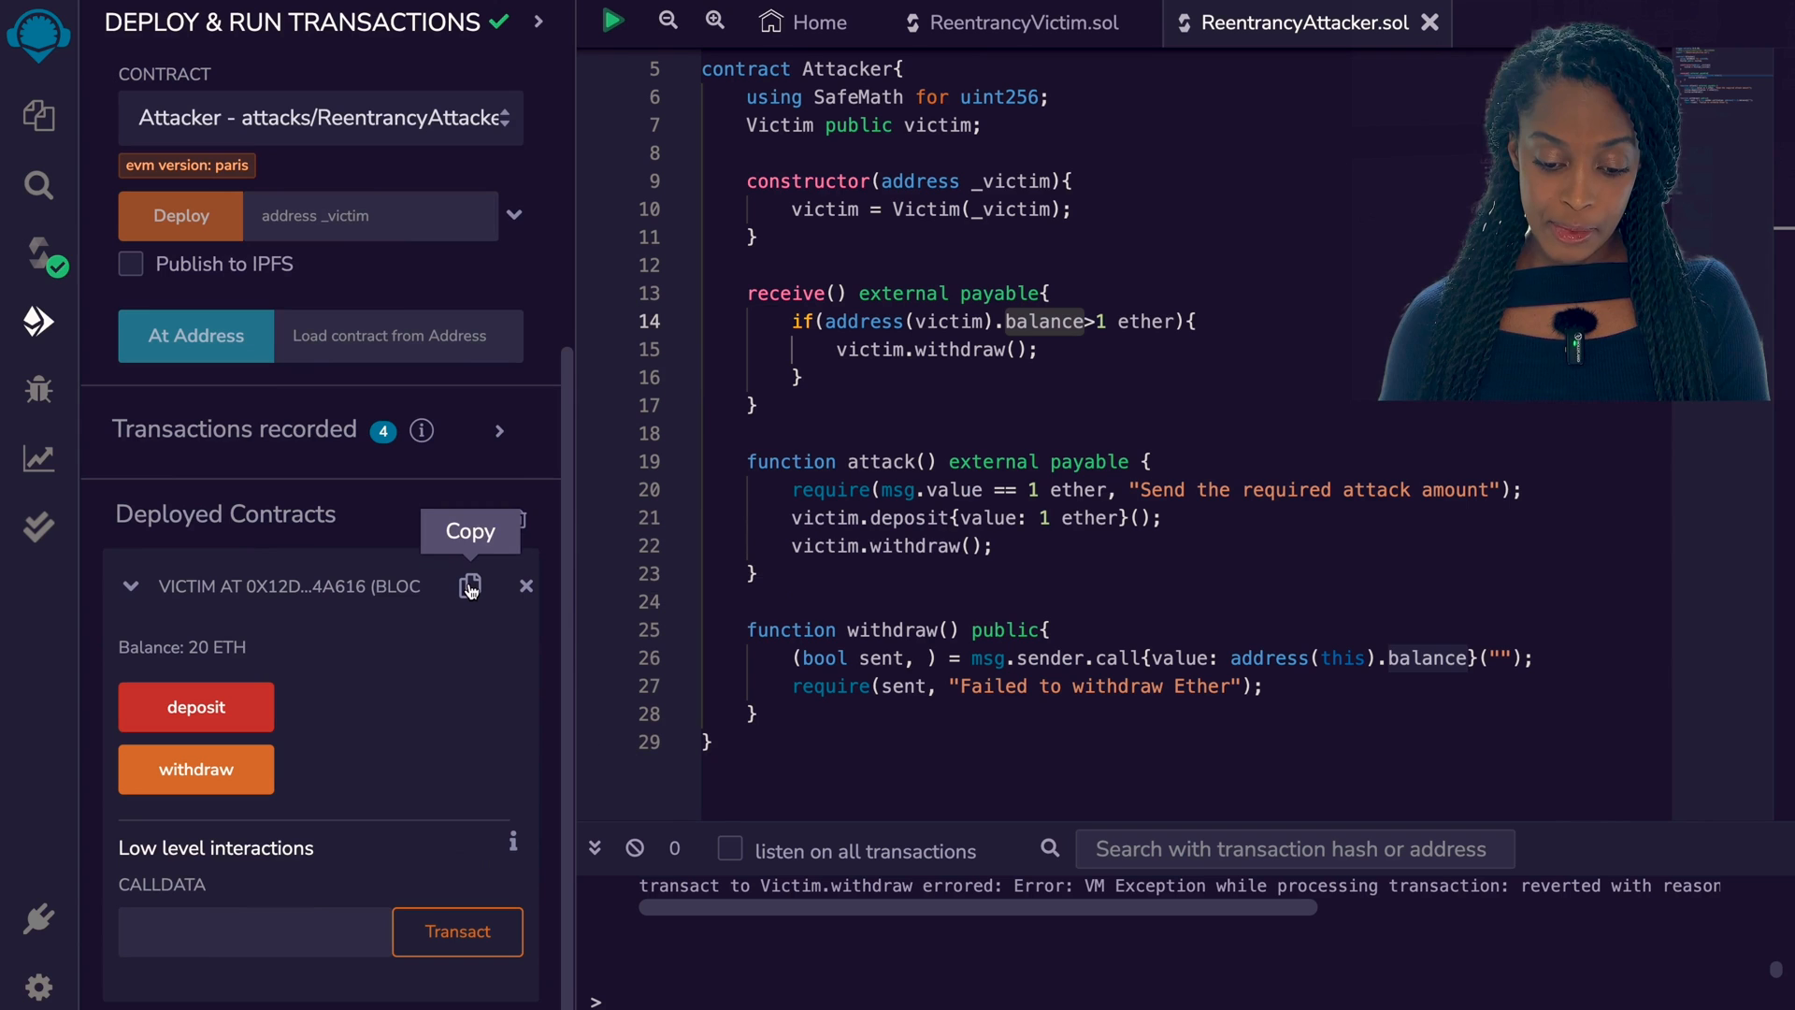
{"action": "left_click", "coordinate": [180, 215]}
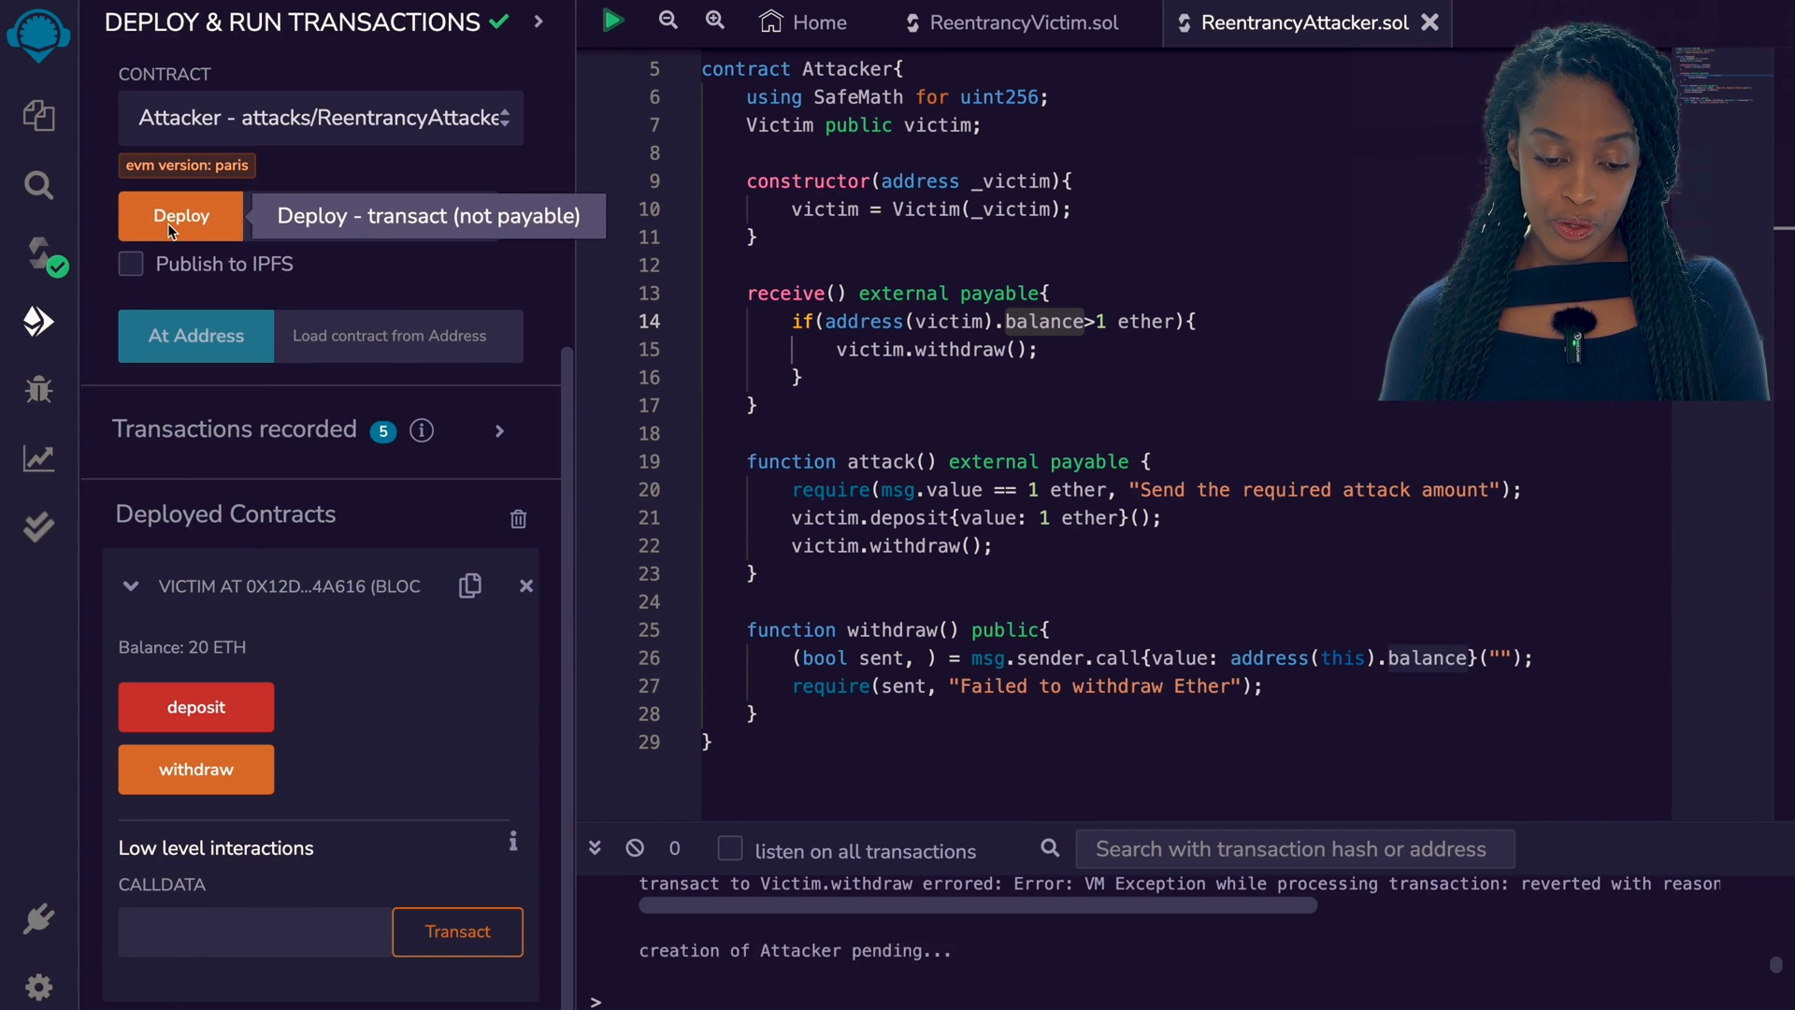
{"action": "left_click", "coordinate": [179, 217]}
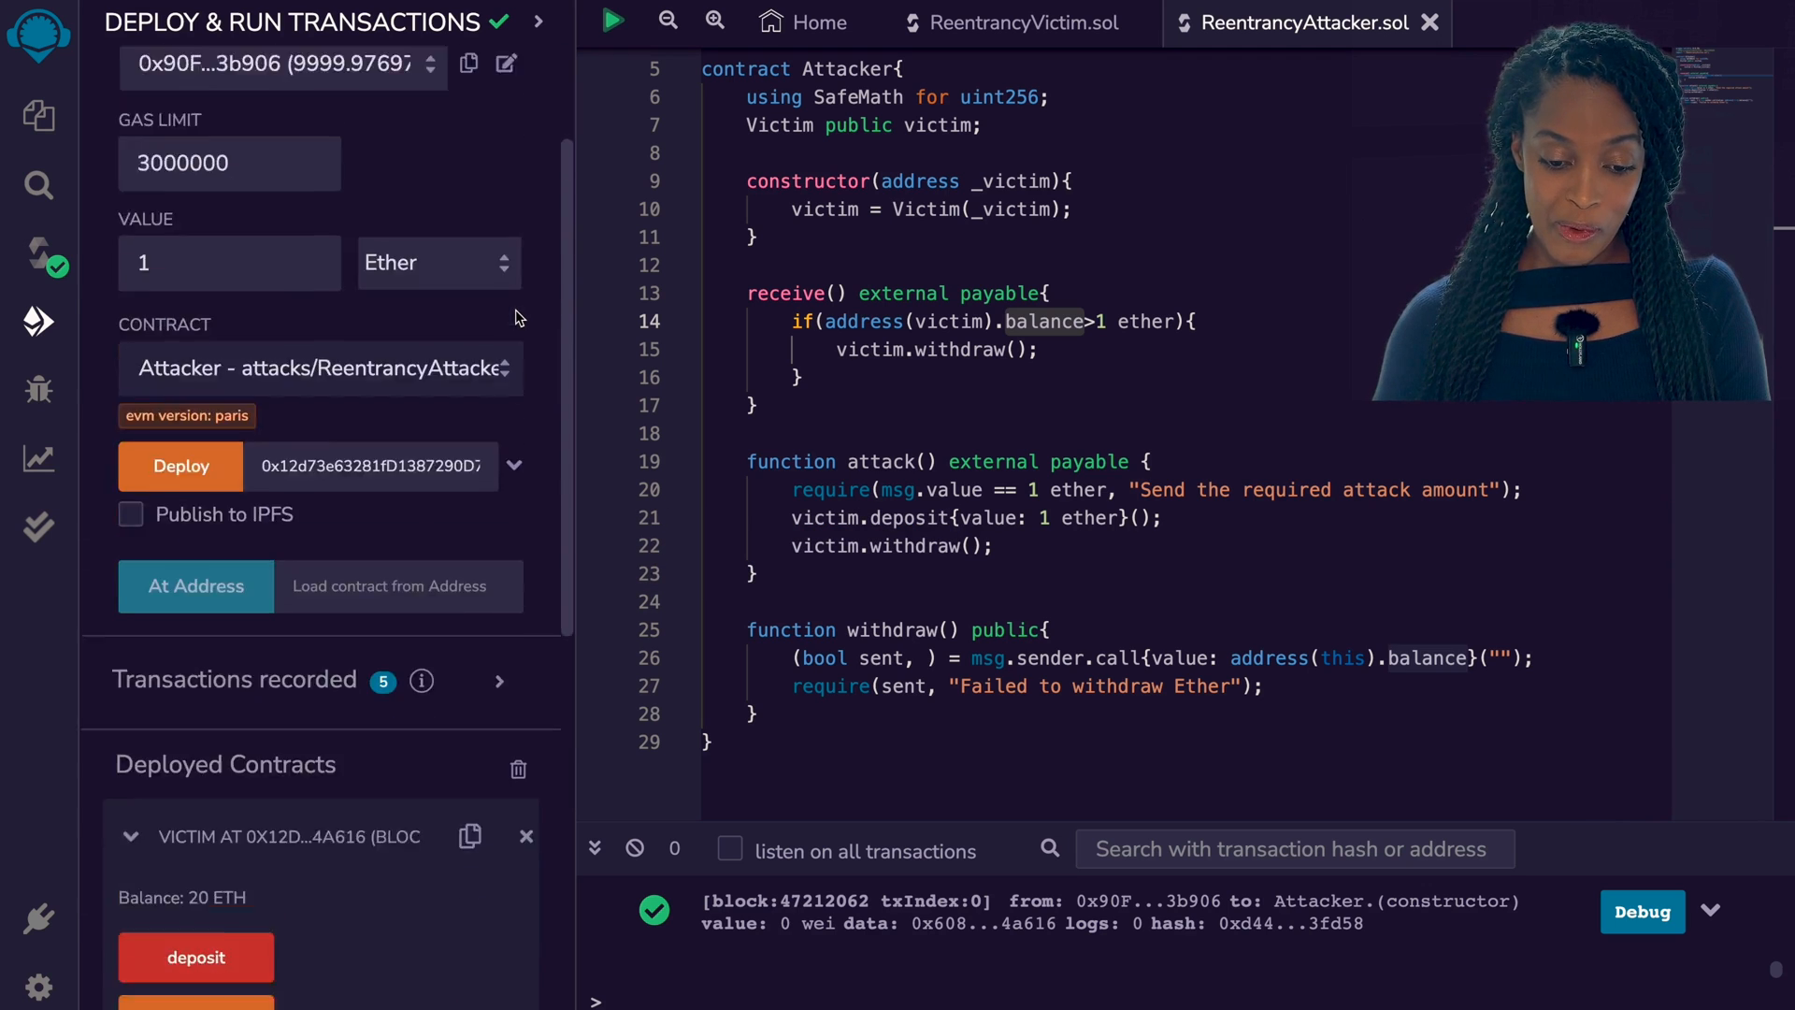
Launch the Attacker's attack function on the Victim with 1 Ether
{"action": "left_click", "coordinate": [195, 643]}
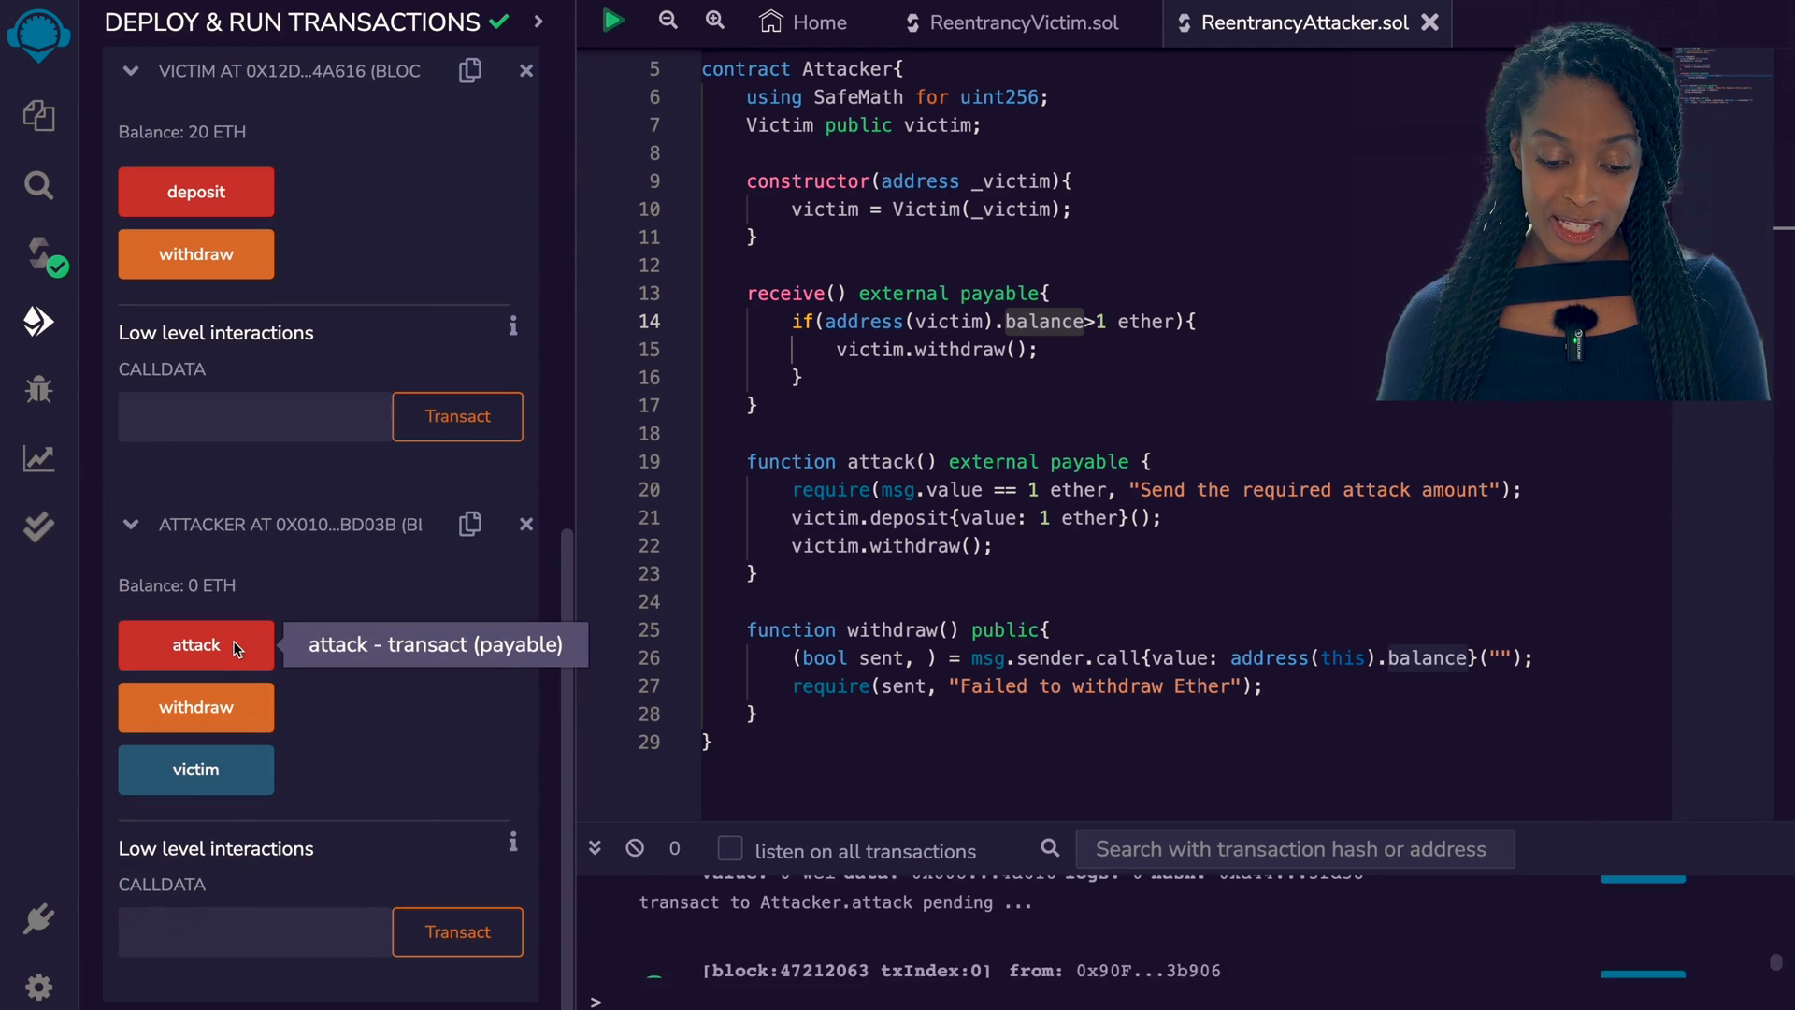
{"action": "left_click", "coordinate": [195, 645]}
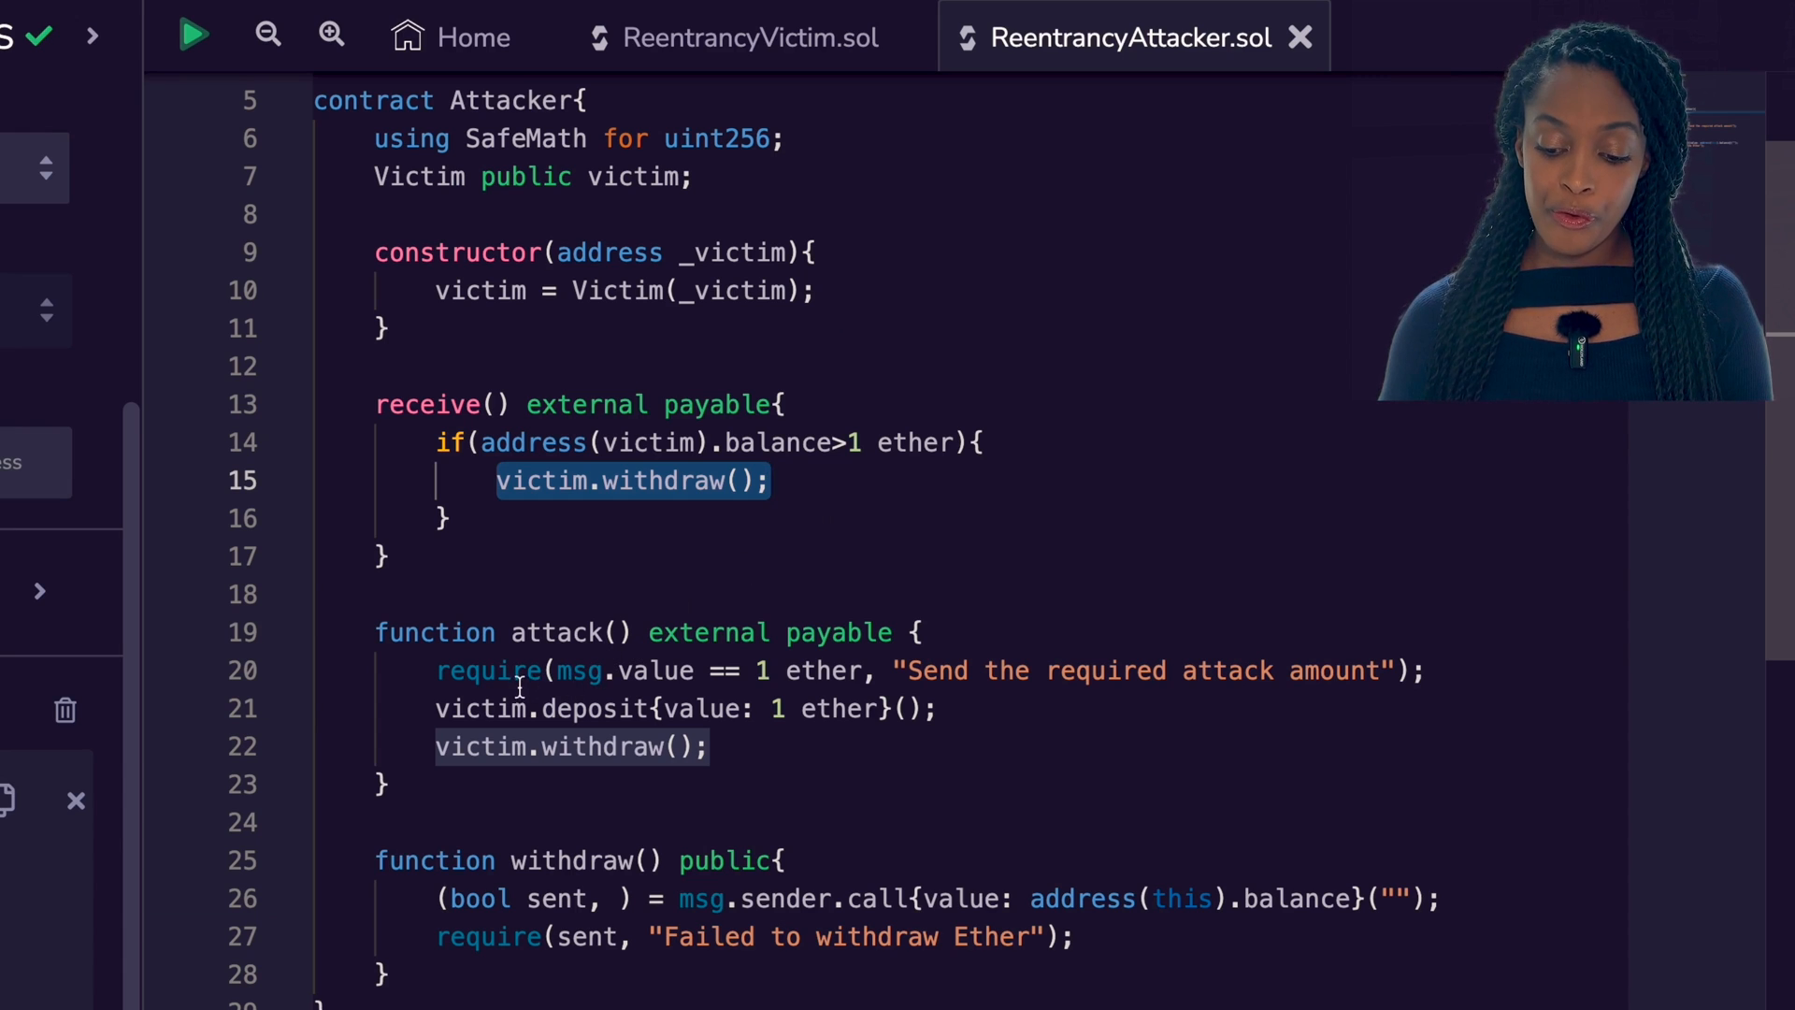
Highlight the withdraw call inside attack, review Victim's withdraw, and return to ReentrancyAttacker.sol
{"action": "left_click", "coordinate": [571, 746]}
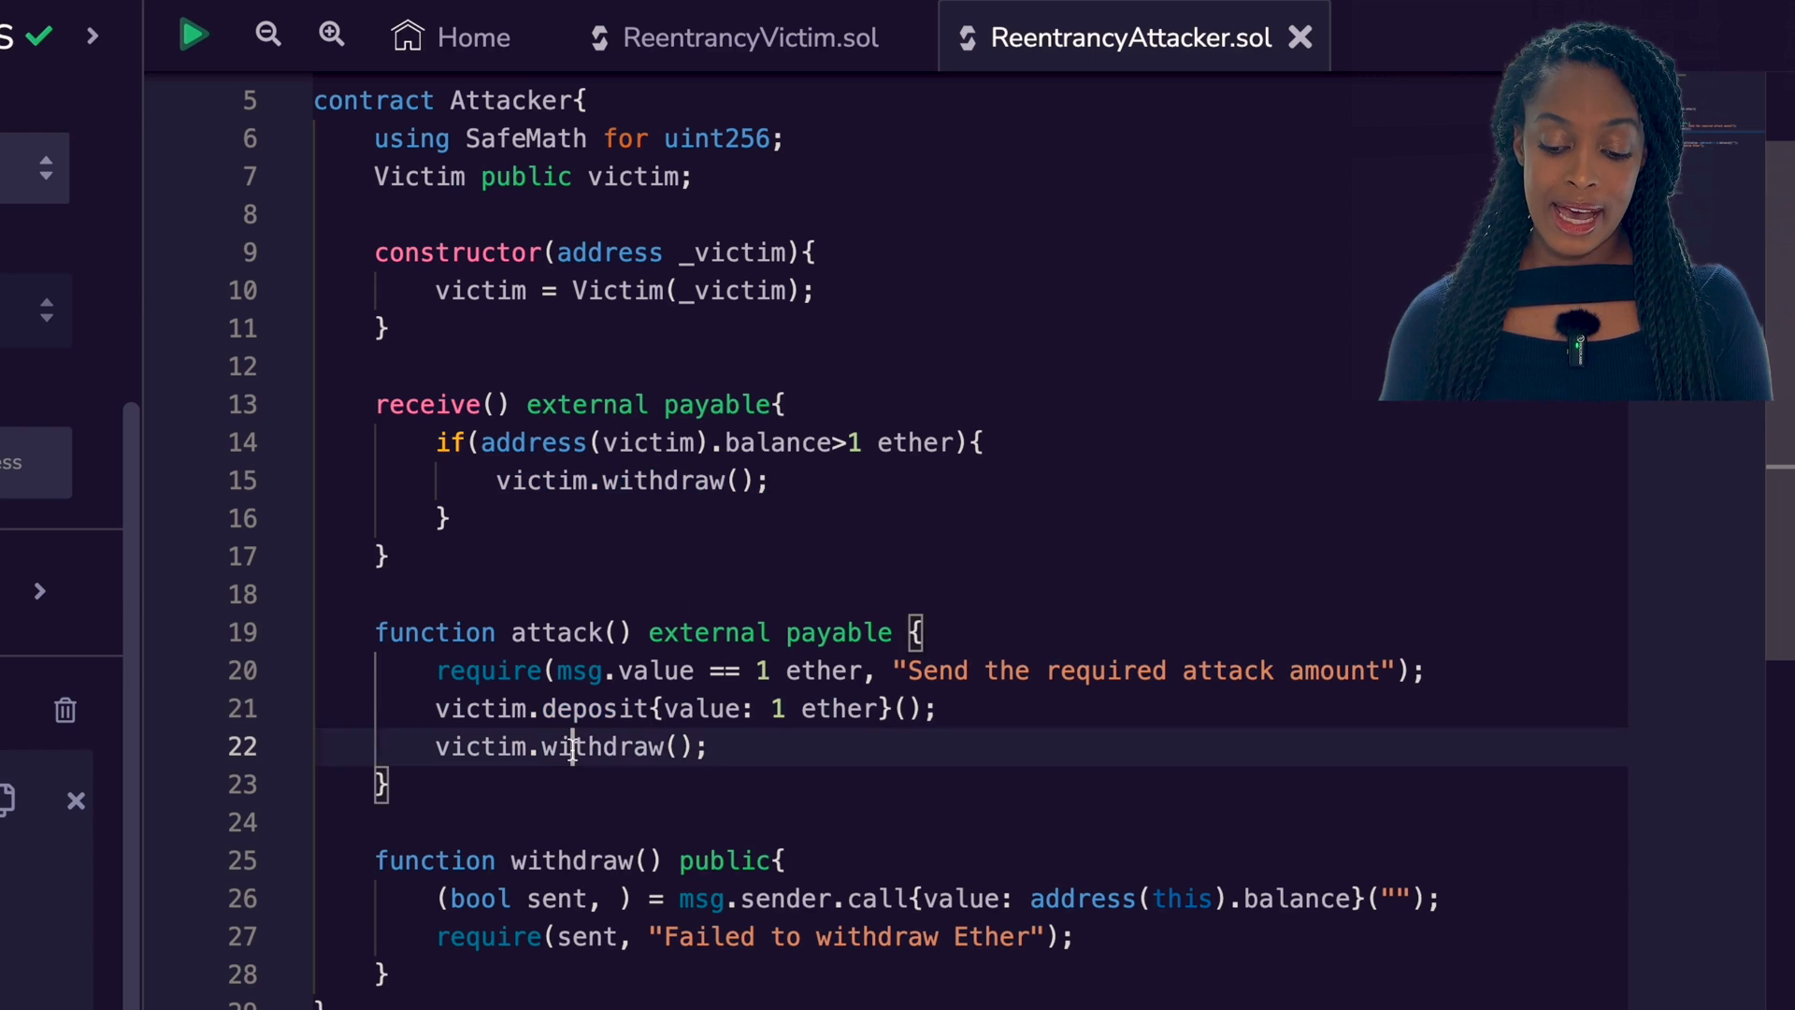
{"action": "double_click", "coordinate": [601, 746]}
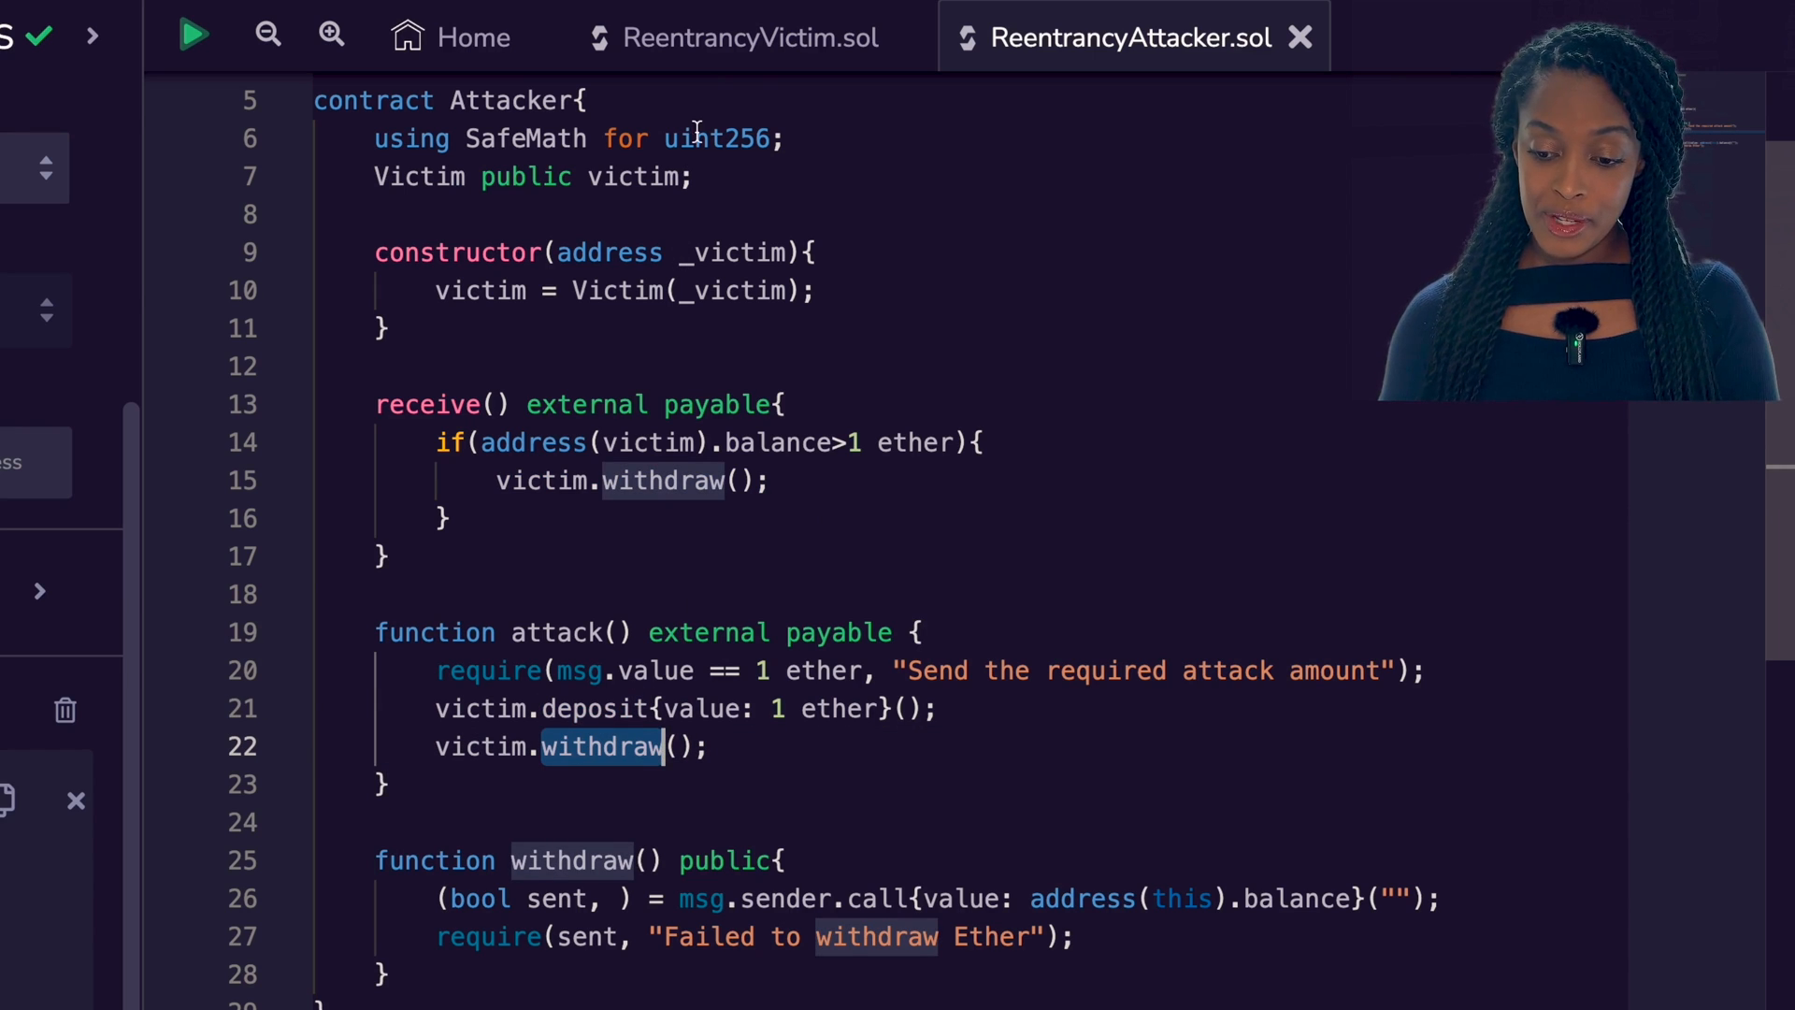
{"action": "left_click", "coordinate": [750, 37]}
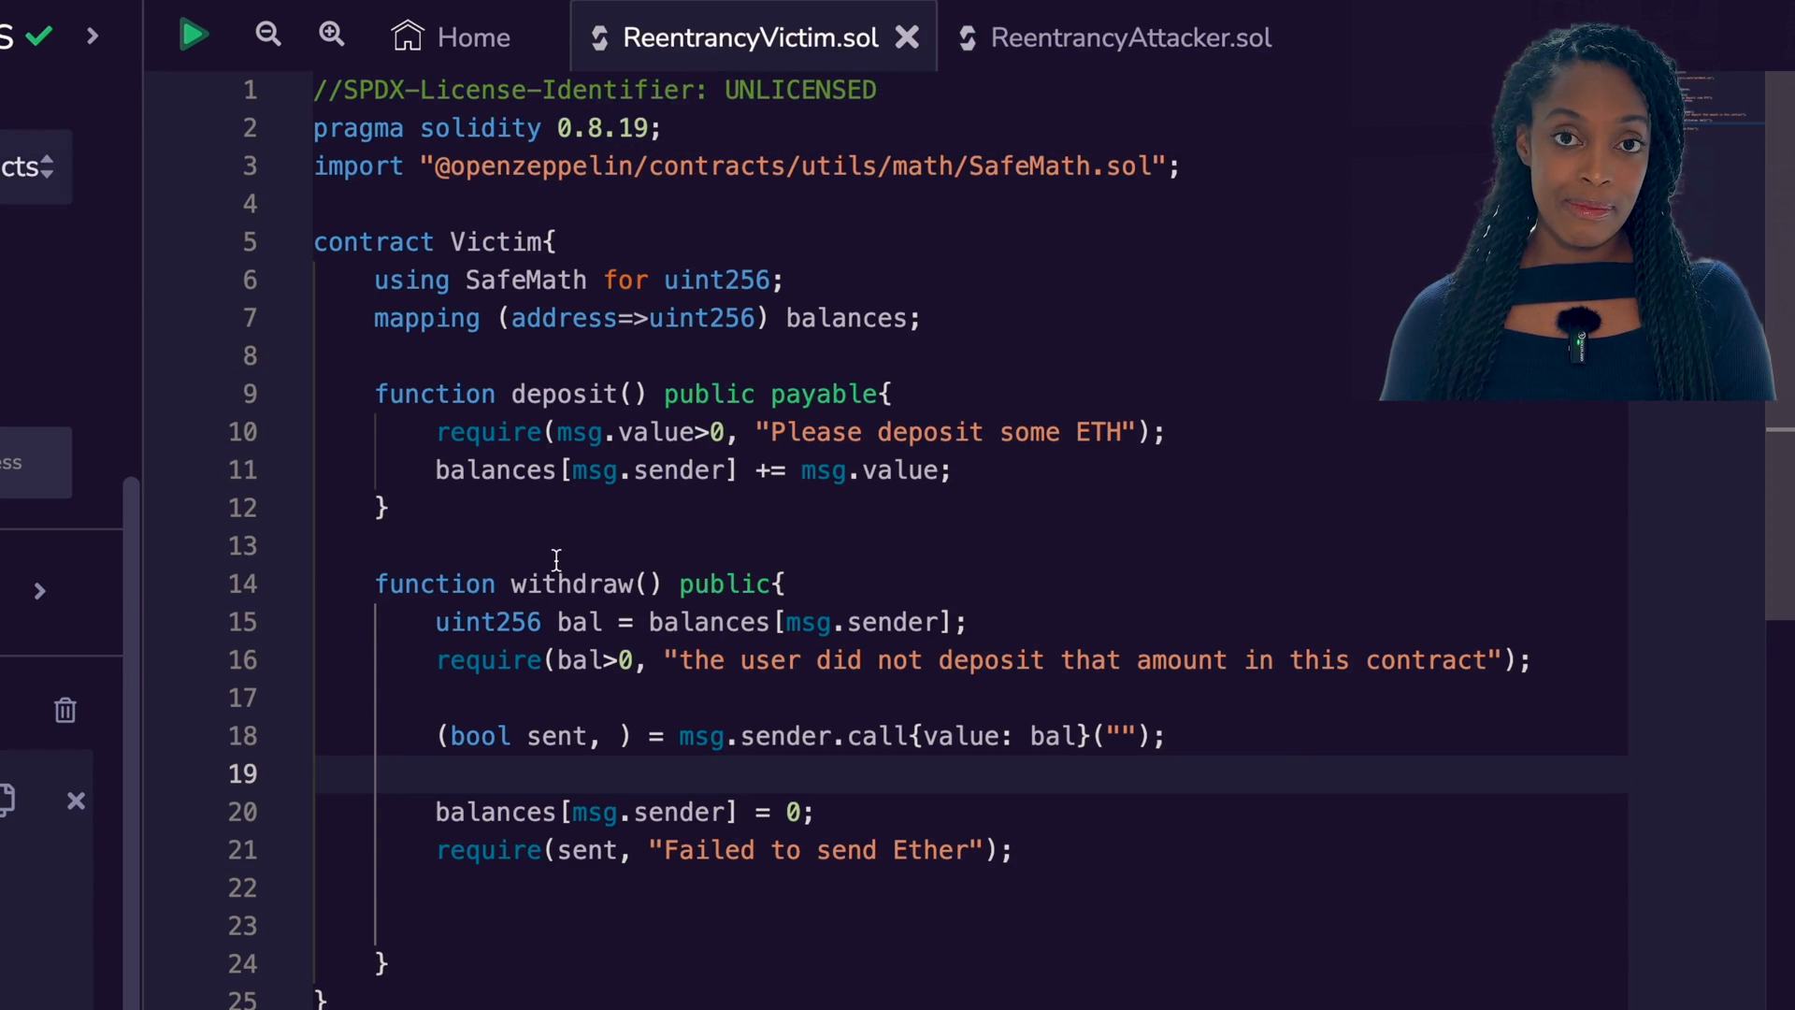
{"action": "double_click", "coordinate": [570, 583]}
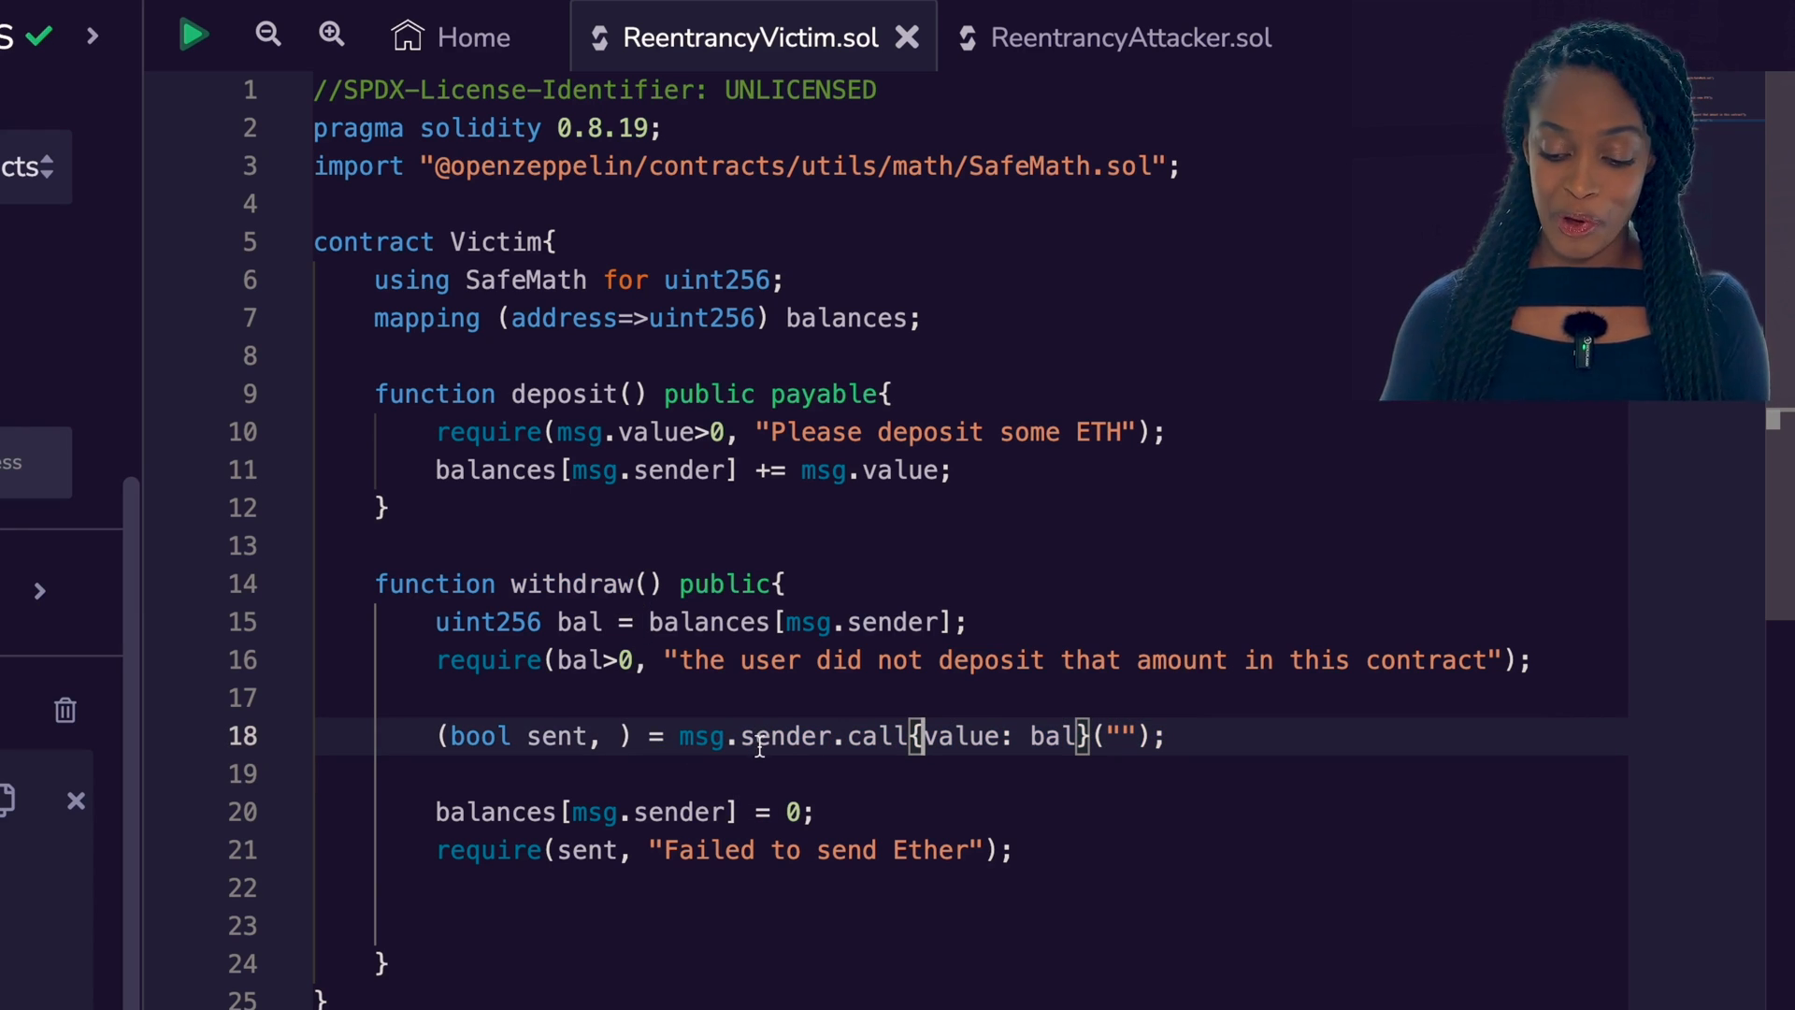
{"action": "left_click", "coordinate": [1131, 37]}
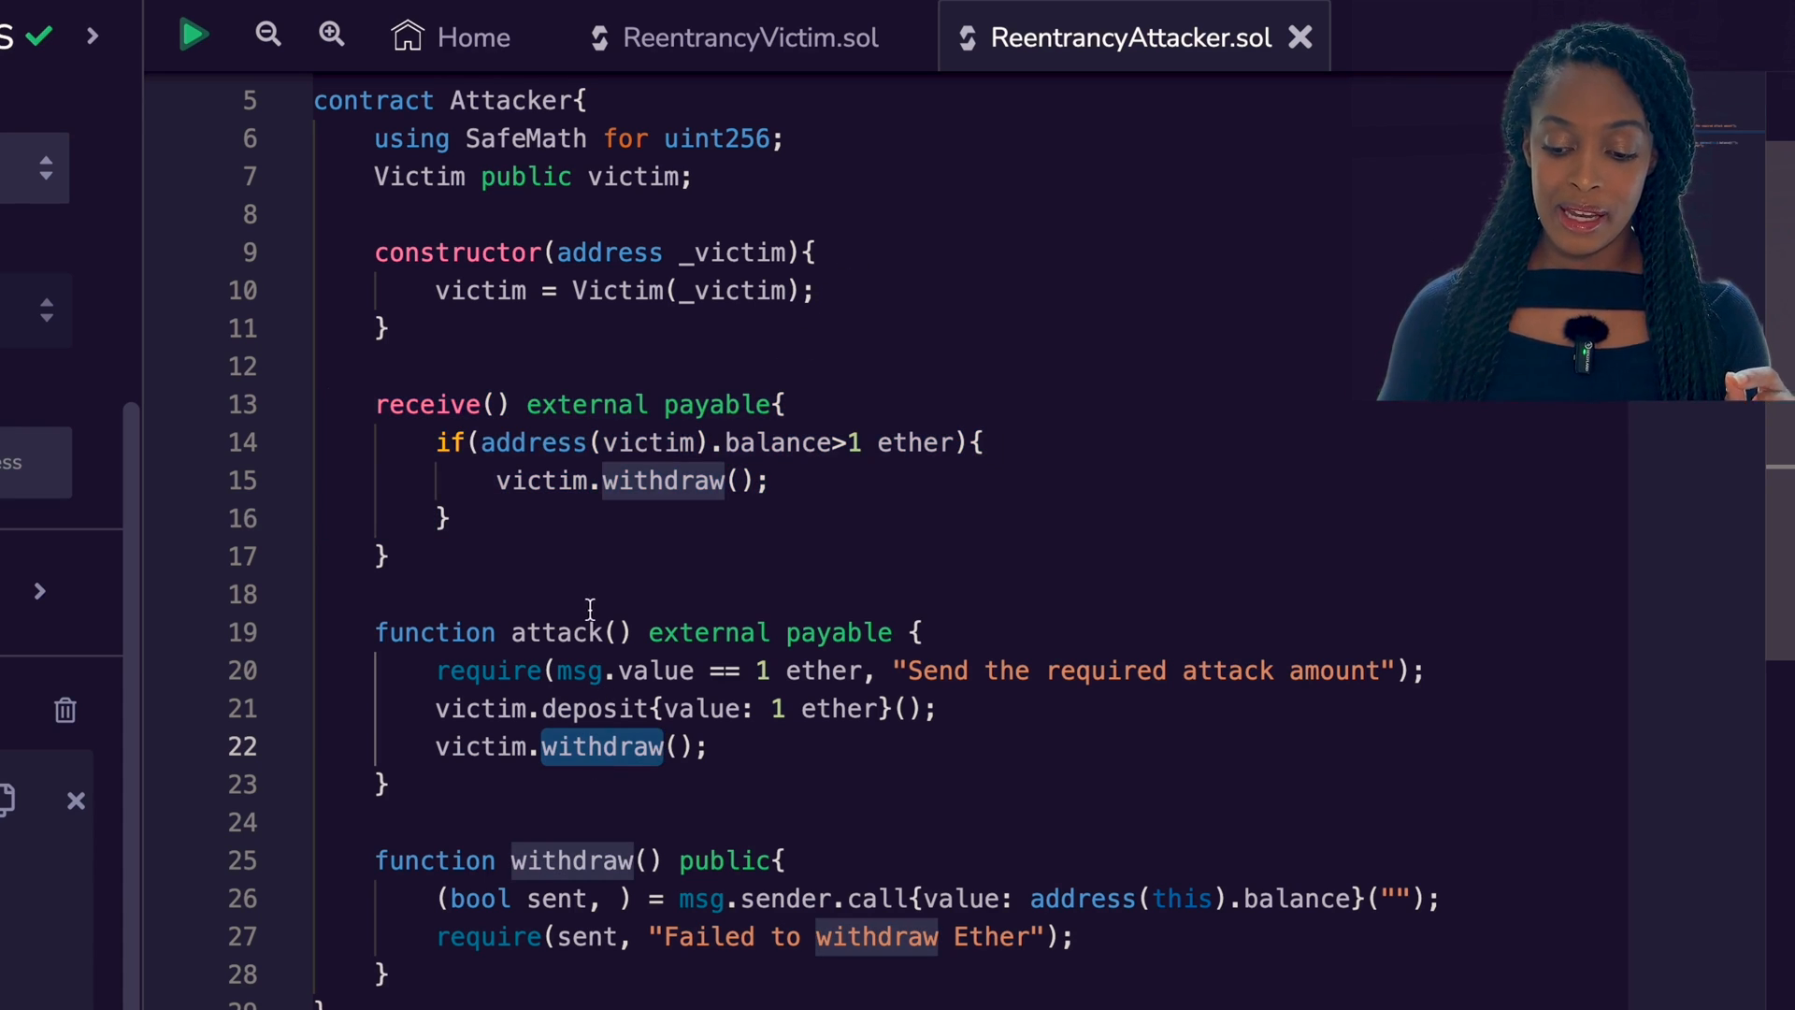
{"action": "double_click", "coordinate": [426, 404]}
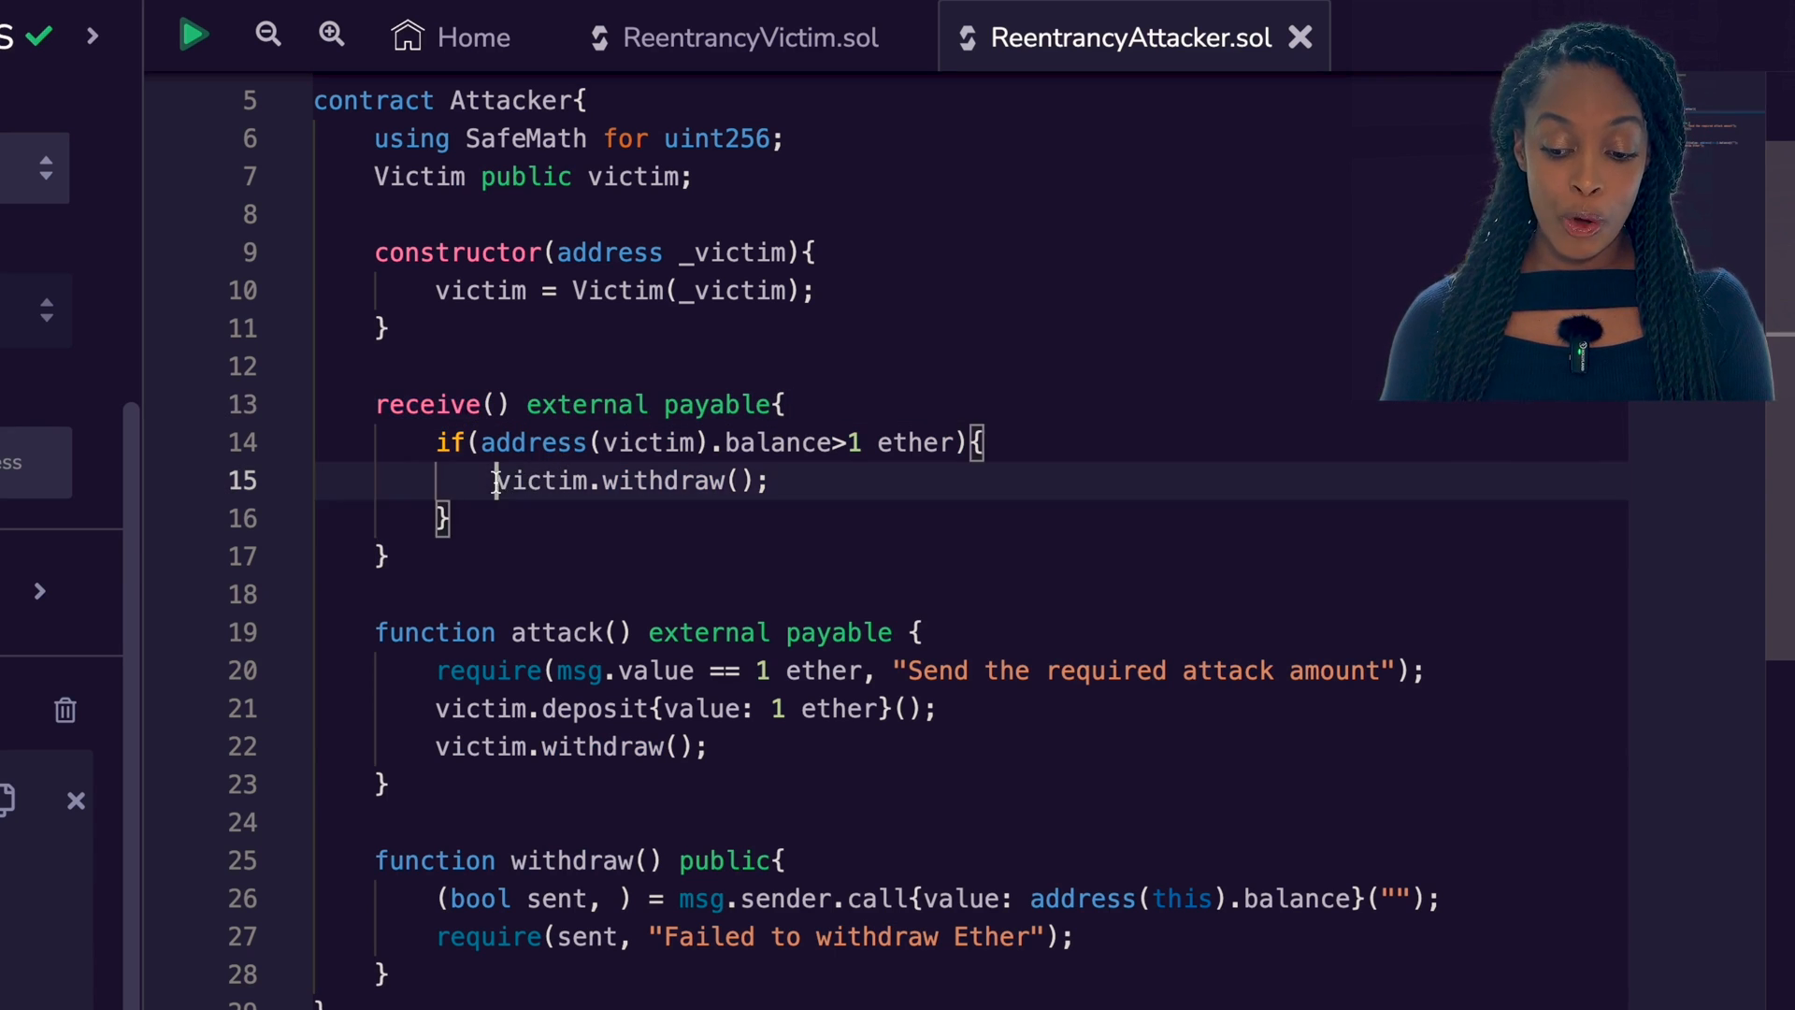
{"action": "left_click", "coordinate": [752, 37]}
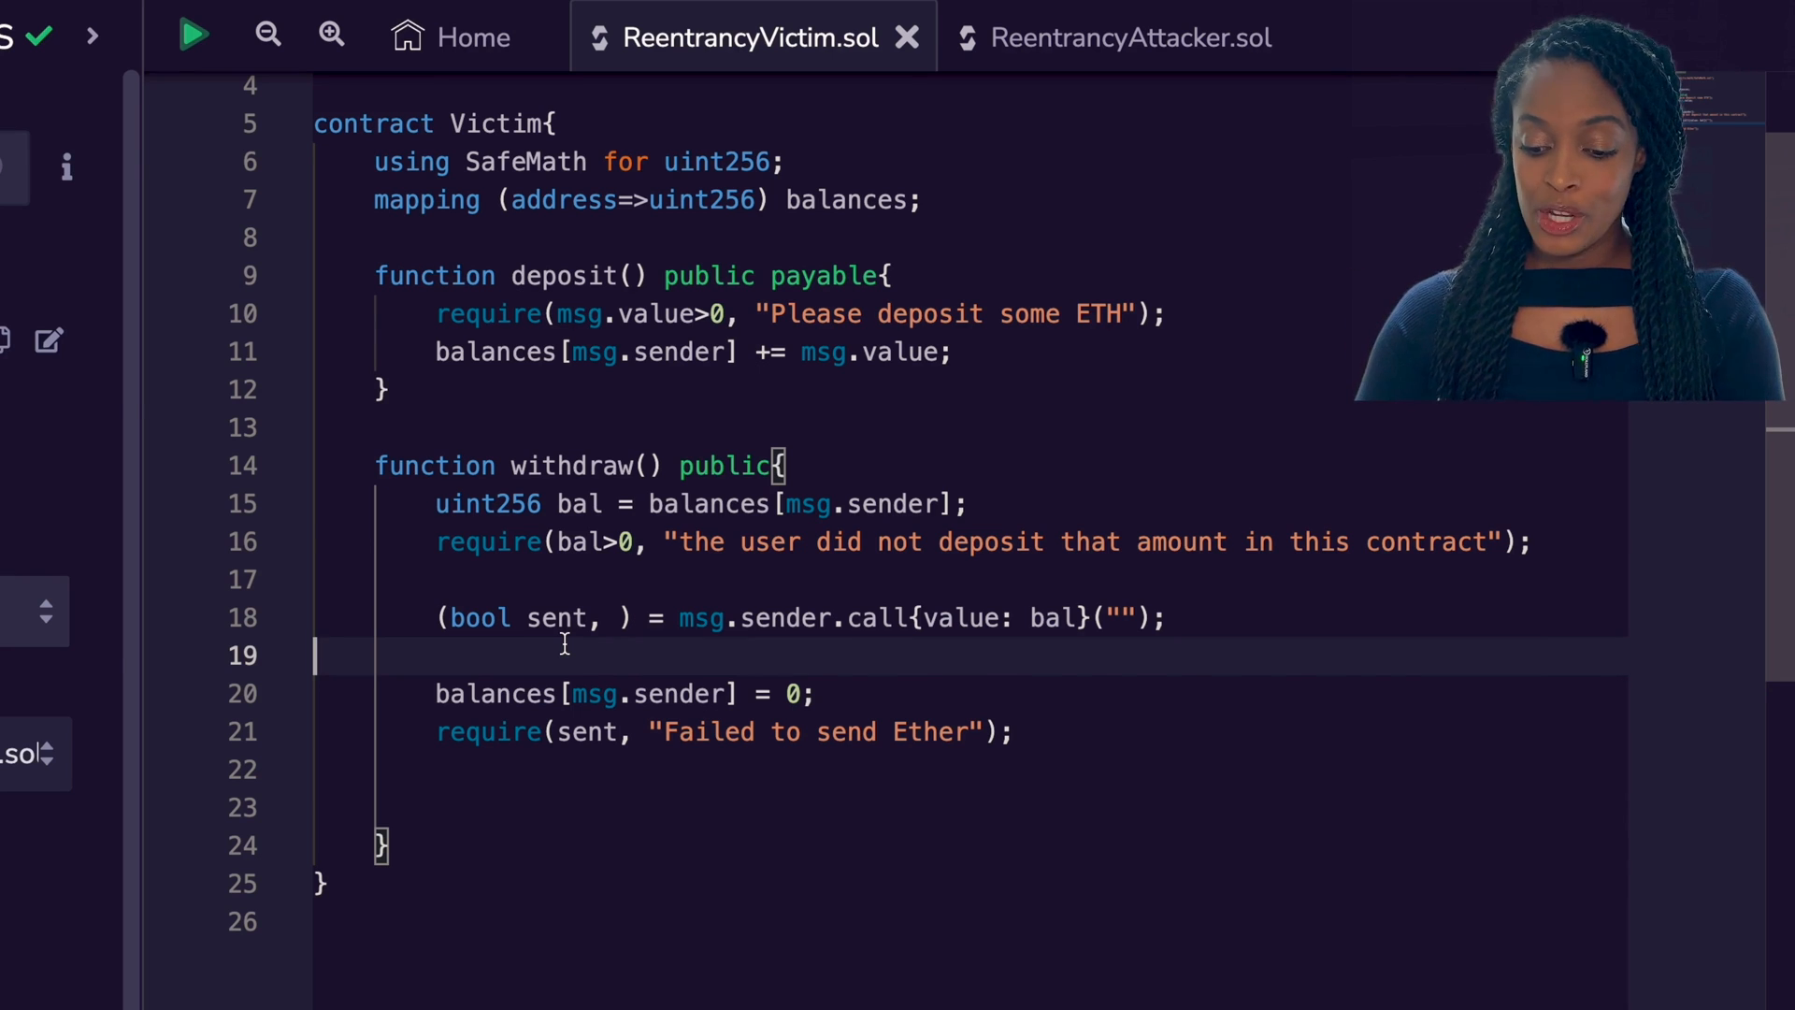
{"action": "left_click", "coordinate": [1128, 38]}
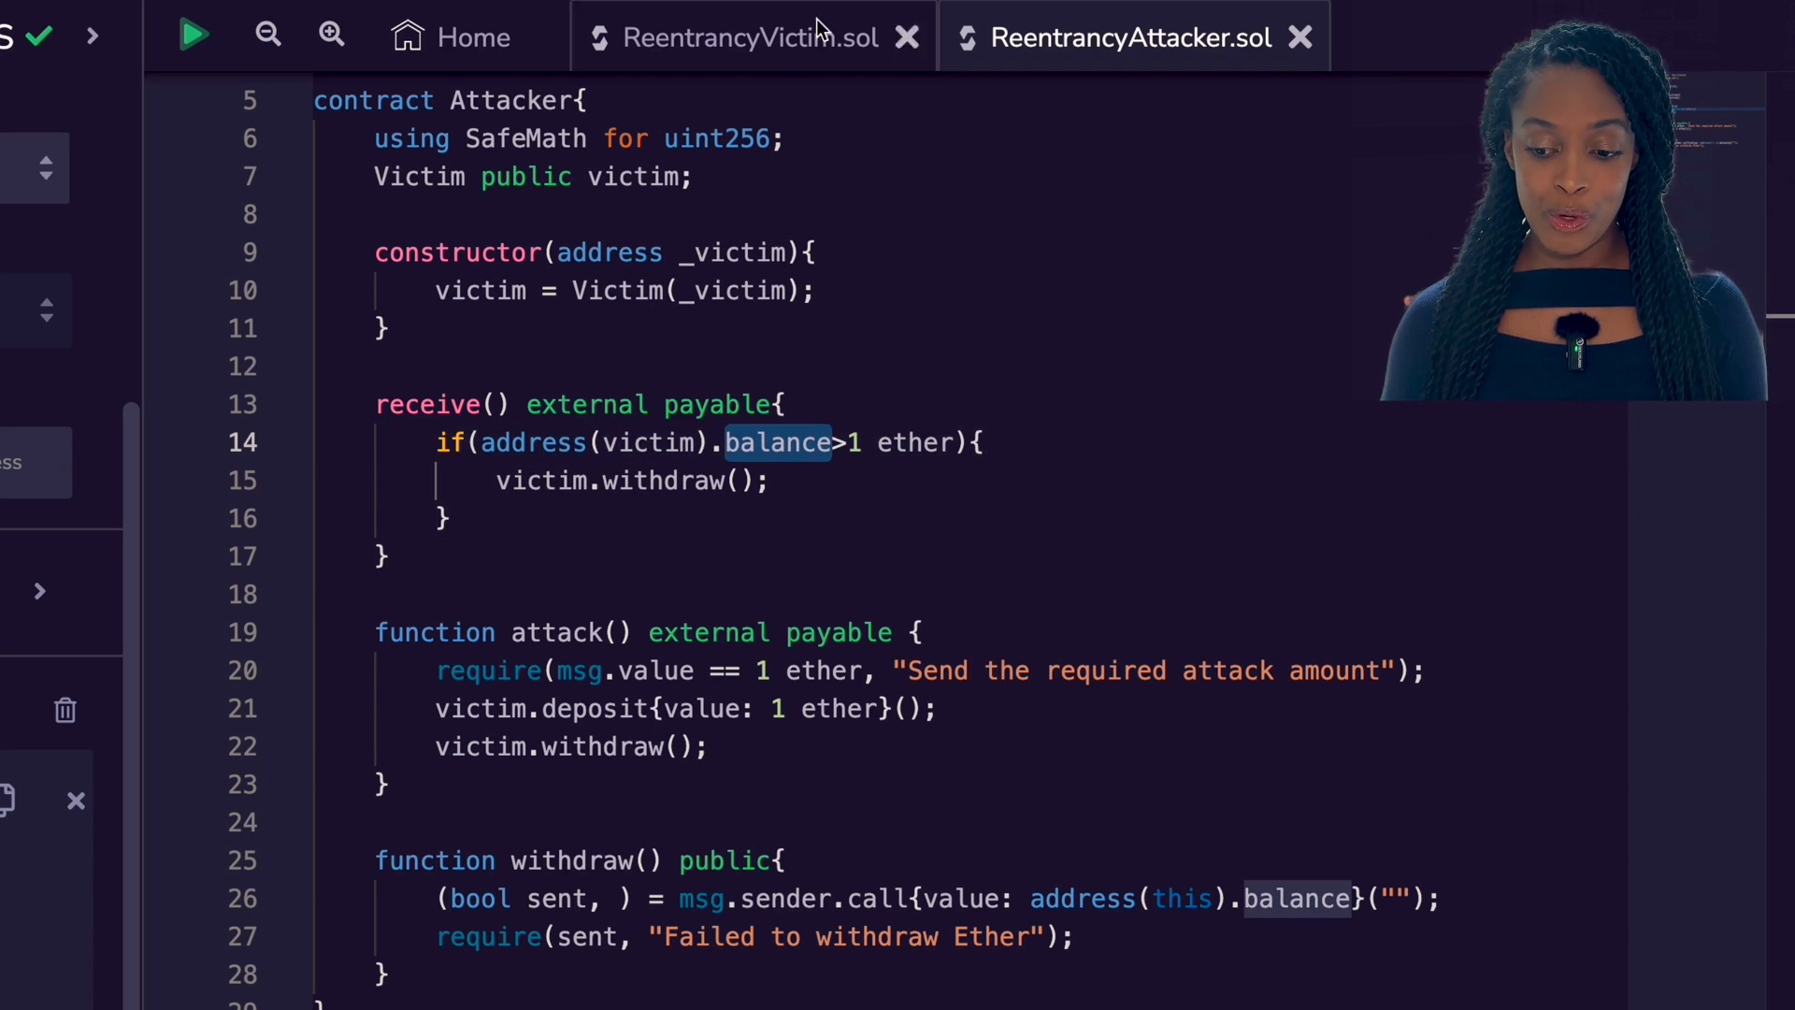
{"action": "left_click", "coordinate": [746, 37]}
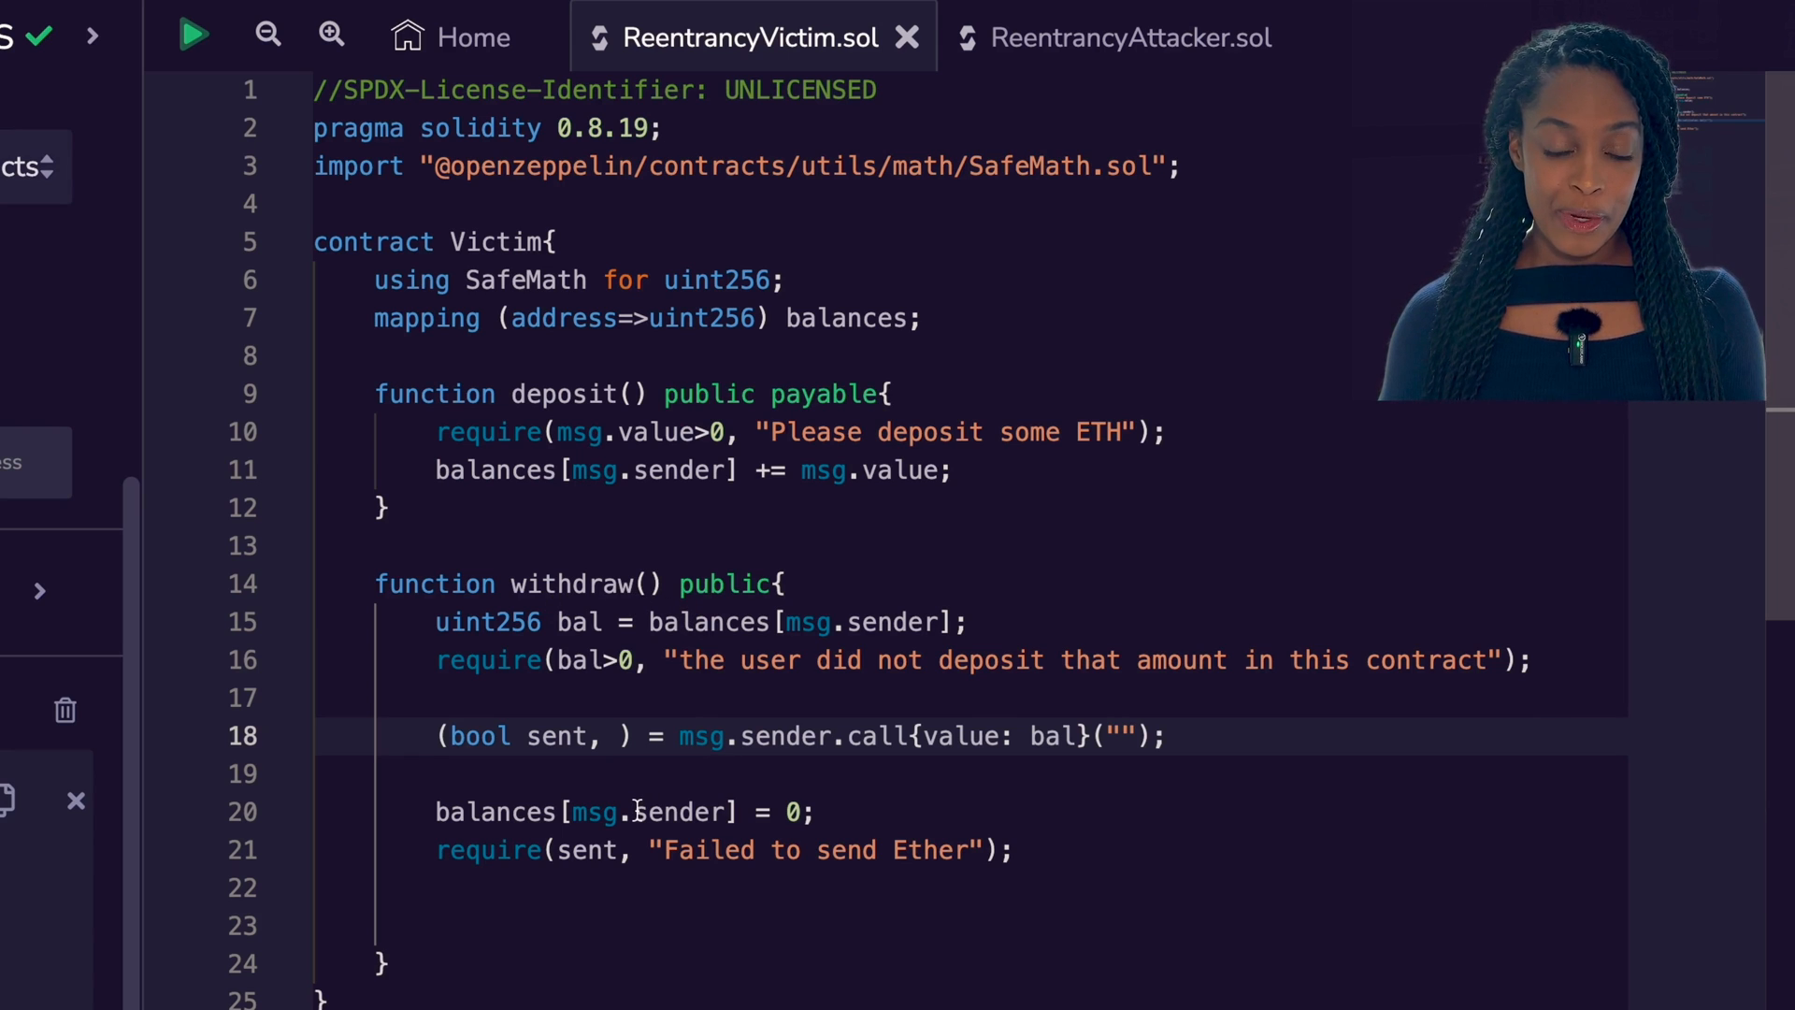
{"action": "double_click", "coordinate": [709, 621]}
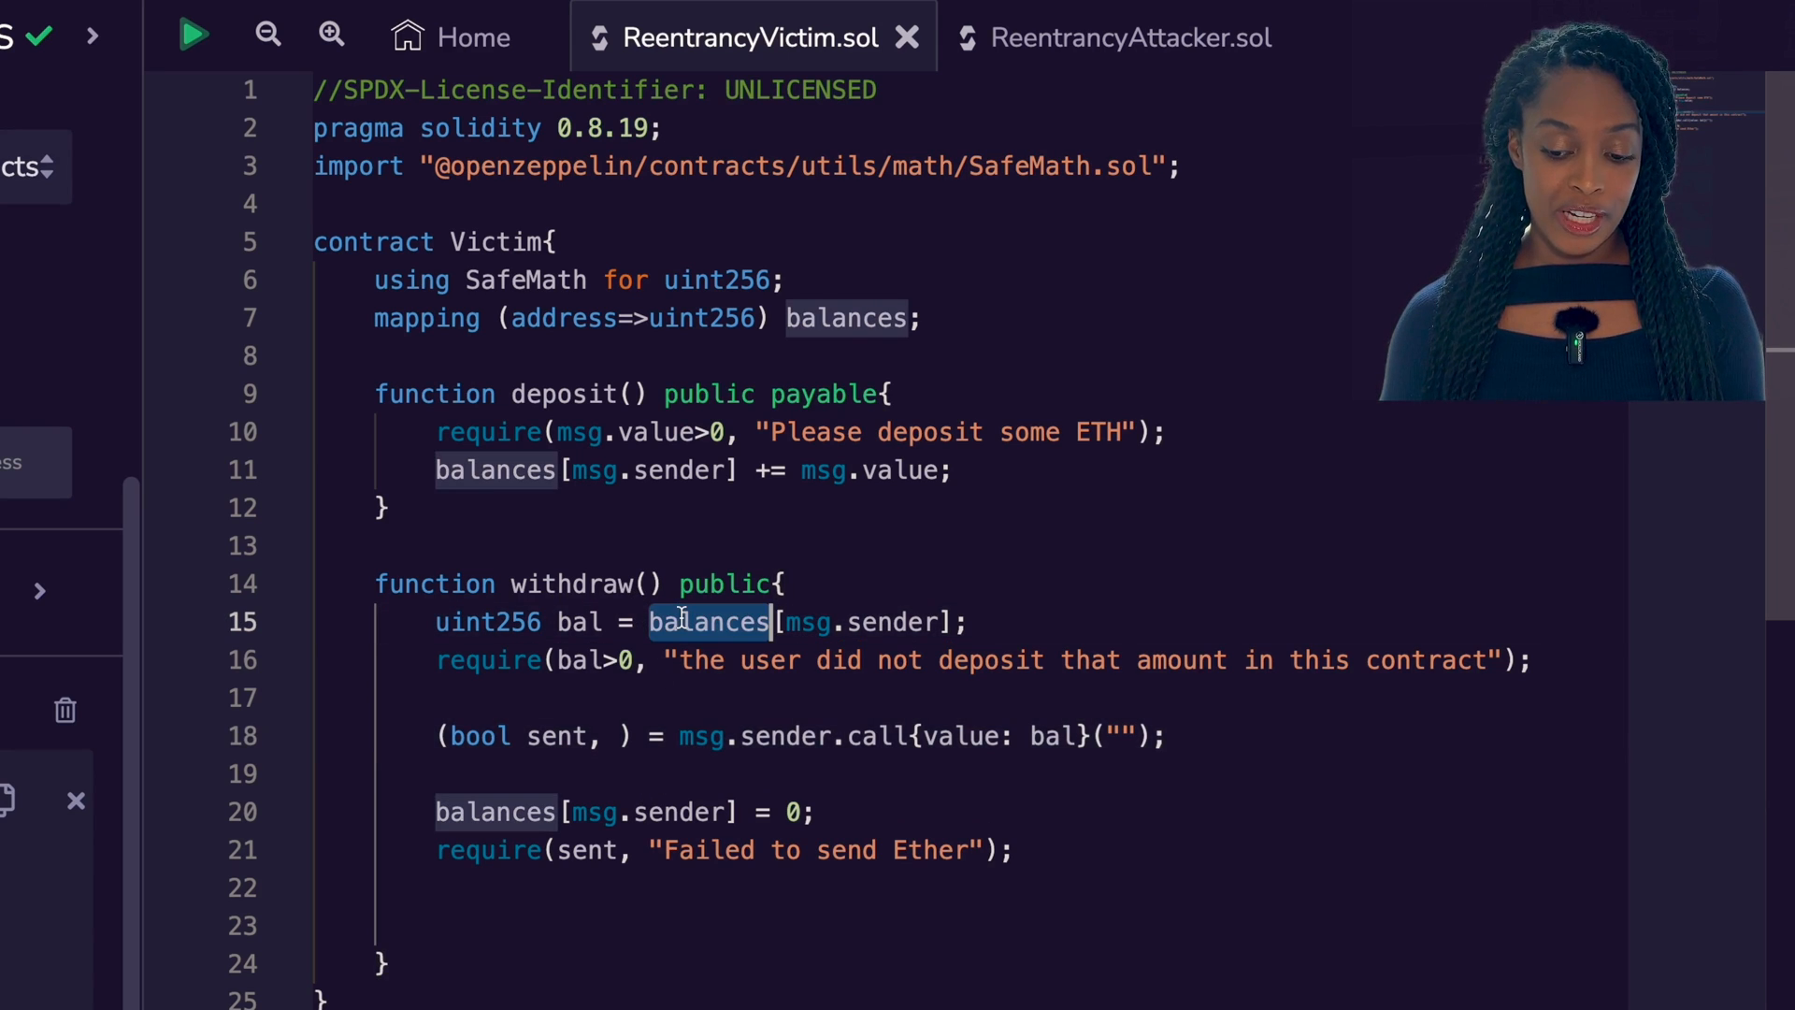
{"action": "left_click", "coordinate": [1129, 38]}
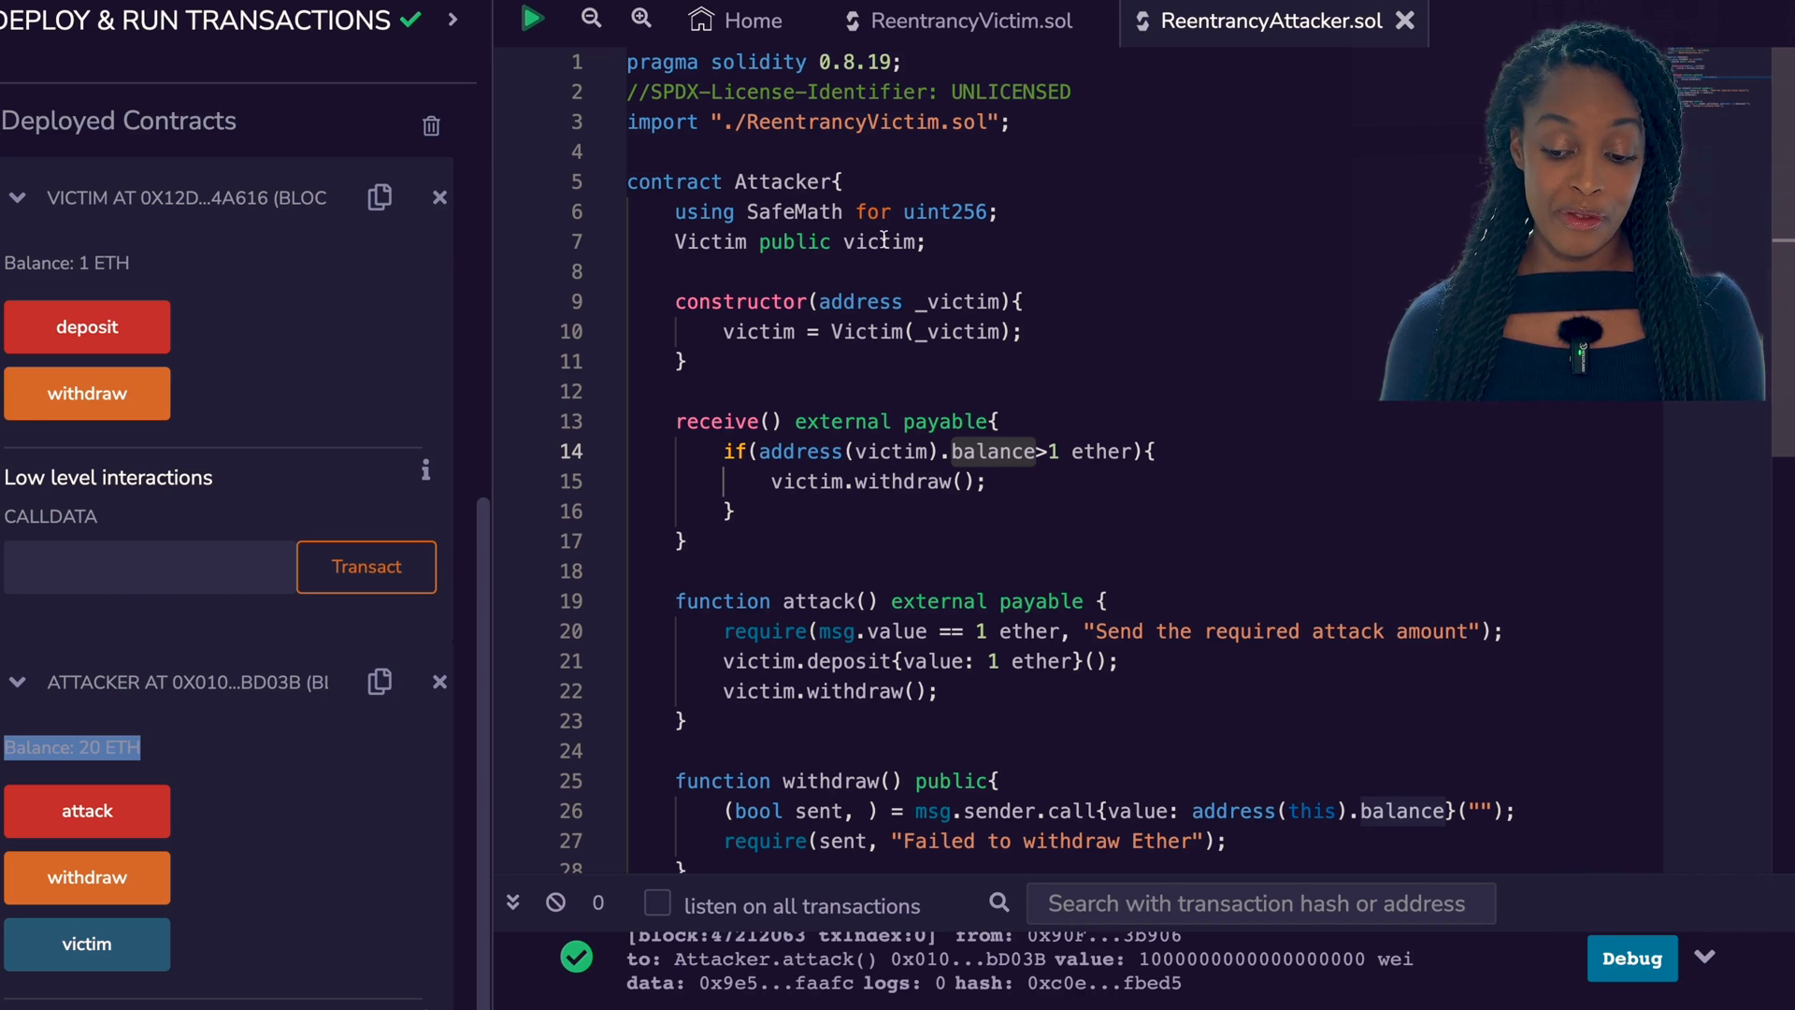
{"action": "double_click", "coordinate": [879, 242]}
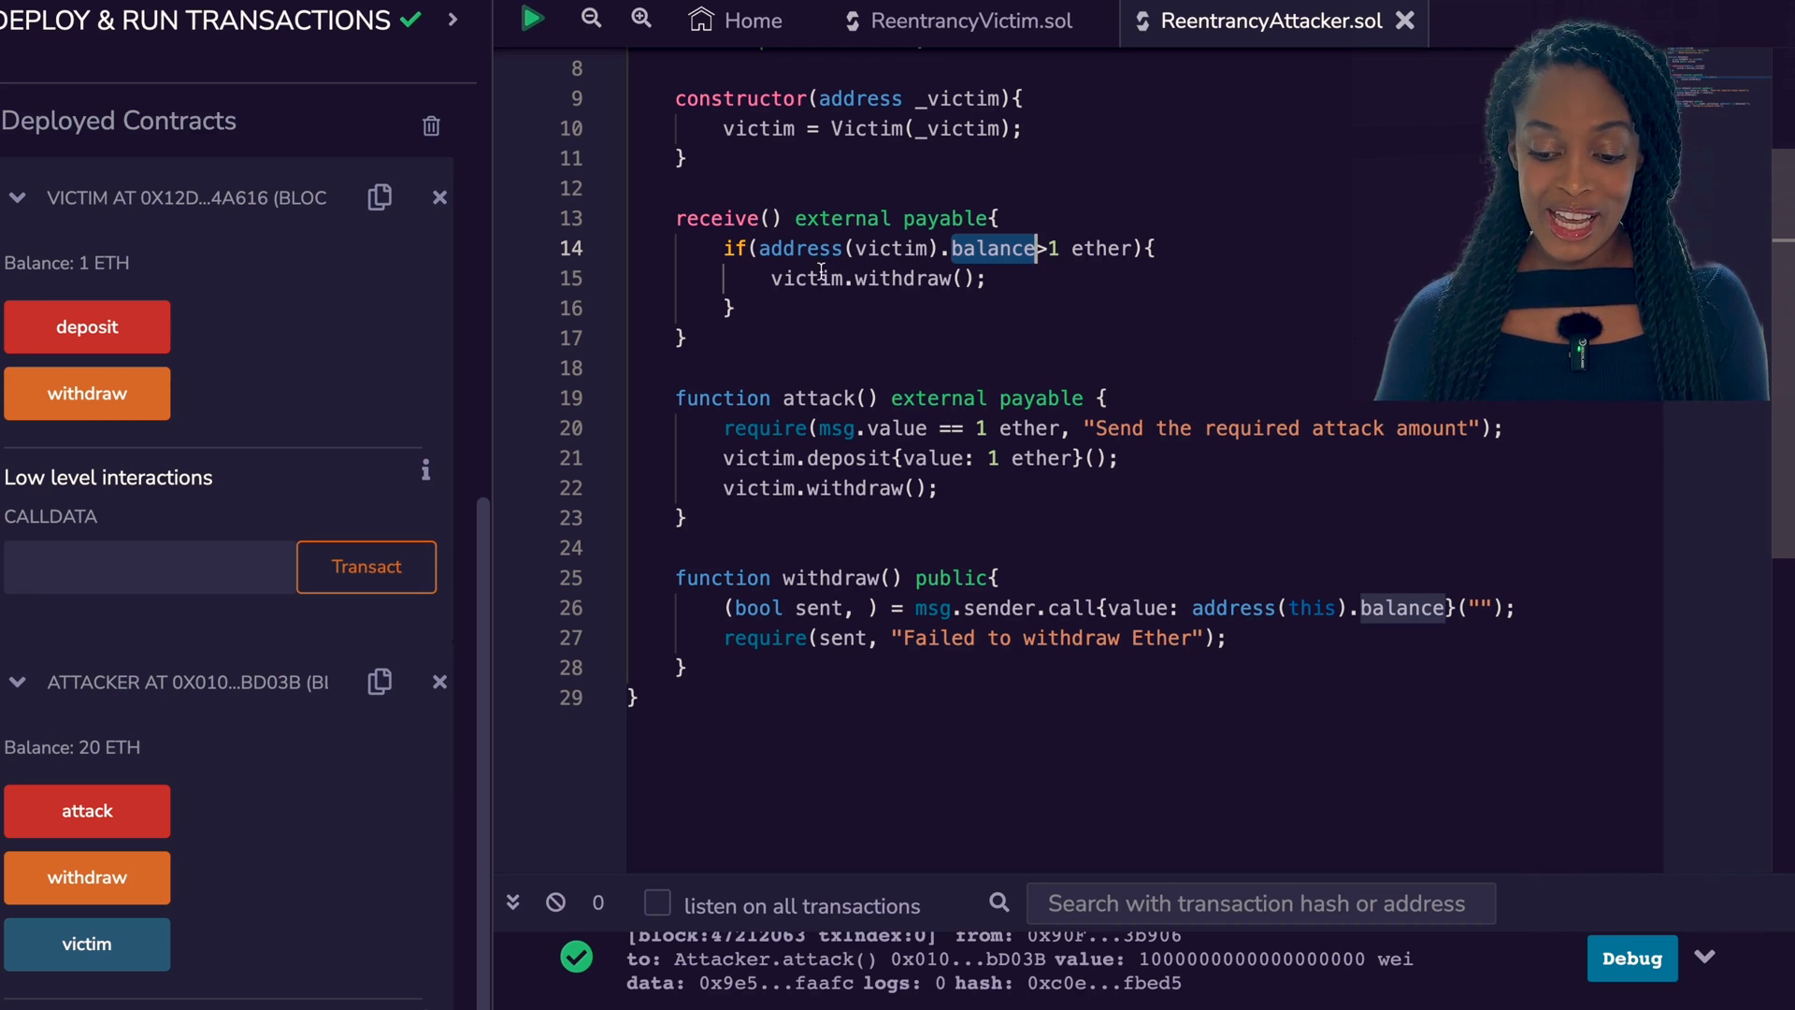
{"action": "left_click", "coordinate": [808, 279]}
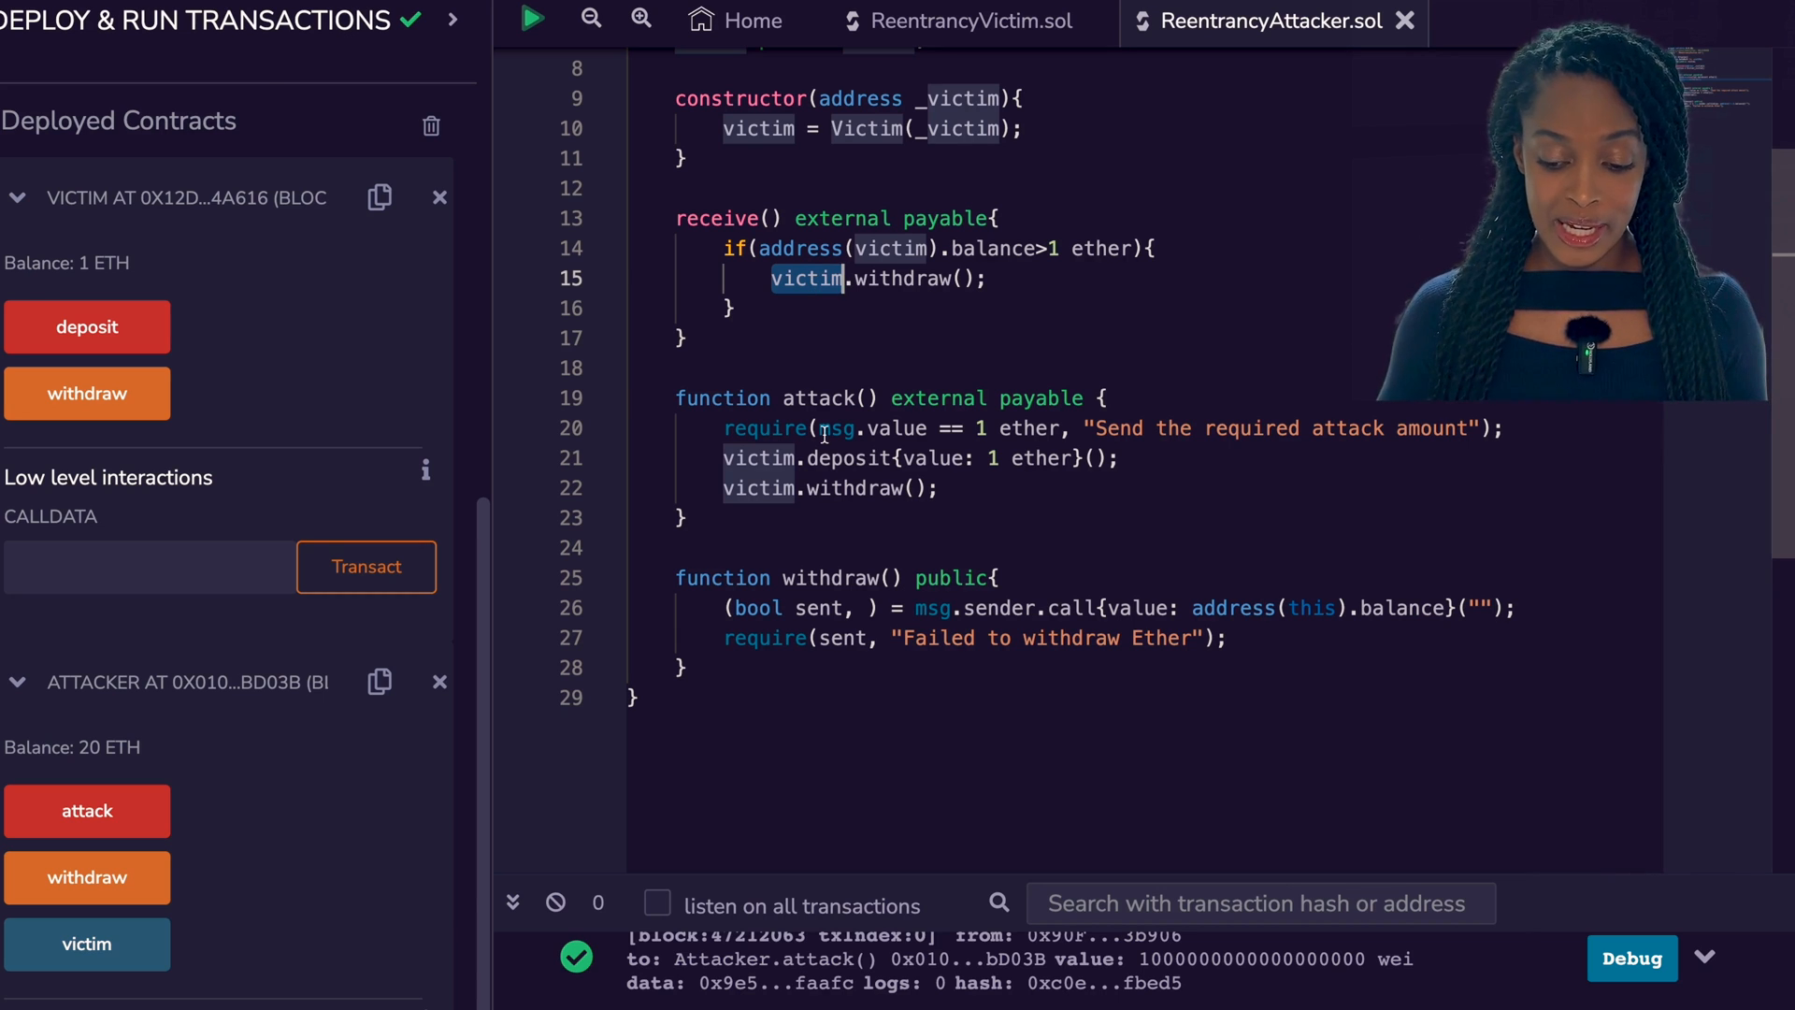
{"action": "left_click", "coordinate": [1094, 22]}
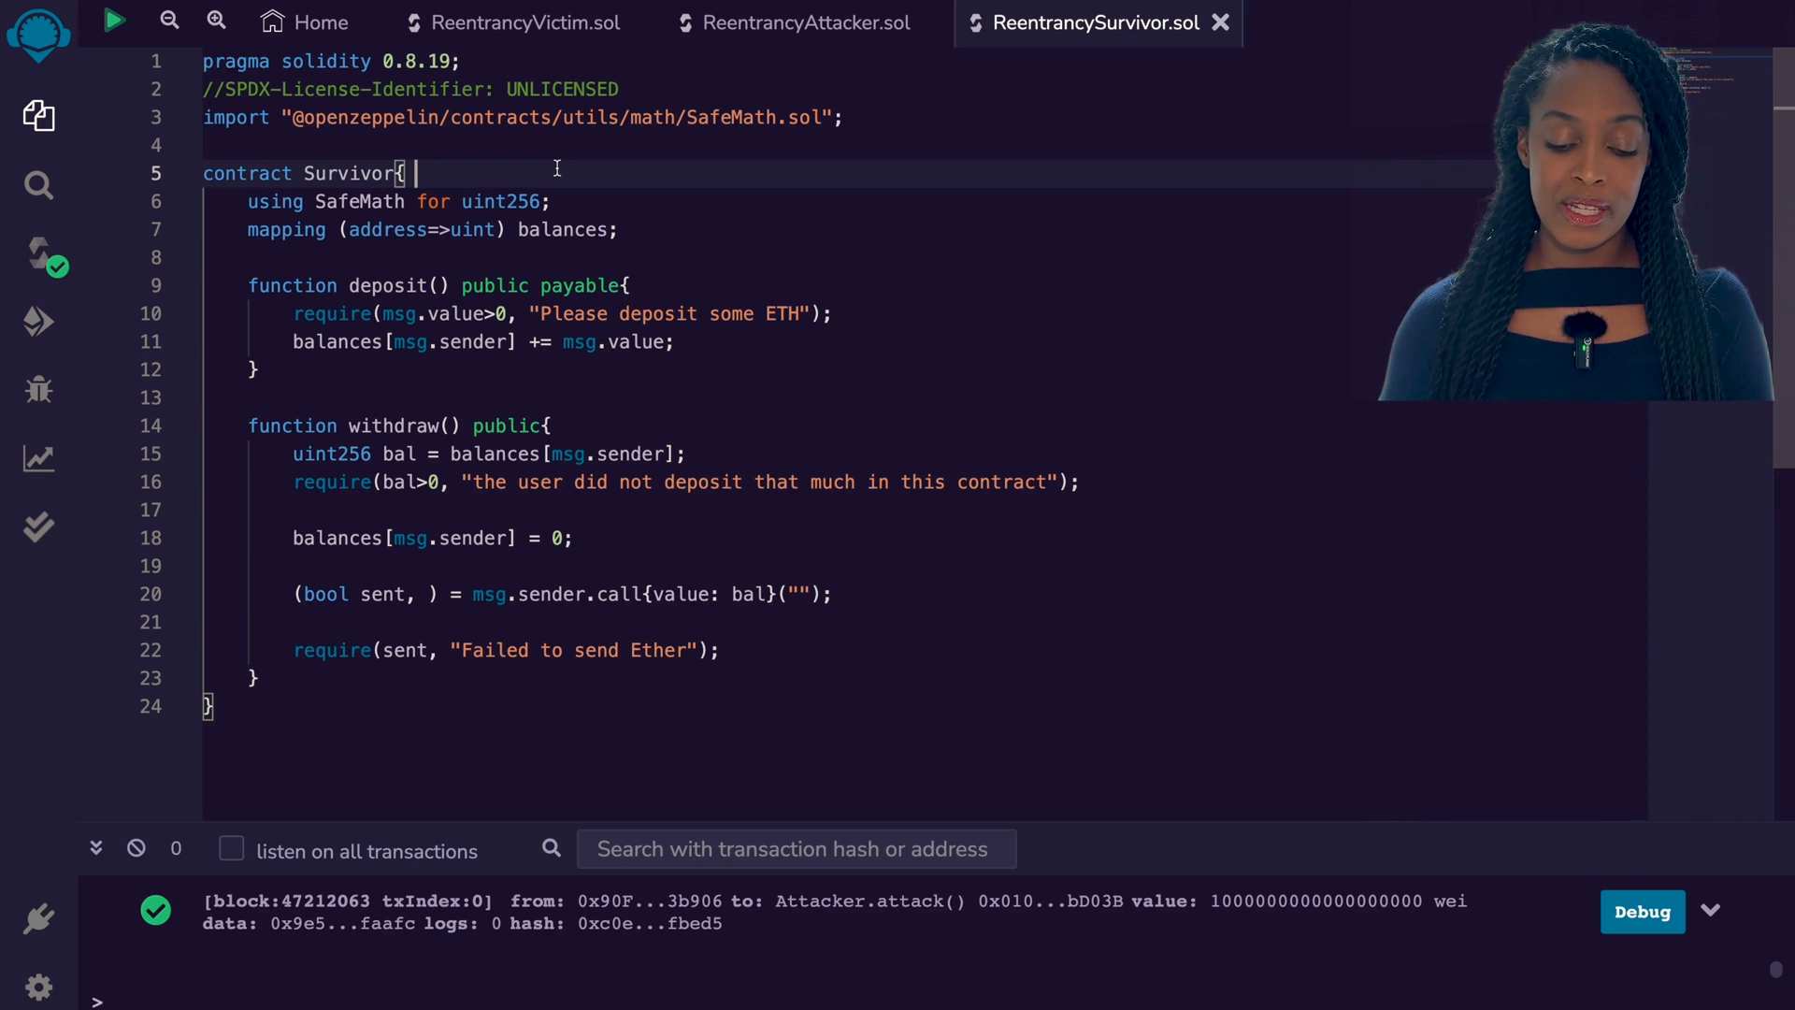
Highlight Survivor's balances[msg.sender] = 0 line before the send, then go to Deploy & Run
{"action": "double_click", "coordinate": [350, 172]}
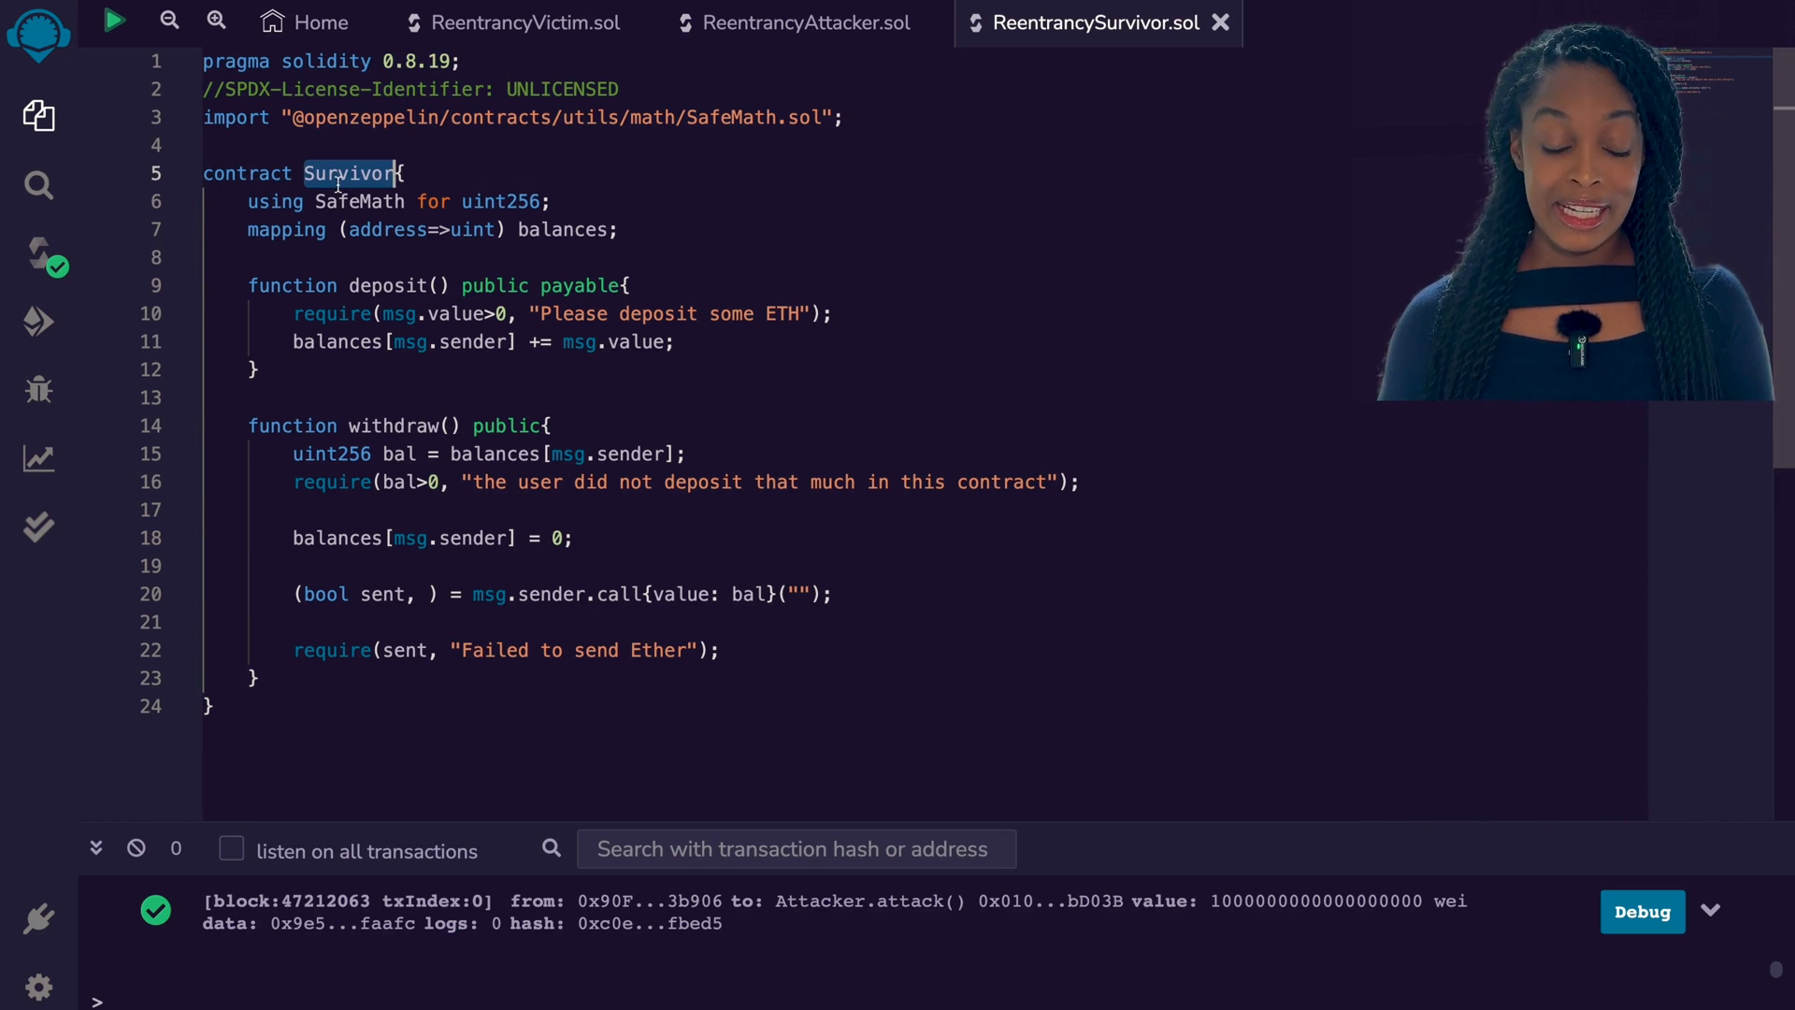
{"action": "left_click", "coordinate": [528, 22]}
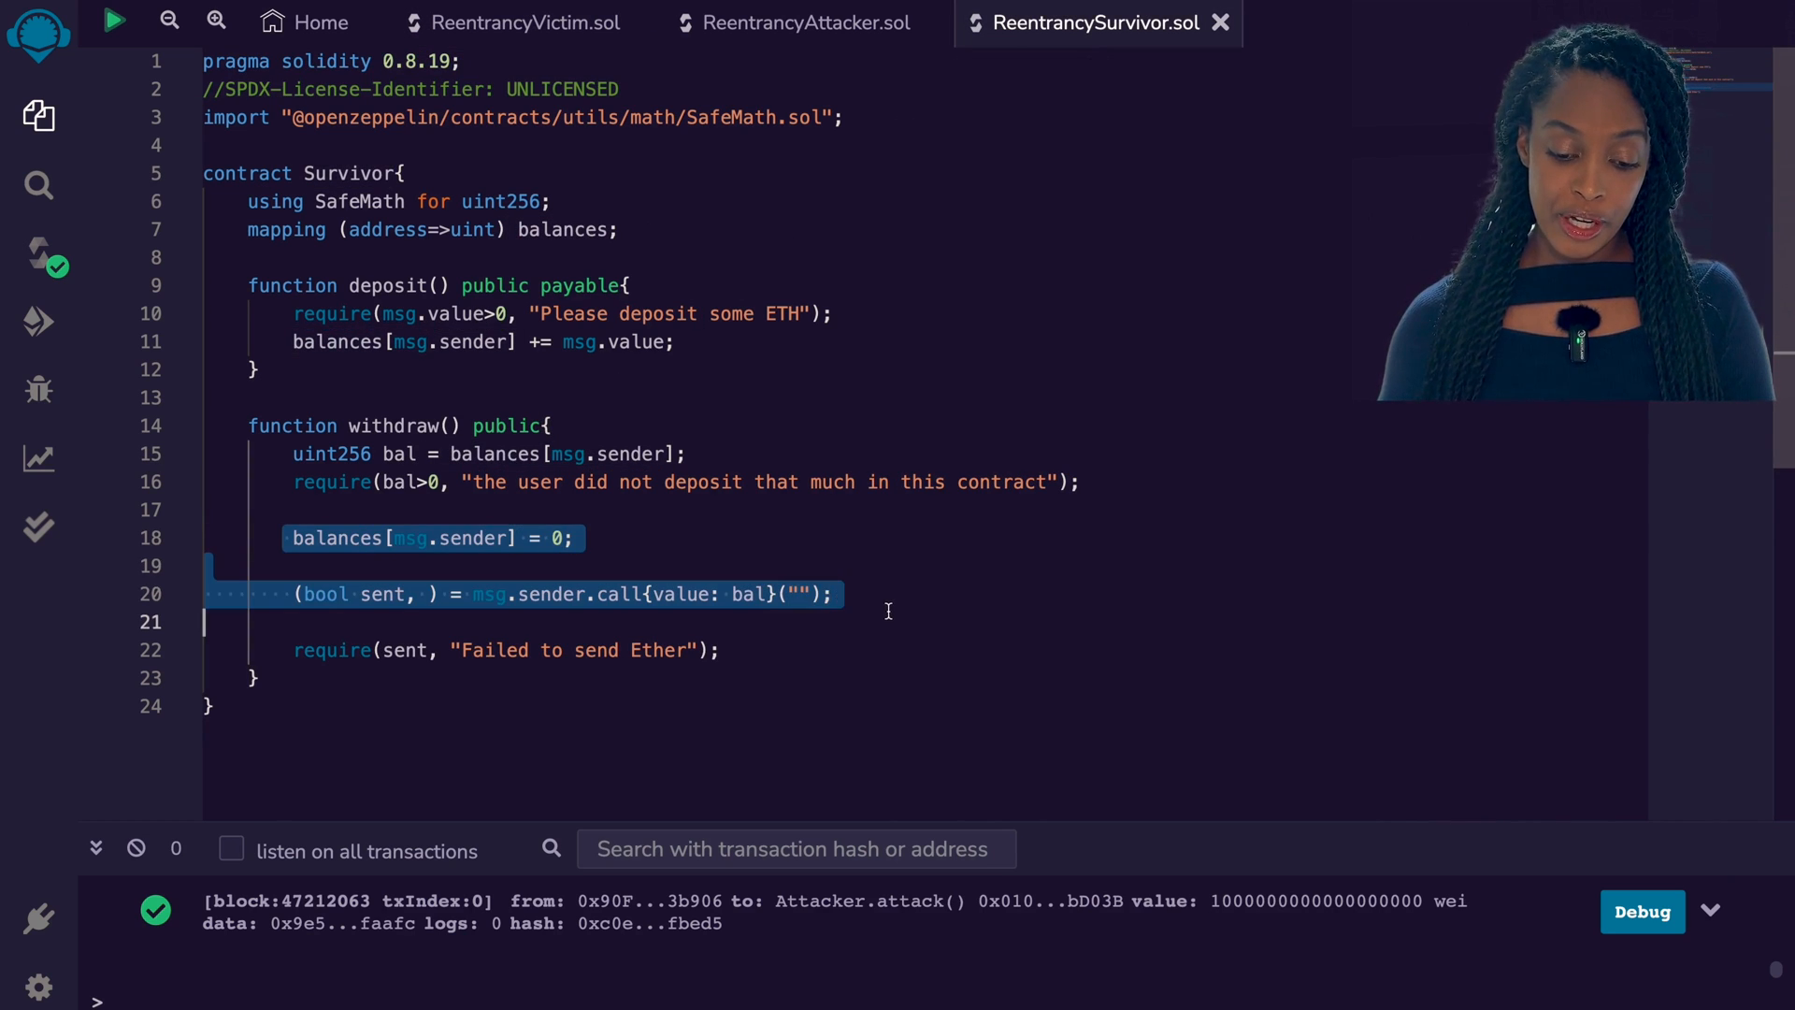
{"action": "left_click", "coordinate": [541, 565]}
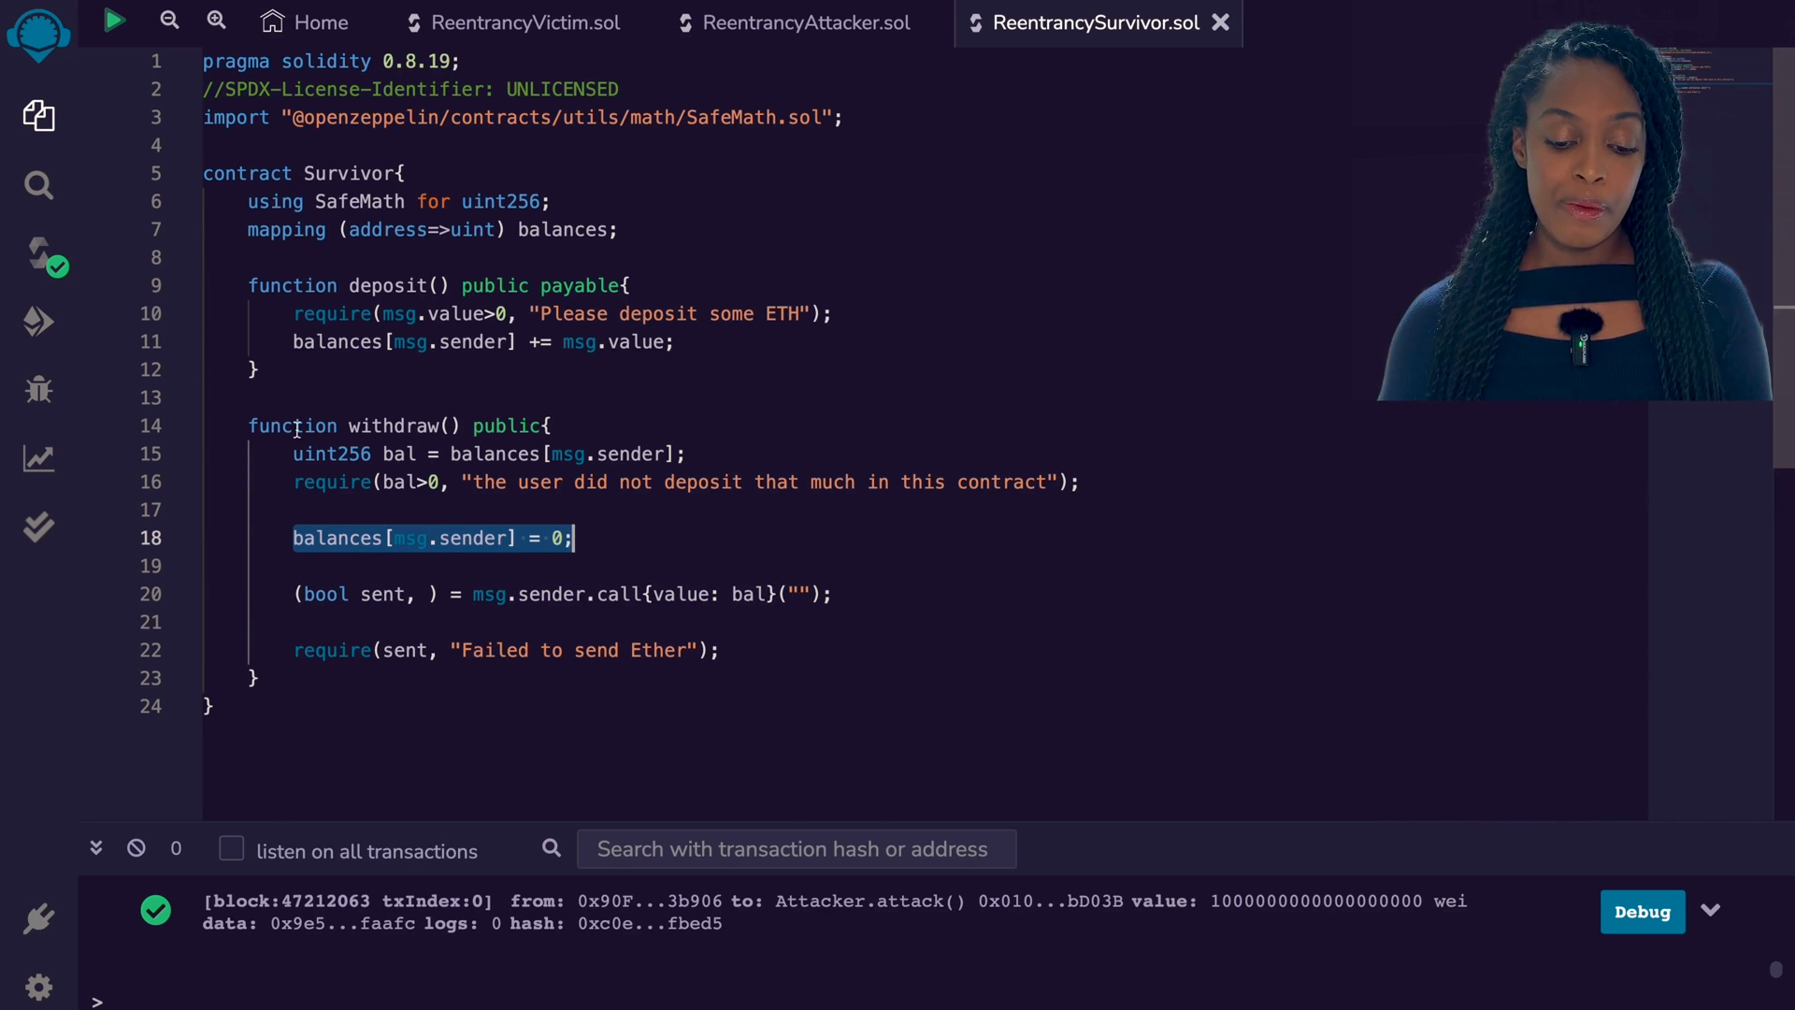
{"action": "left_click_drag", "start_coordinate": [292, 539], "coordinate": [262, 677]}
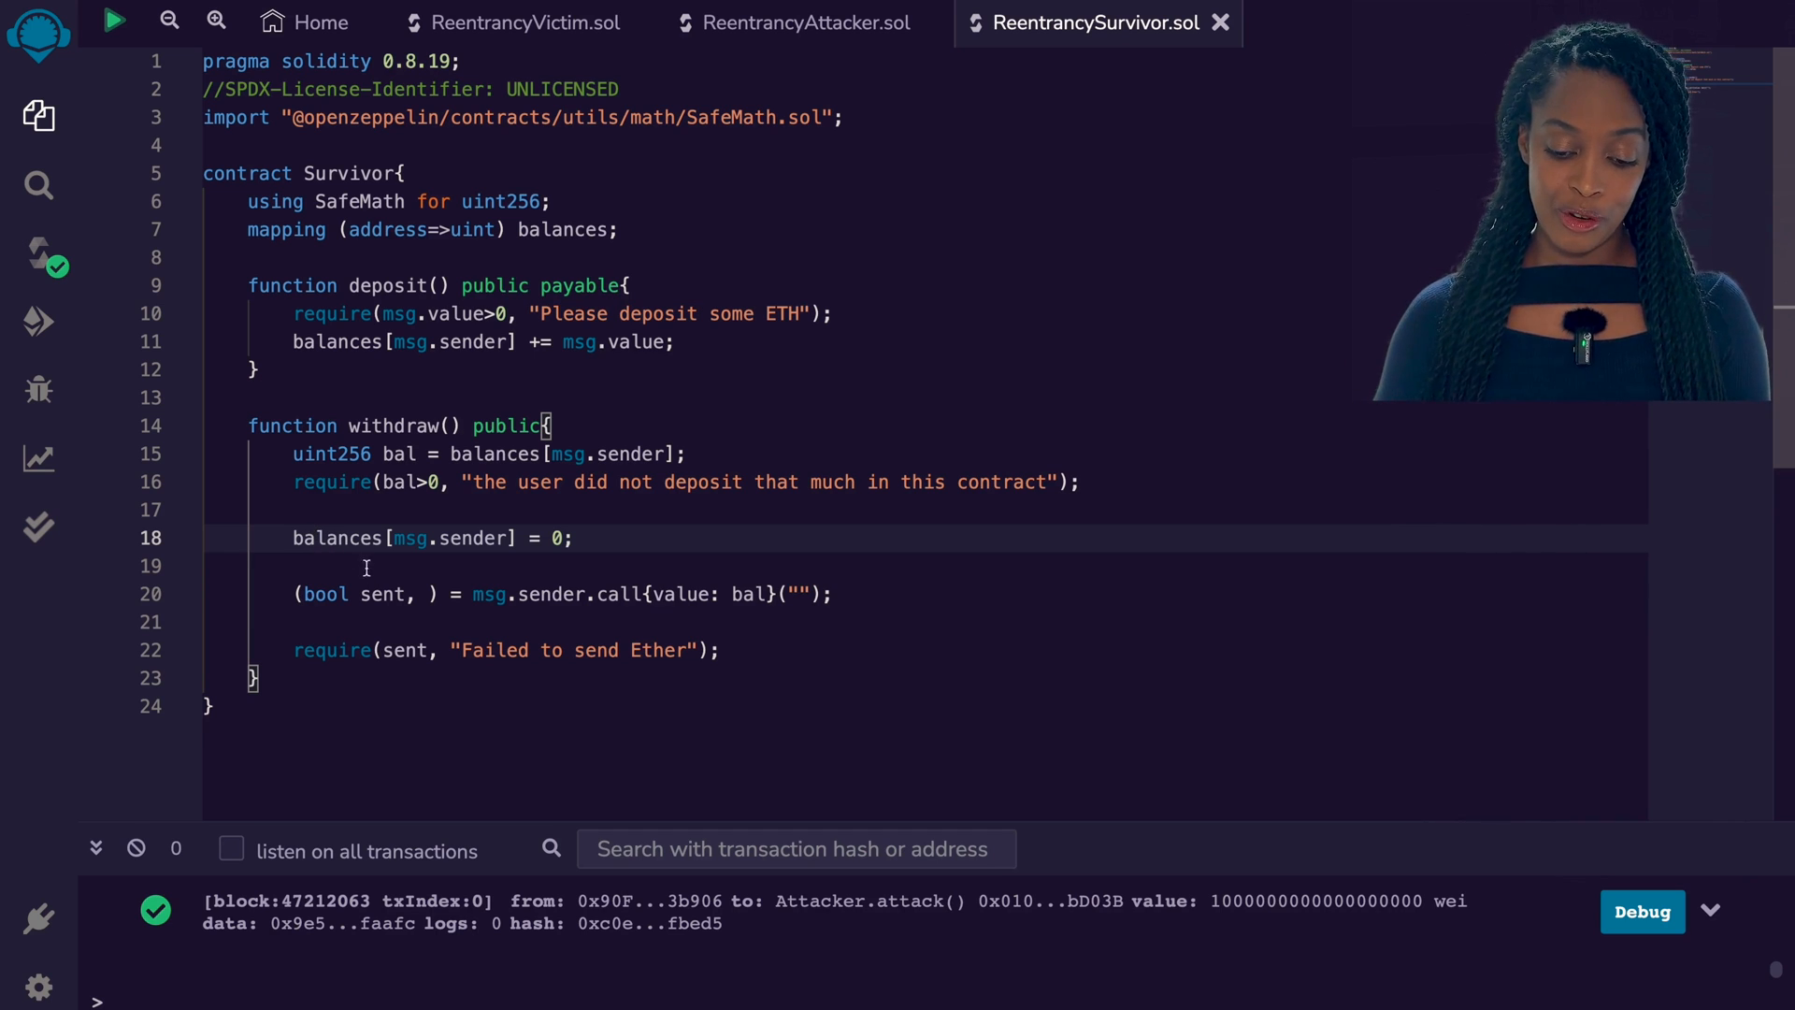
{"action": "double_click", "coordinate": [550, 593]}
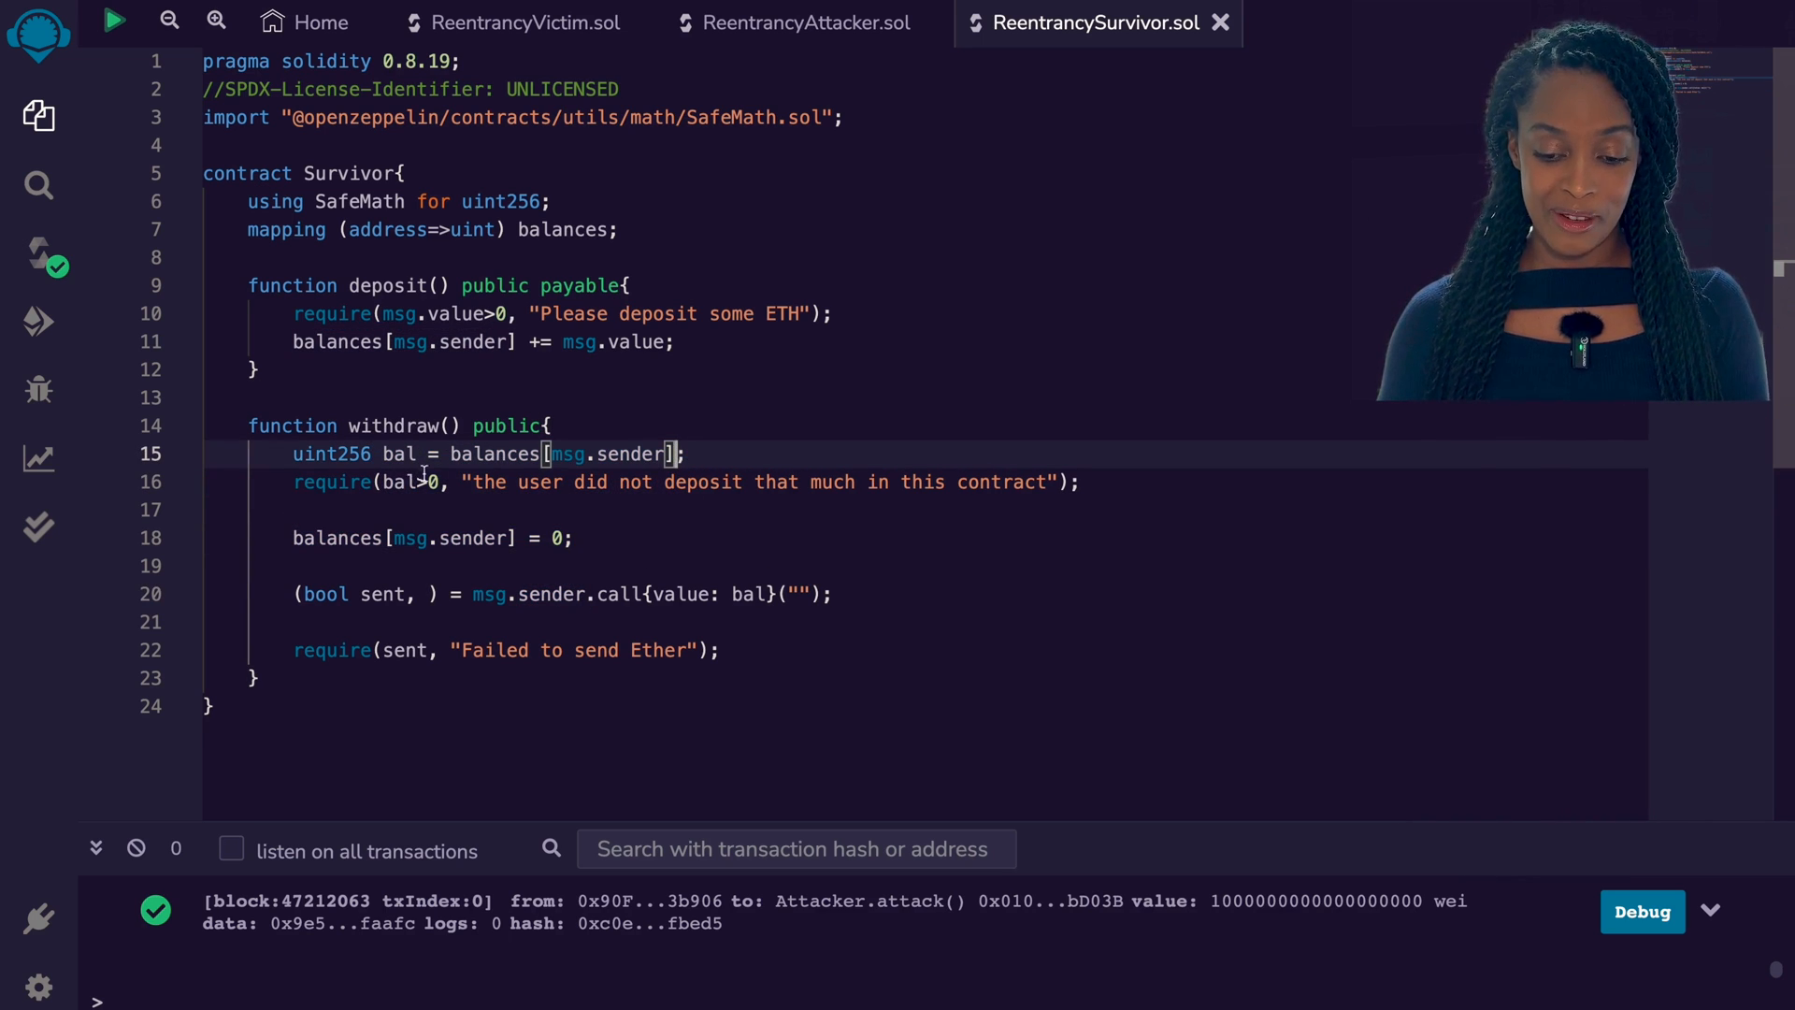
{"action": "mouse_move", "coordinate": [37, 114]}
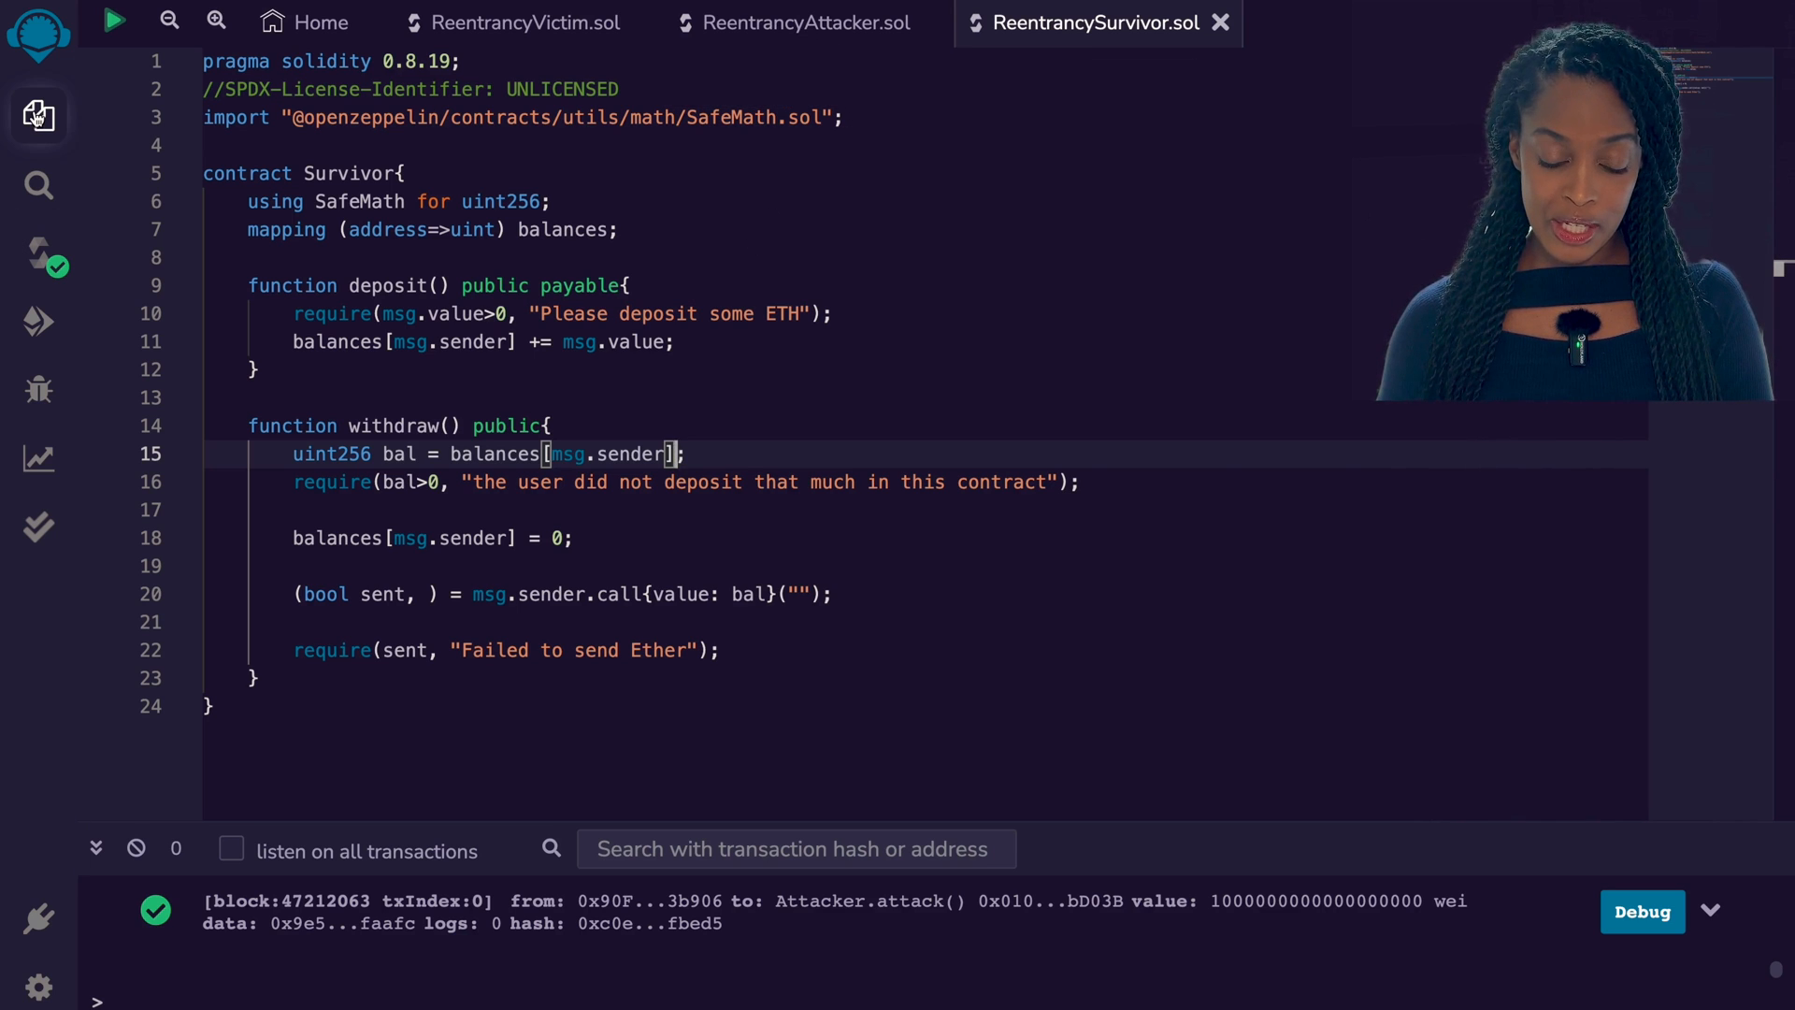
{"action": "left_click", "coordinate": [37, 114]}
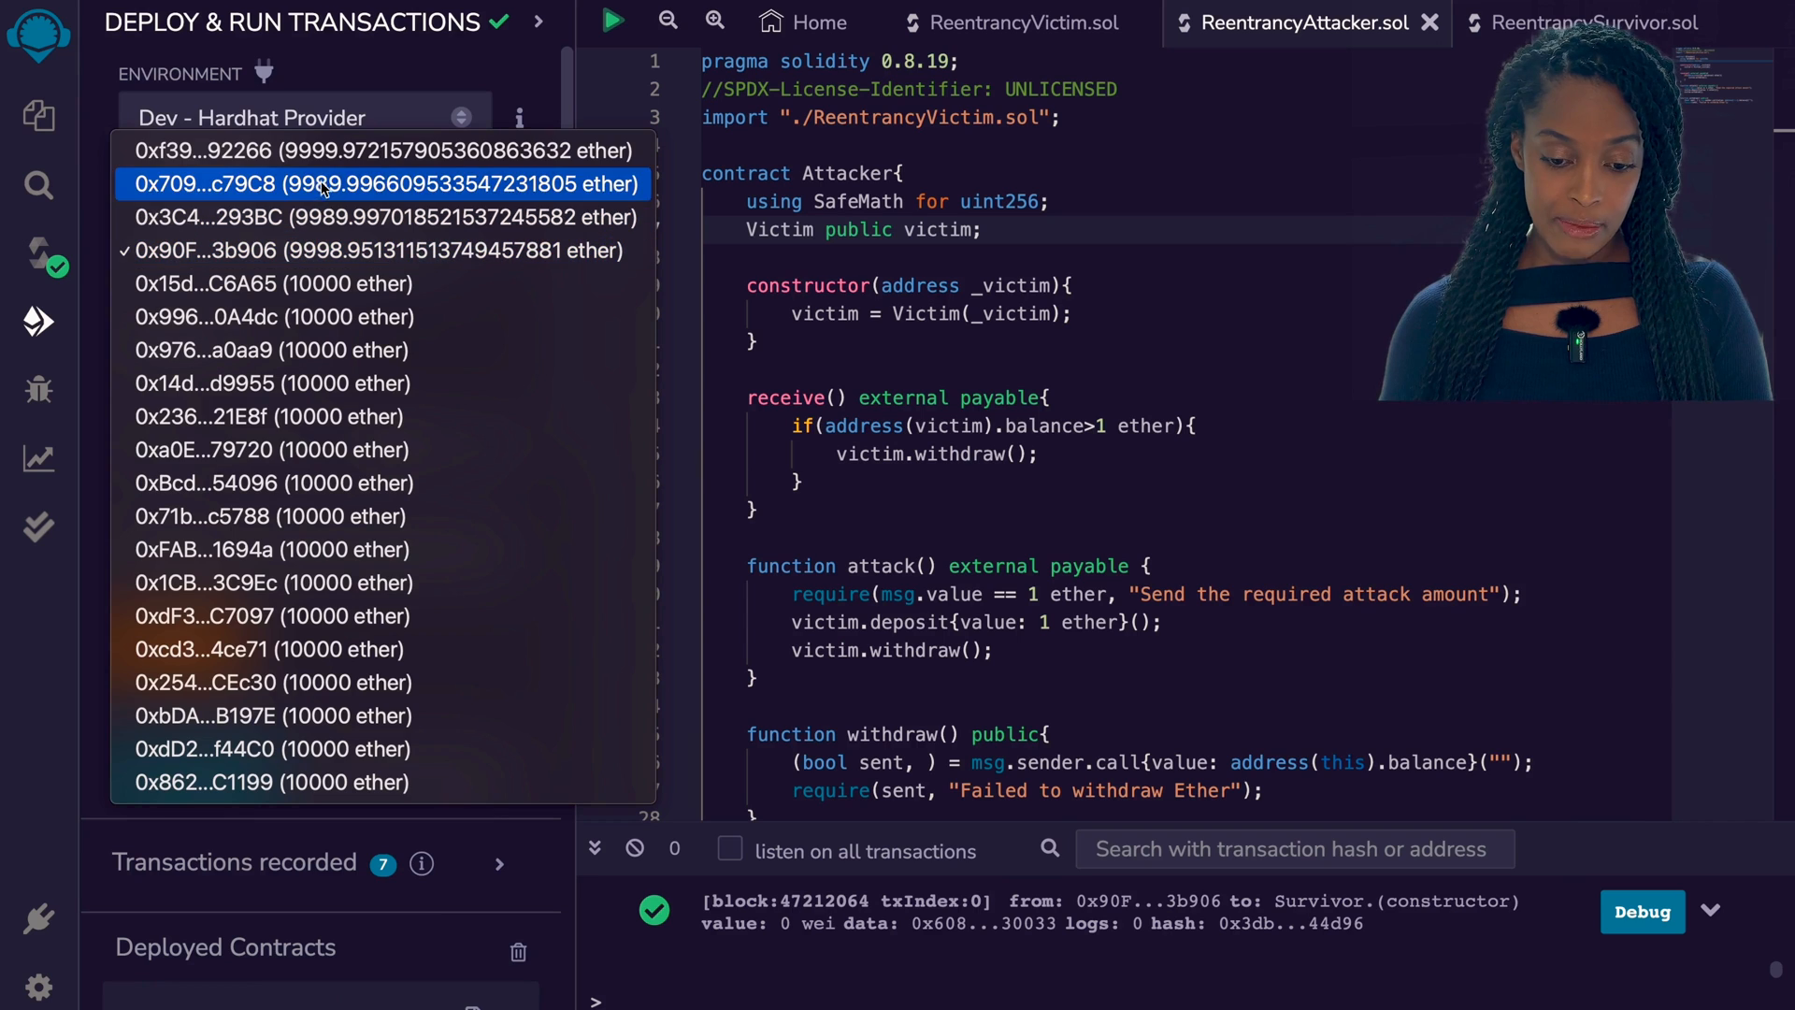
Deposit 10 Ether into Survivor from a second and a third test account
{"action": "left_click", "coordinate": [395, 185]}
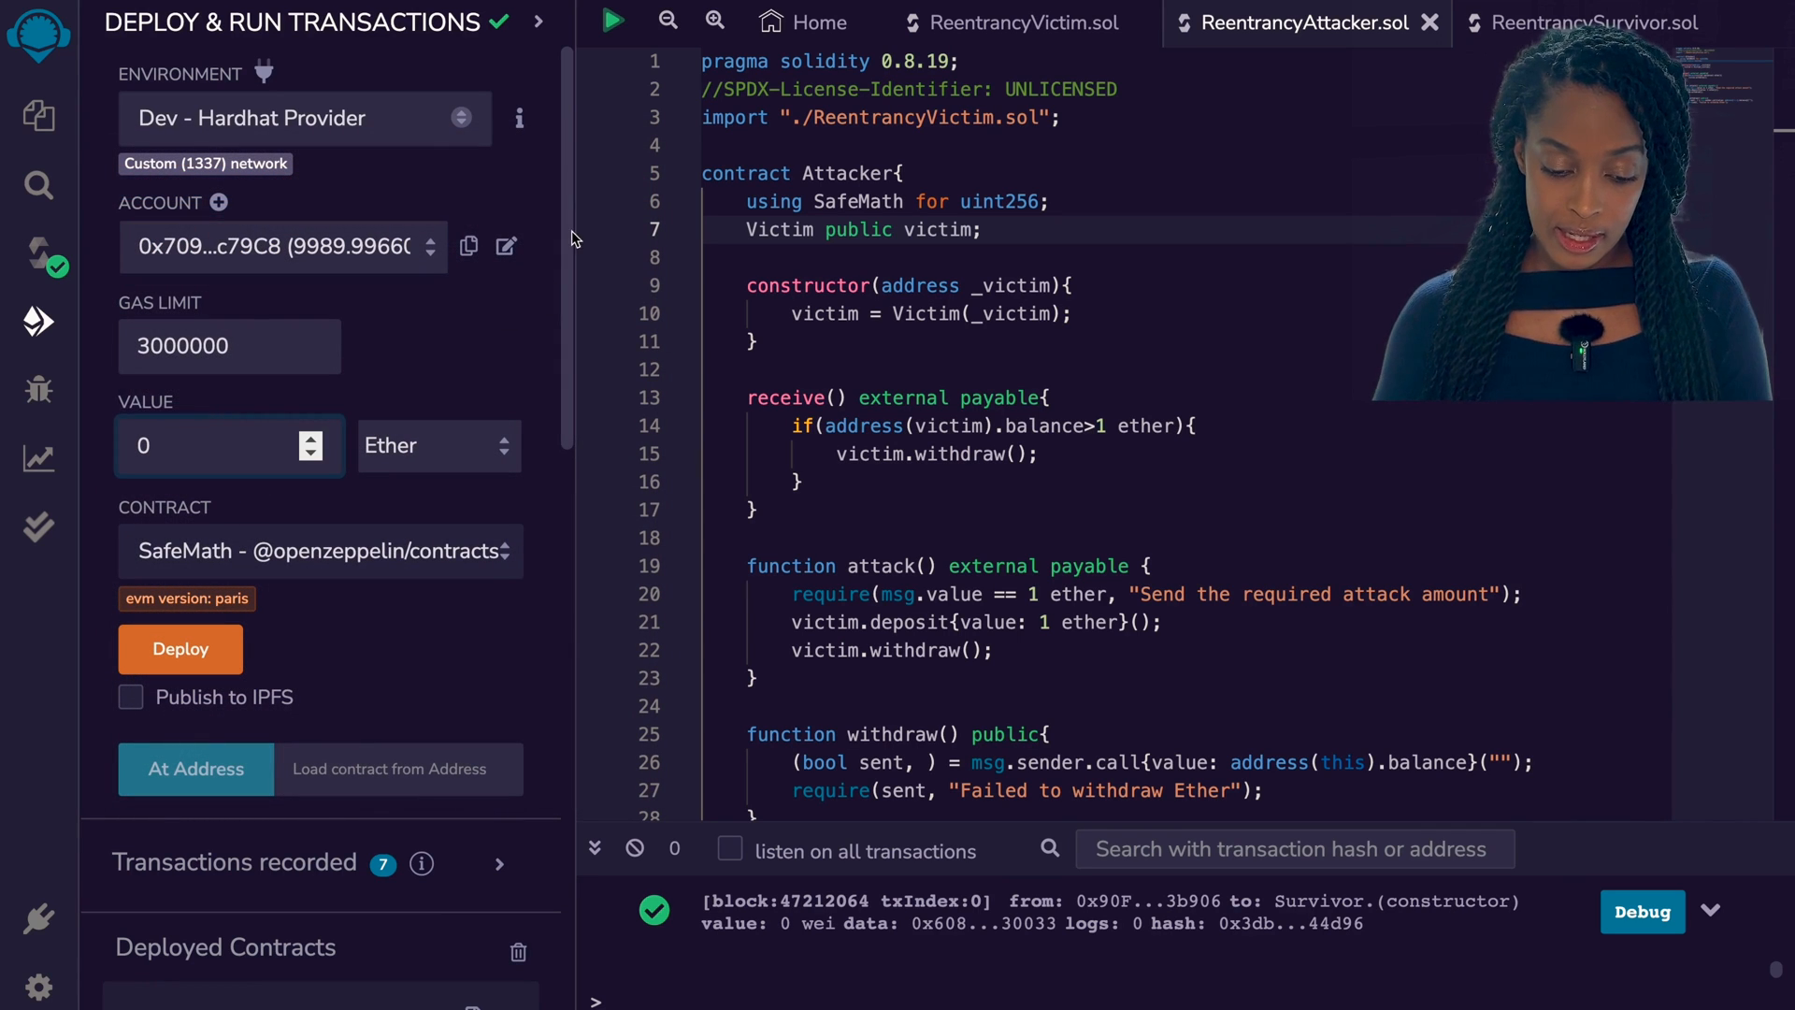
{"action": "scroll", "scroll_direction": "down", "scroll_amount": 3}
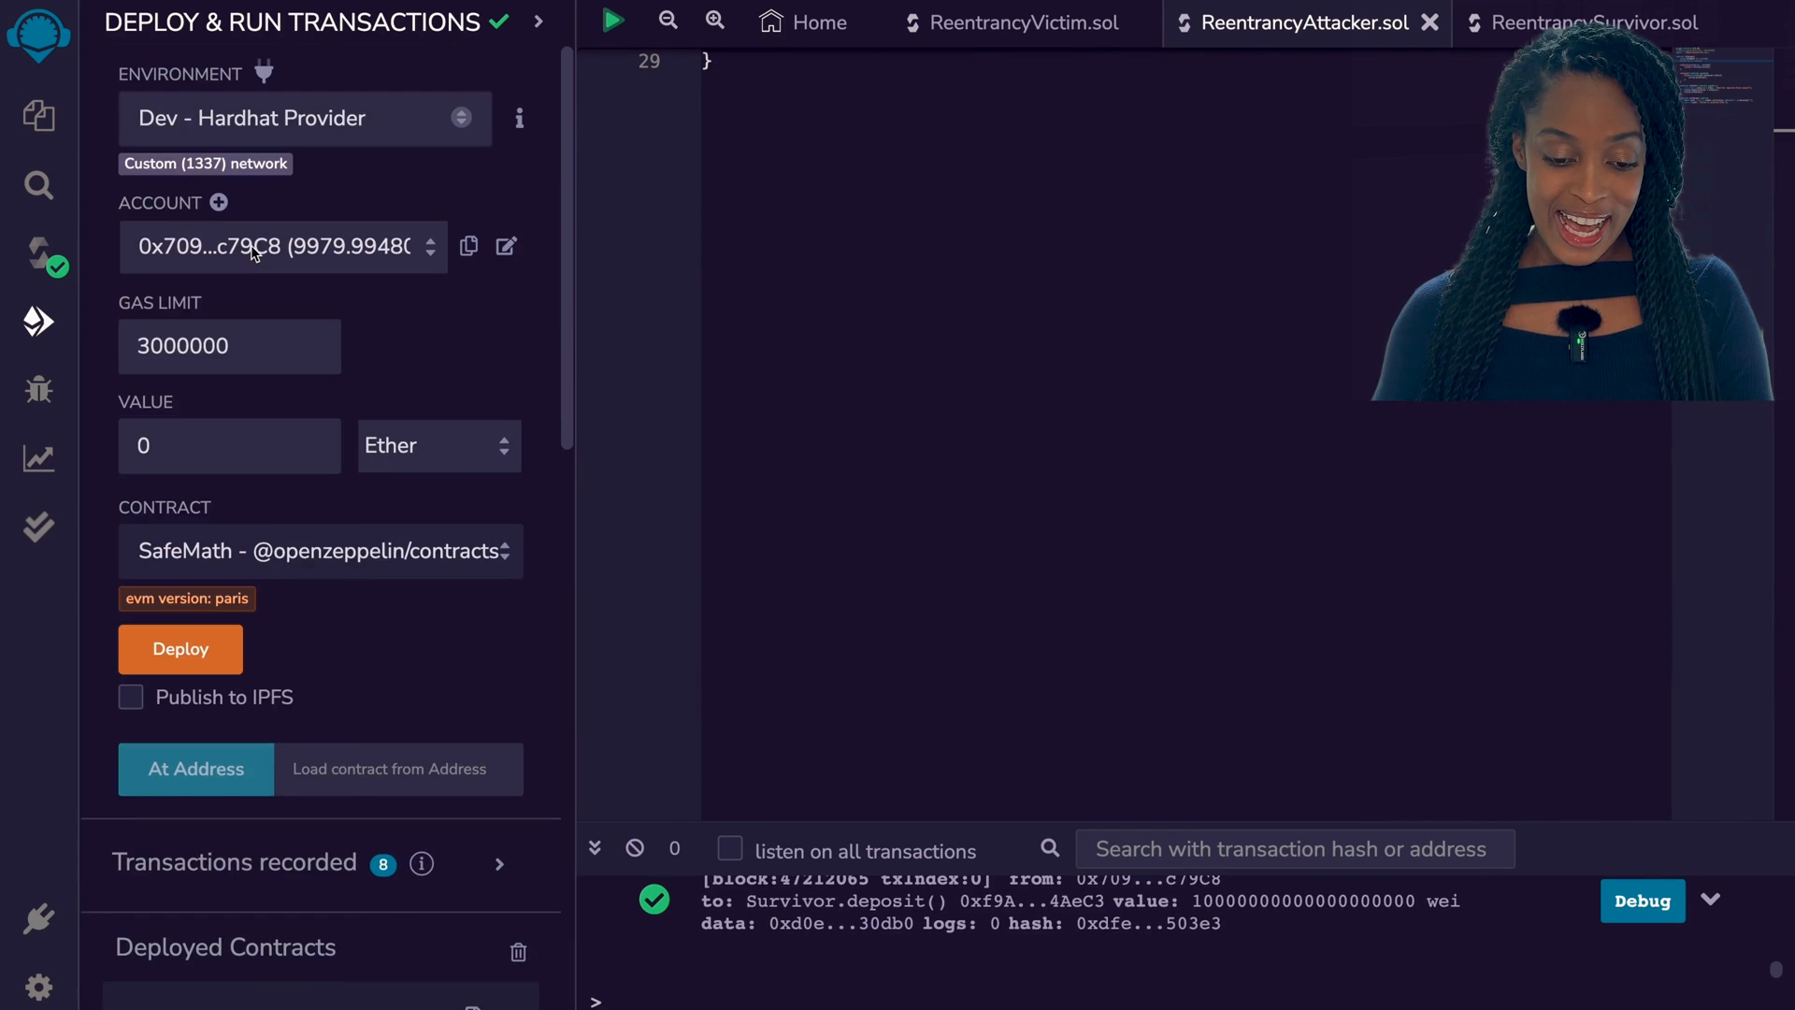
{"action": "left_click", "coordinate": [282, 245]}
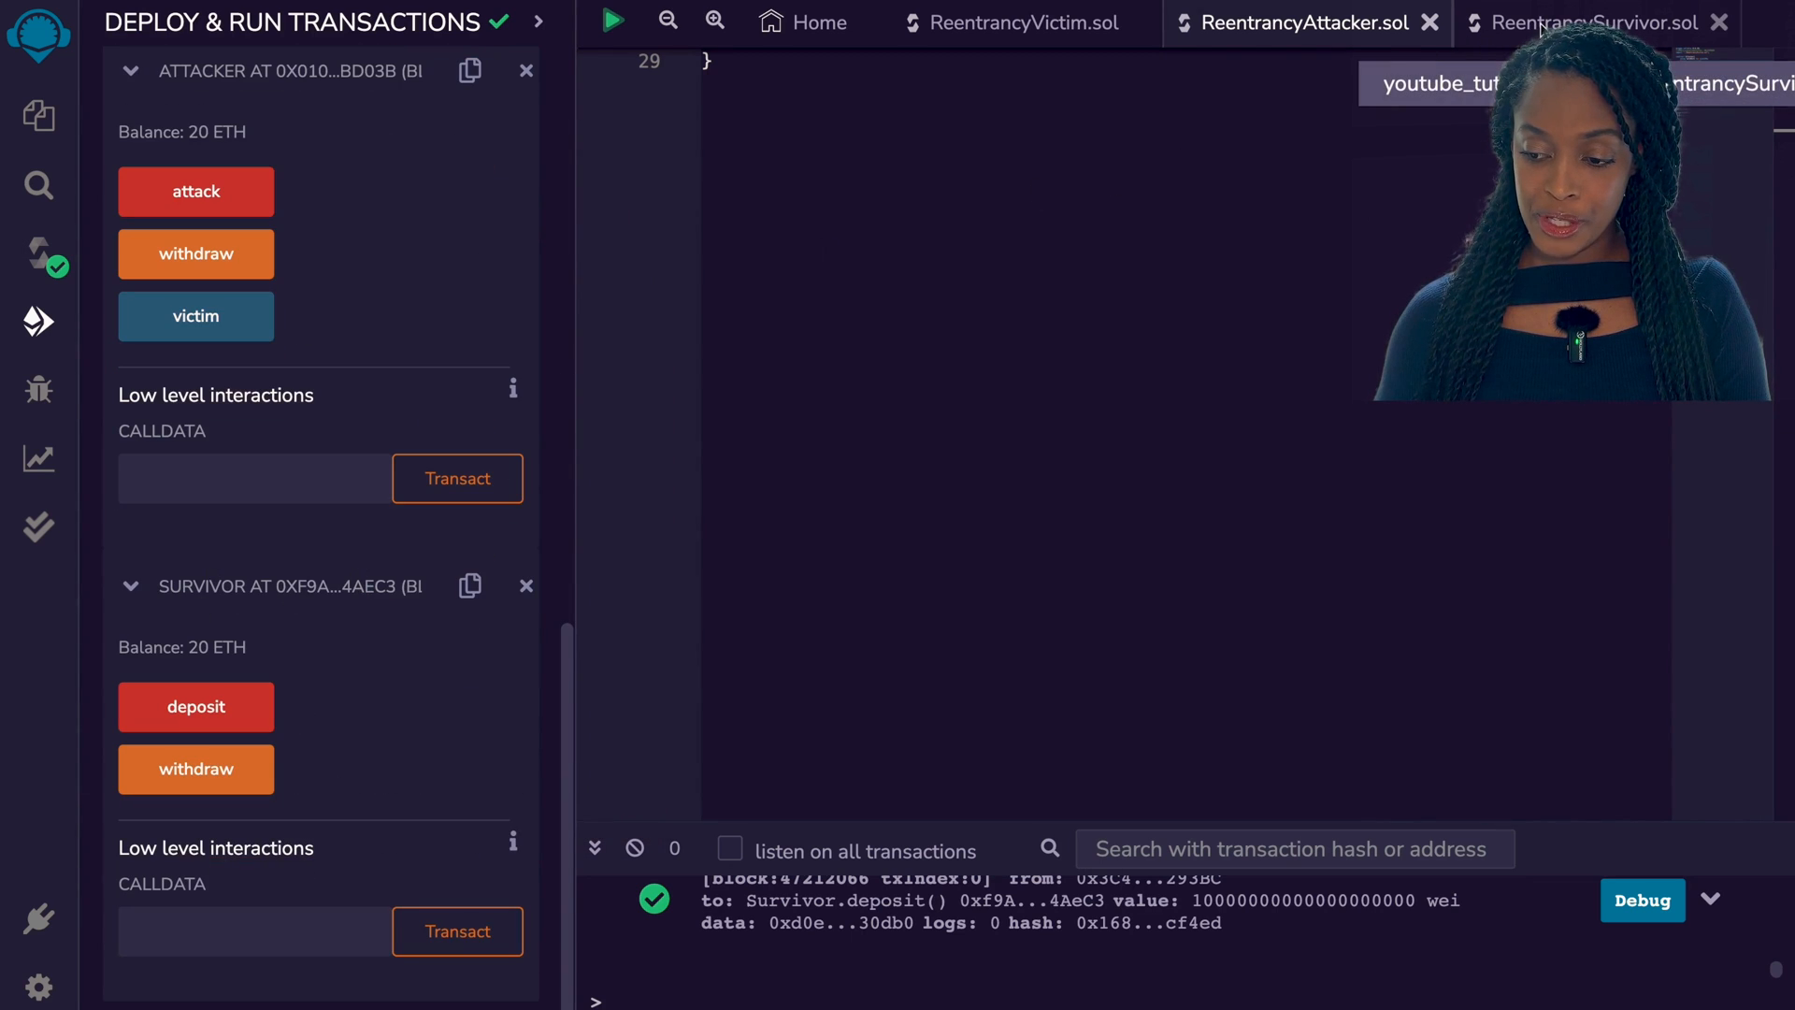
{"action": "left_click", "coordinate": [1593, 22]}
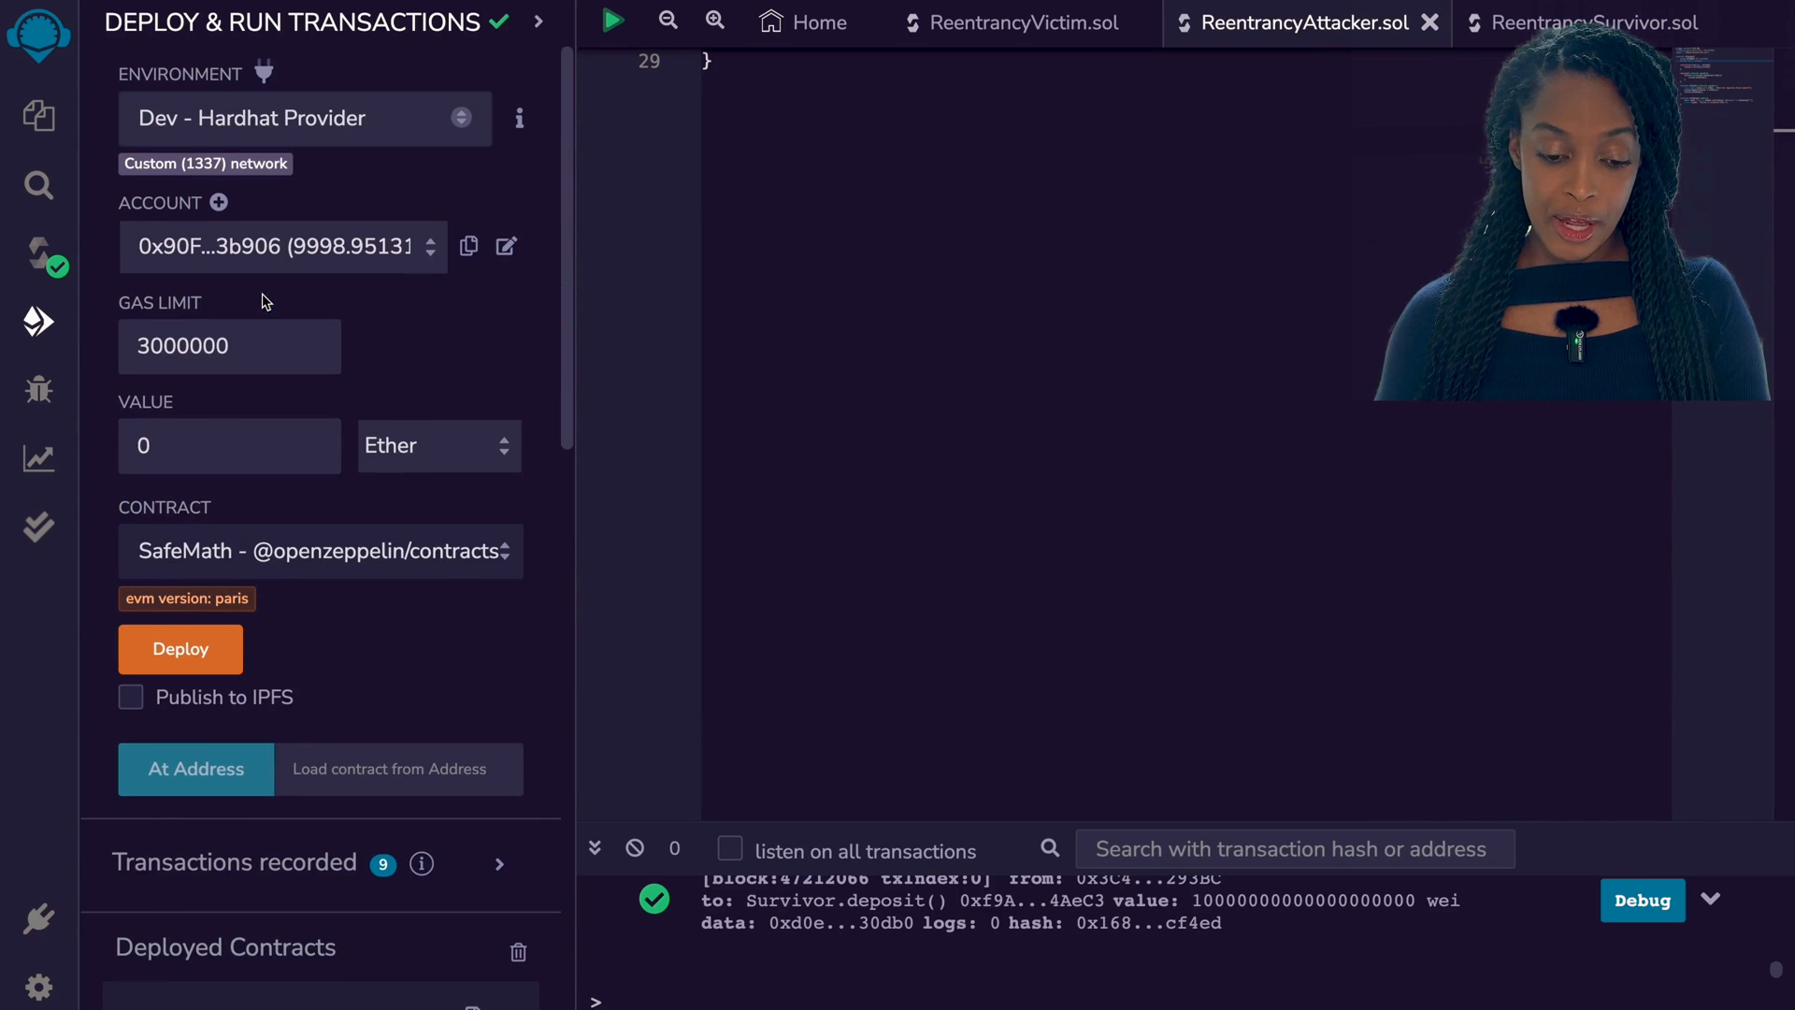
Deploy Attacker against the Survivor address and launch its attack with the Ether value set
{"action": "left_click", "coordinate": [320, 549]}
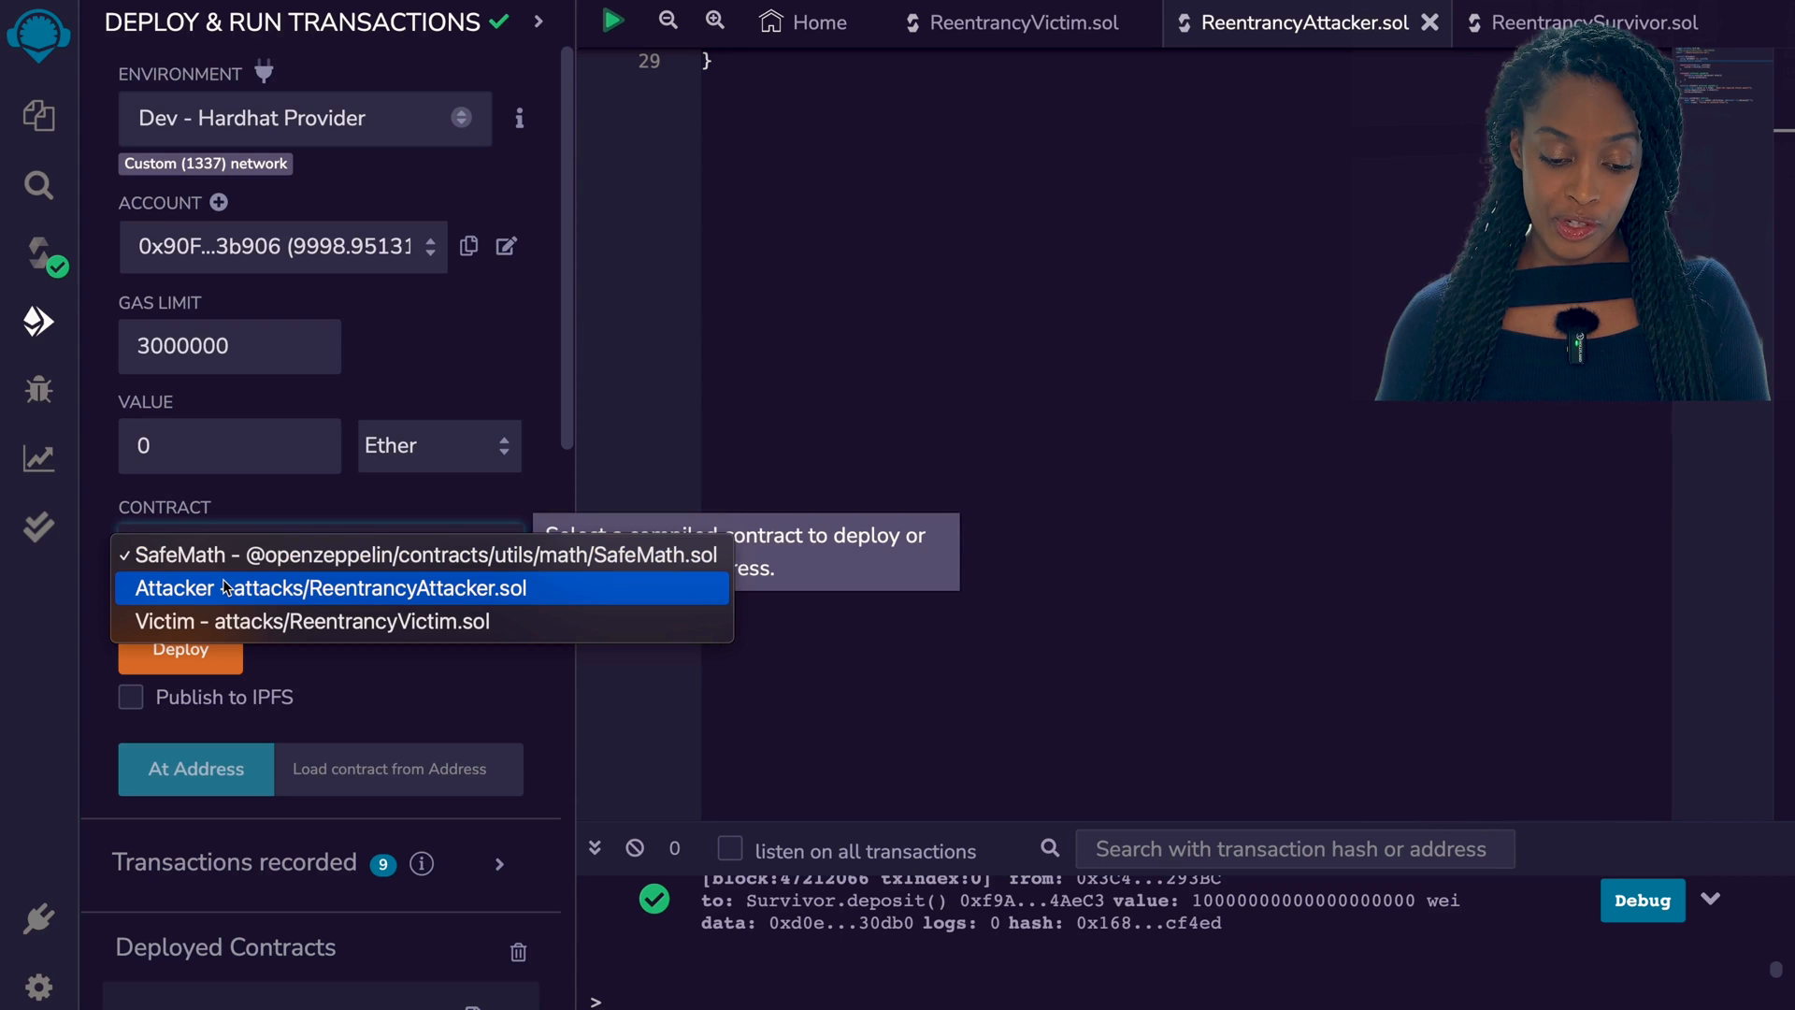
{"action": "left_click", "coordinate": [329, 587]}
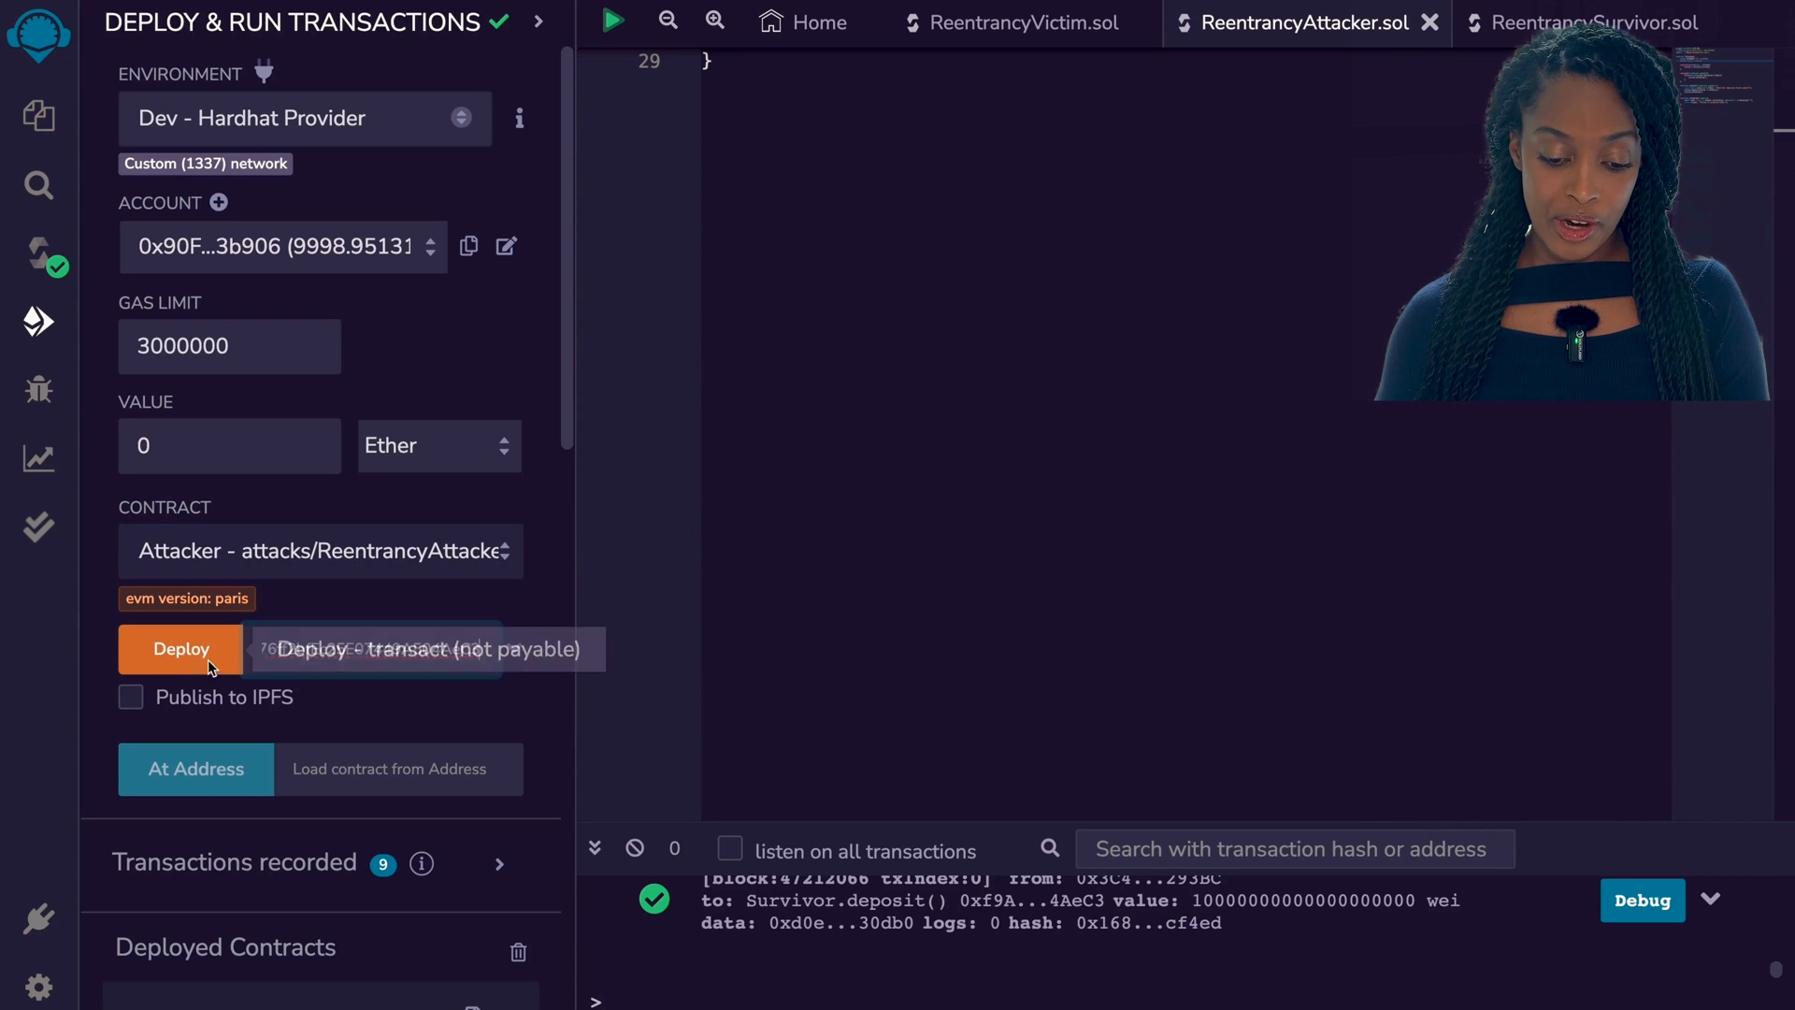
{"action": "left_click", "coordinate": [180, 649]}
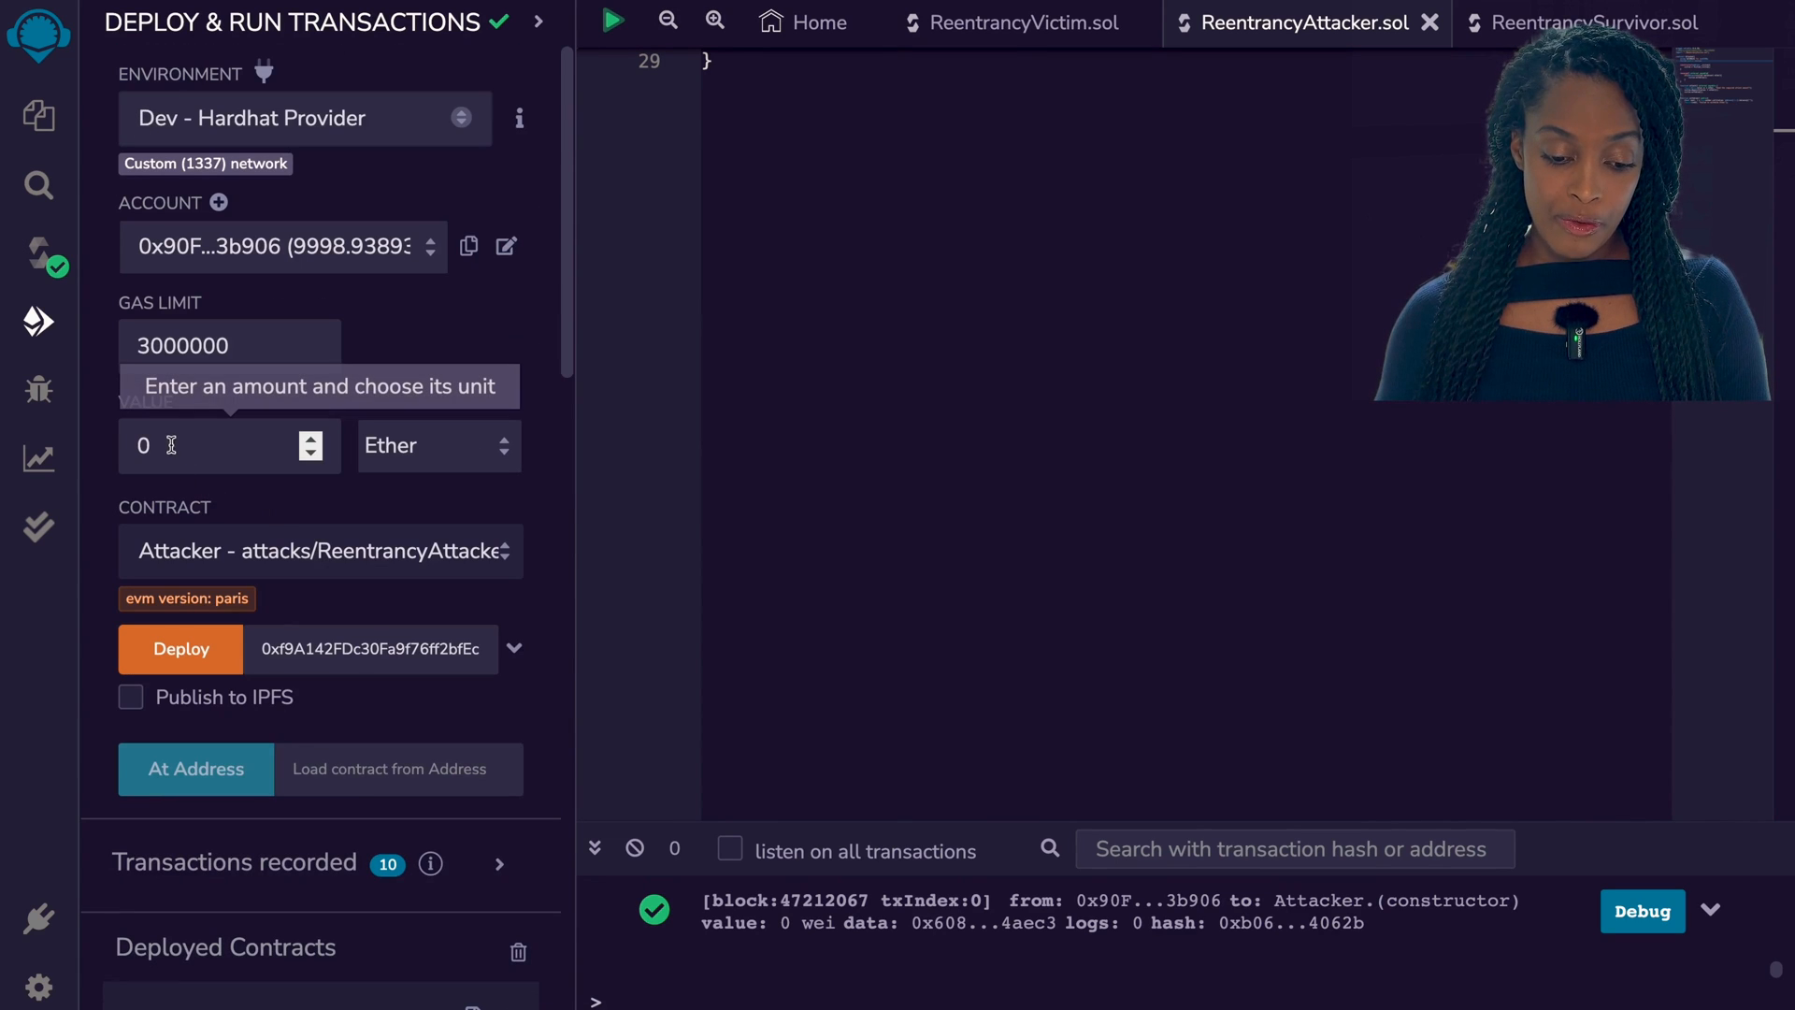
{"action": "left_click", "coordinate": [217, 445]}
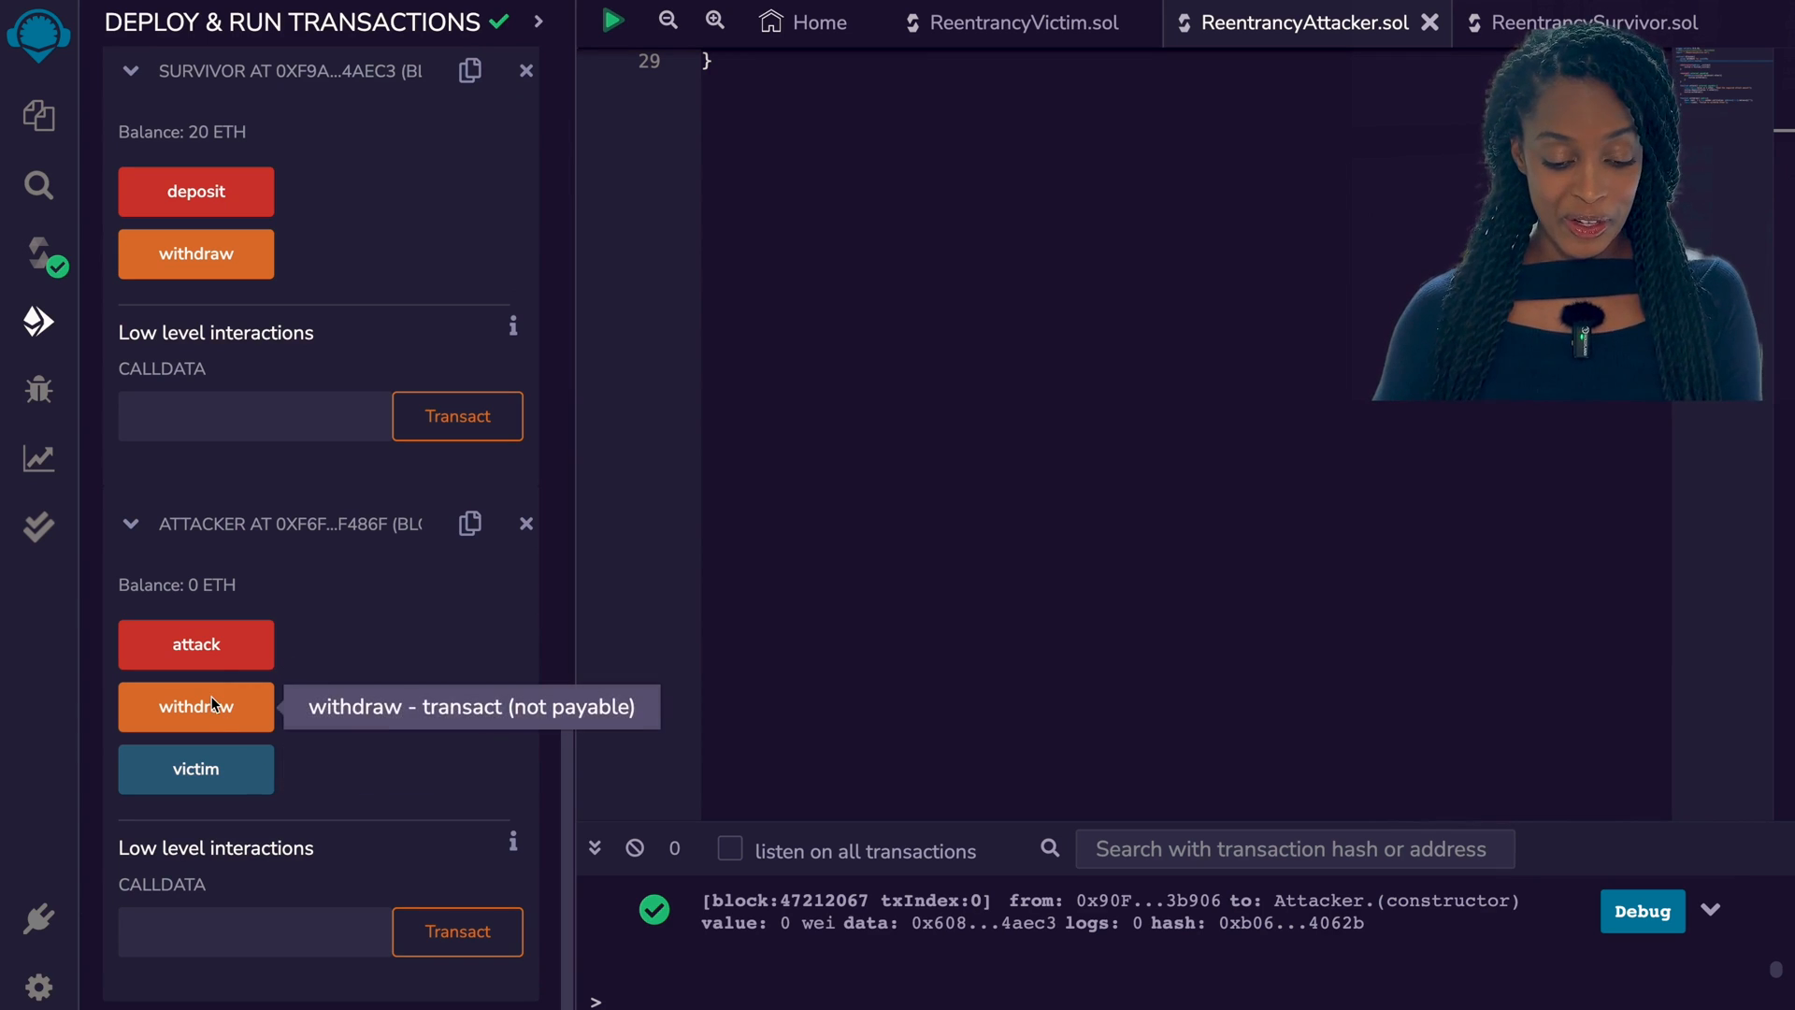
{"action": "left_click", "coordinate": [196, 645]}
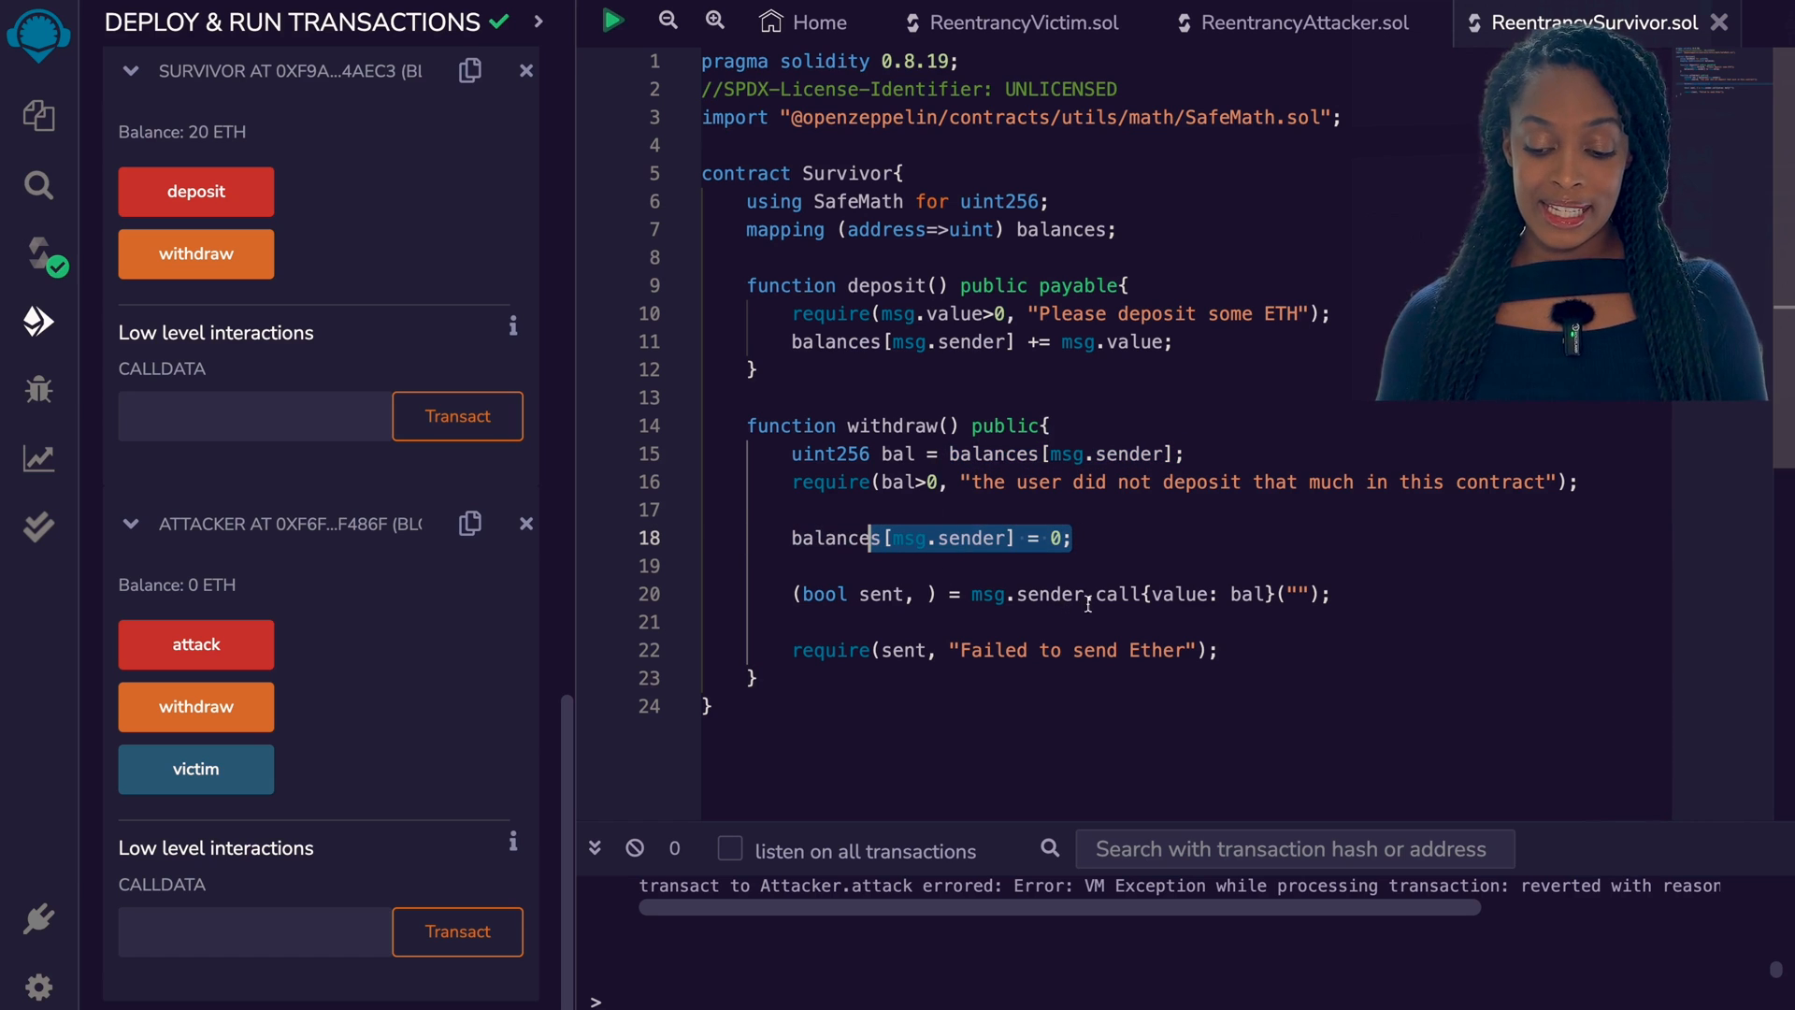
Highlight where Survivor's withdraw resets the balance to zero
{"action": "double_click", "coordinate": [1119, 593]}
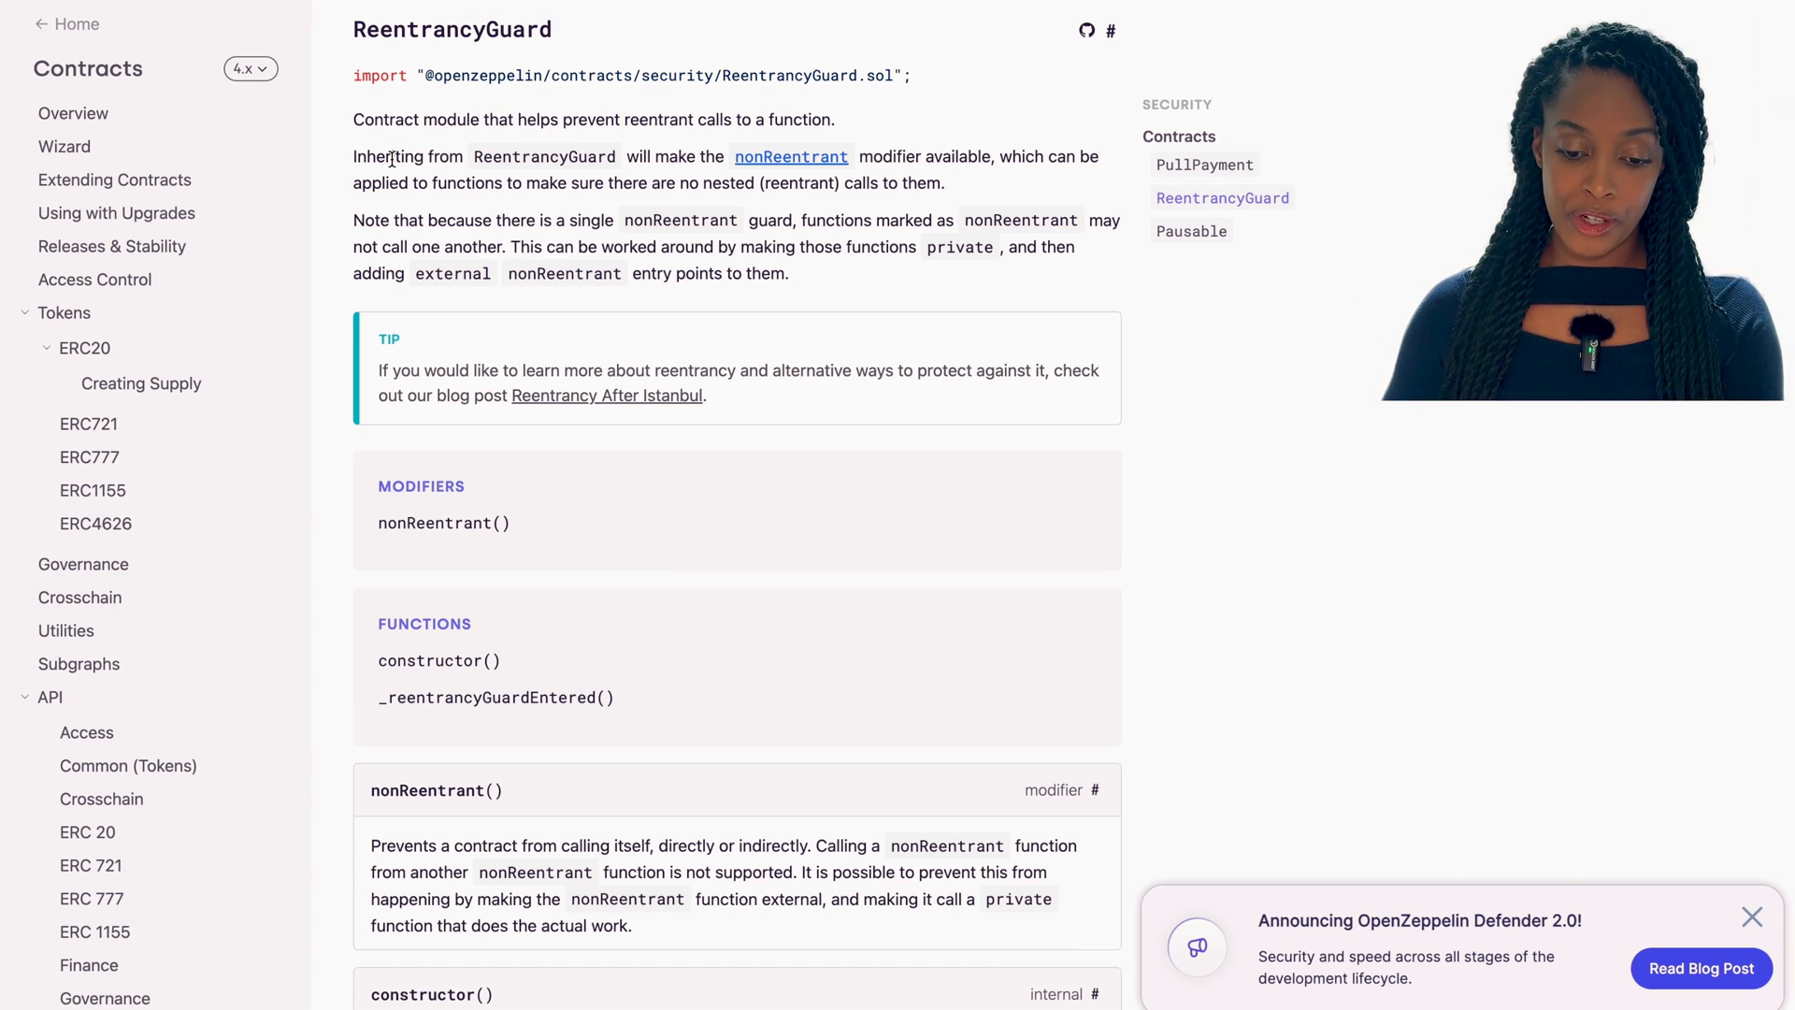
Highlight the docs sentence that inheriting ReentrancyGuard provides the nonReentrant modifier
{"action": "left_click_drag", "start_coordinate": [355, 157], "coordinate": [615, 157]}
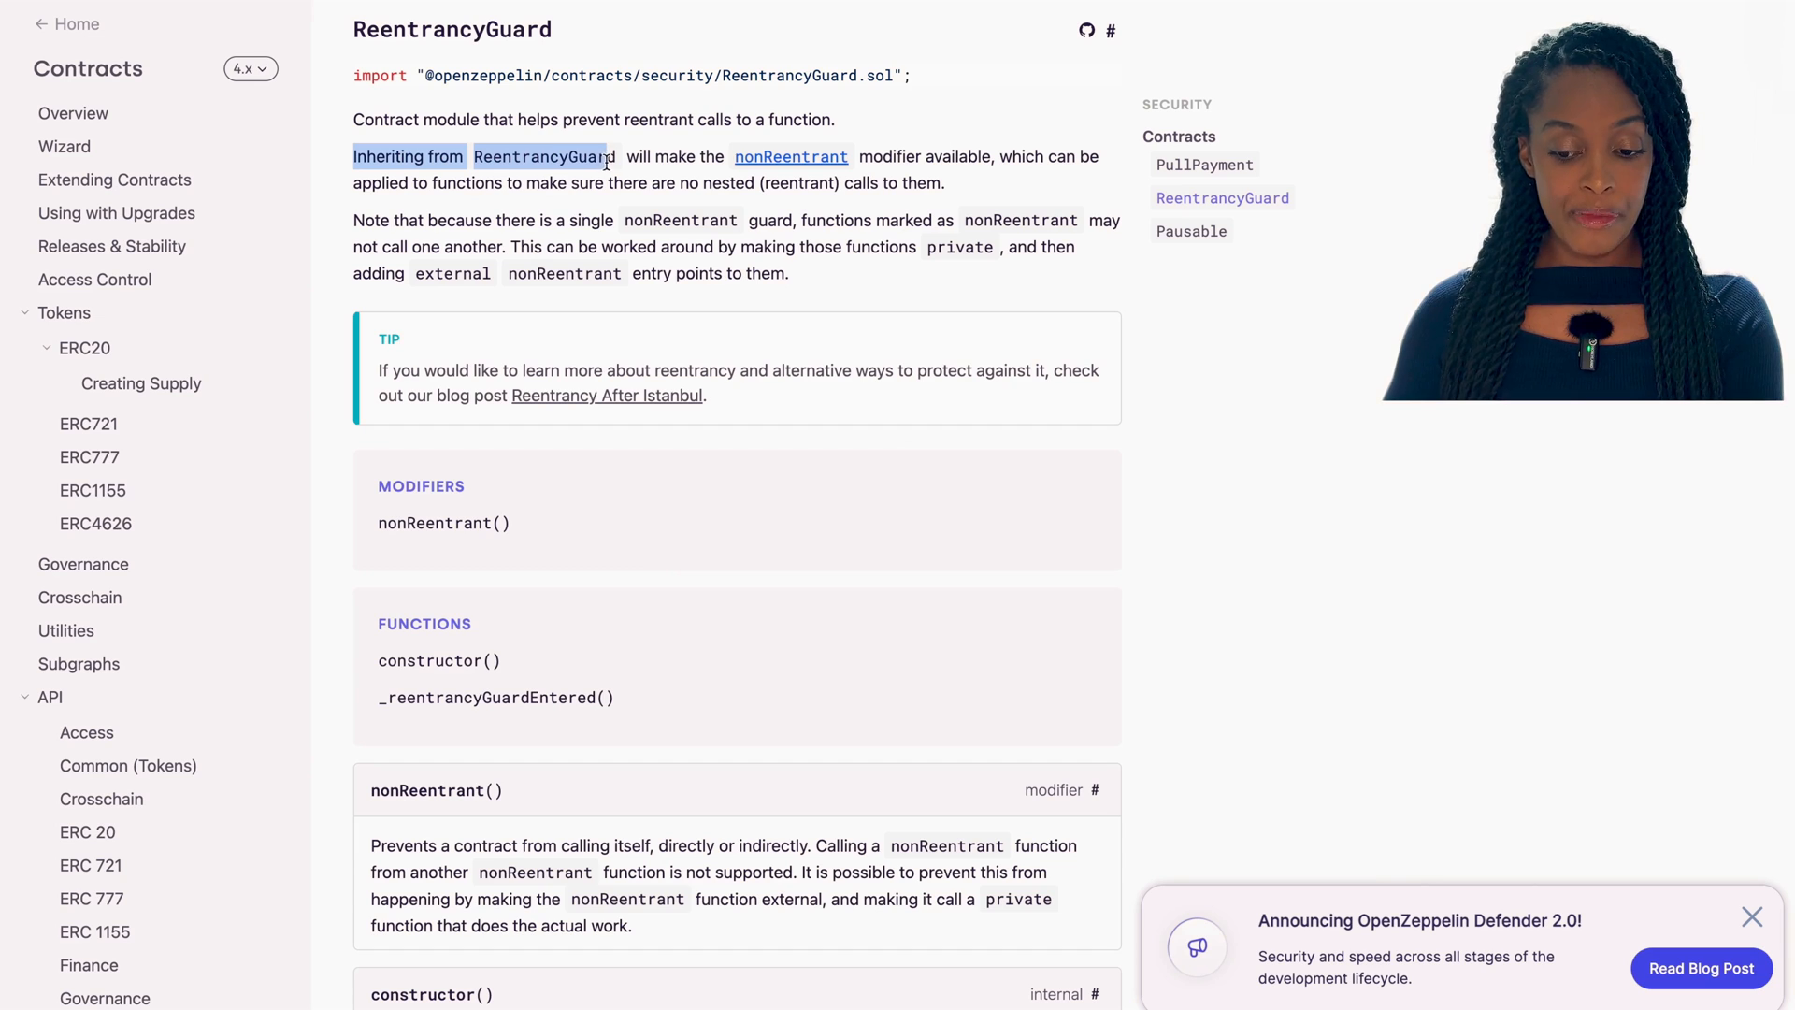
{"action": "left_click_drag", "start_coordinate": [615, 157], "coordinate": [947, 183]}
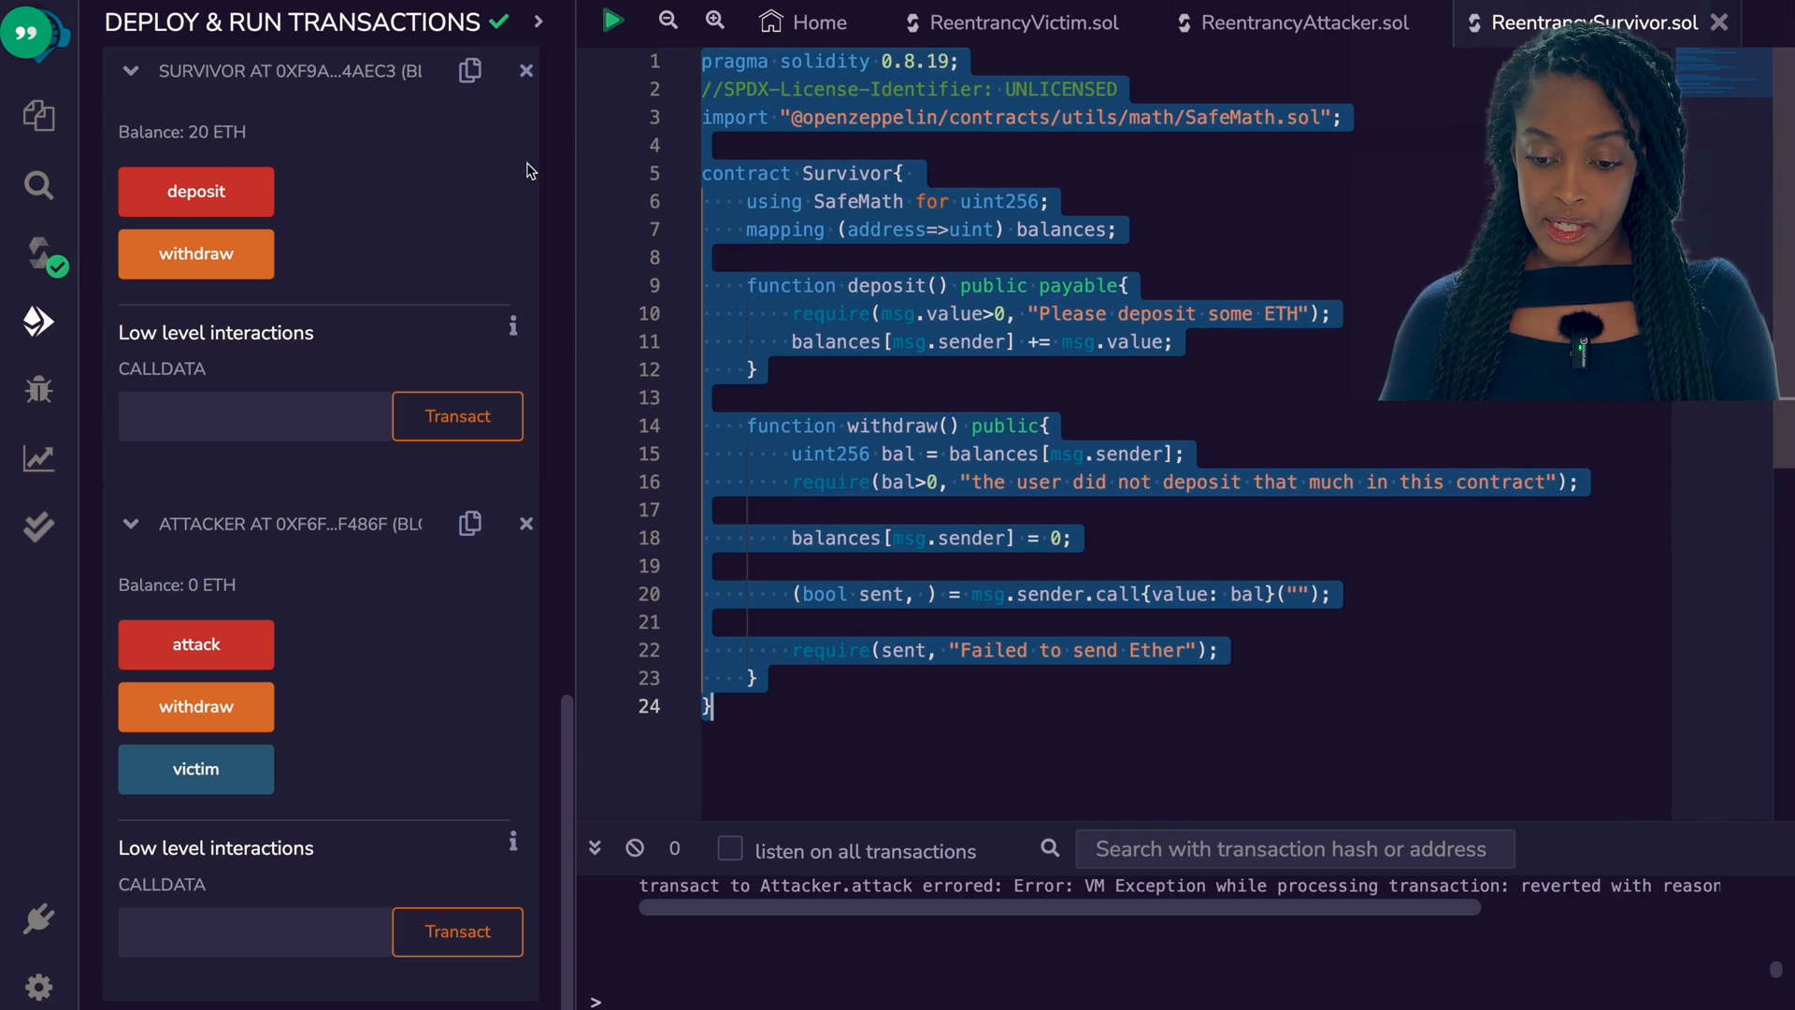
Create ReentrancySurvivor2.sol in the attacks folder and rename its contract to Survivor2
{"action": "left_click", "coordinate": [39, 114]}
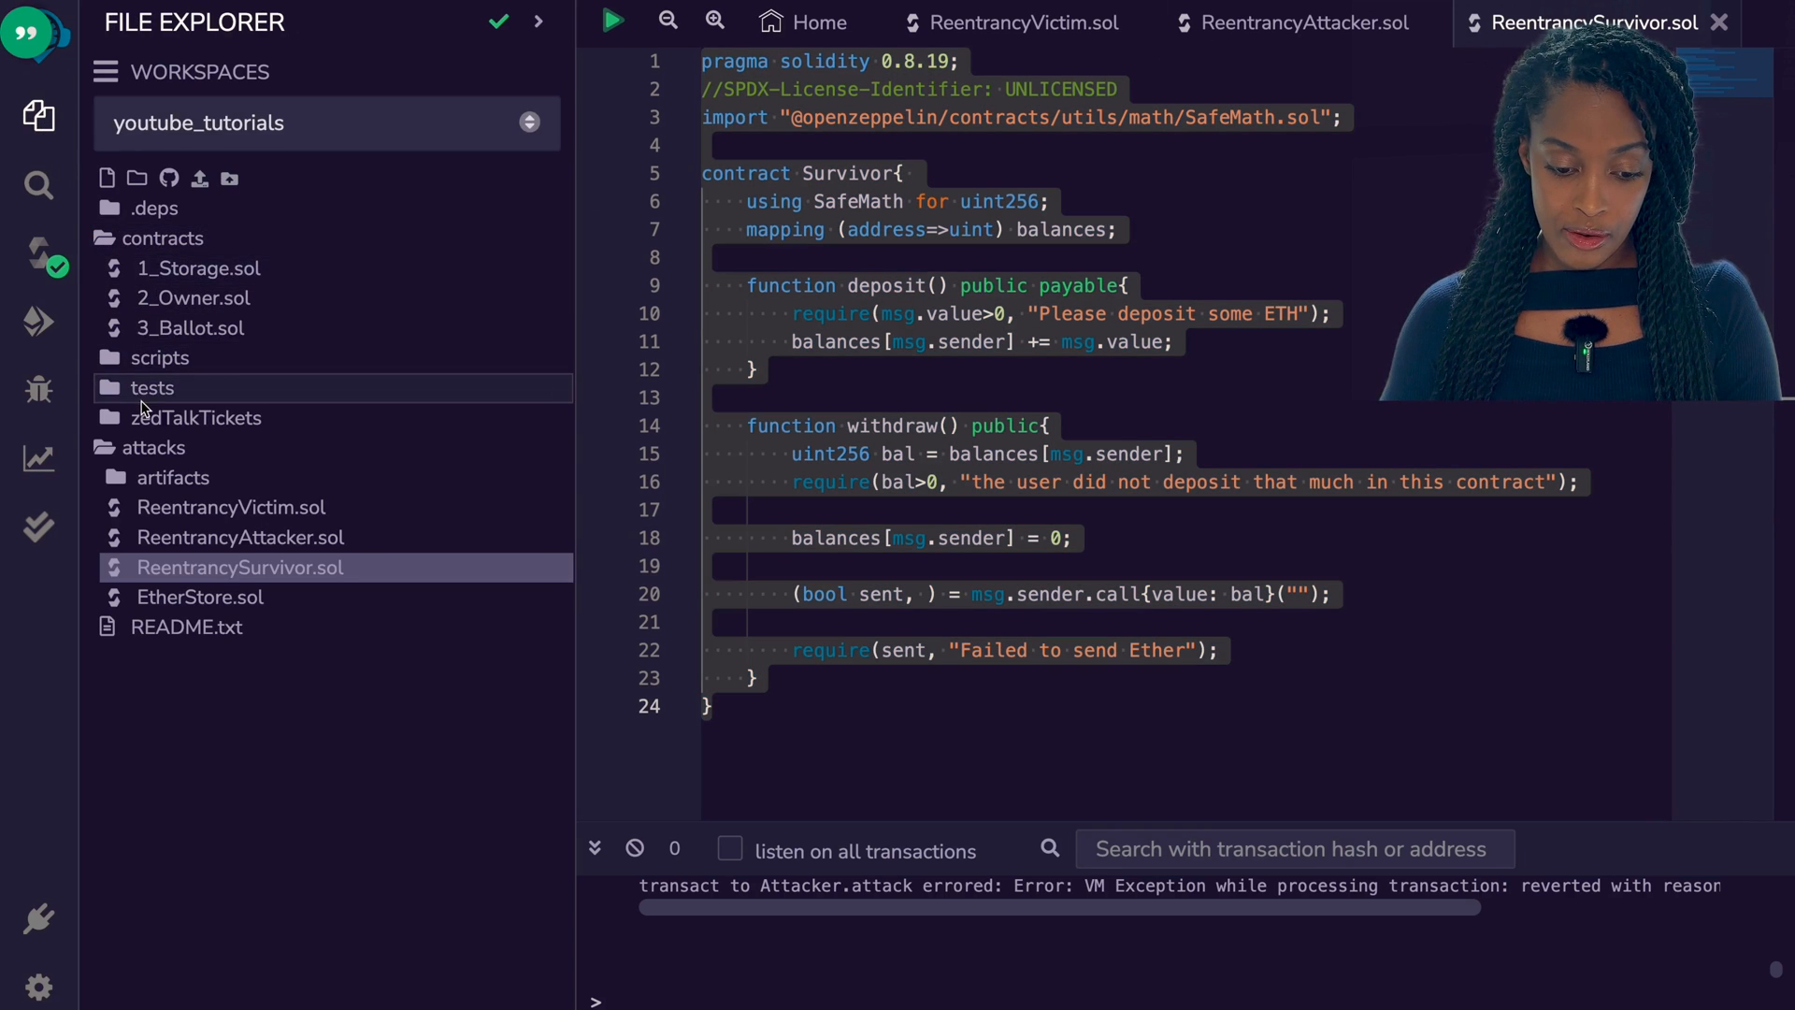
{"action": "left_click", "coordinate": [106, 179]}
{"action": "type", "text": "ReentrancySurvivor"}
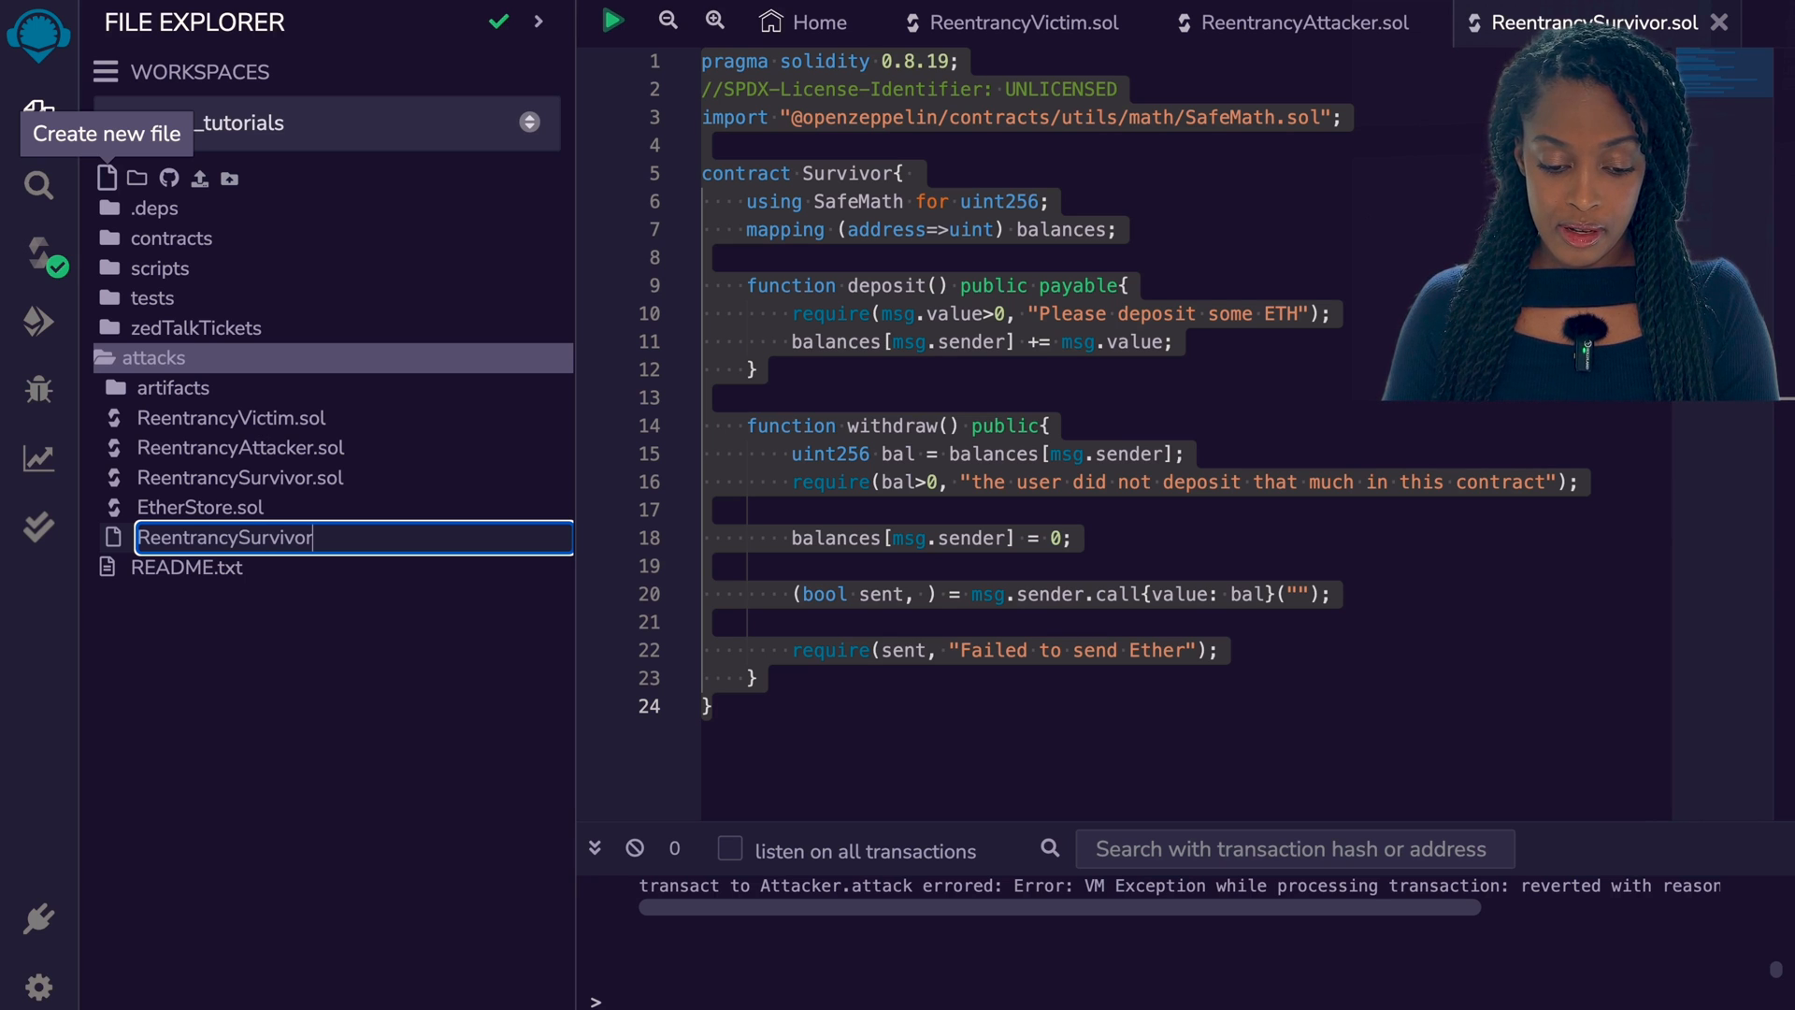
{"action": "type", "text": "2.sol"}
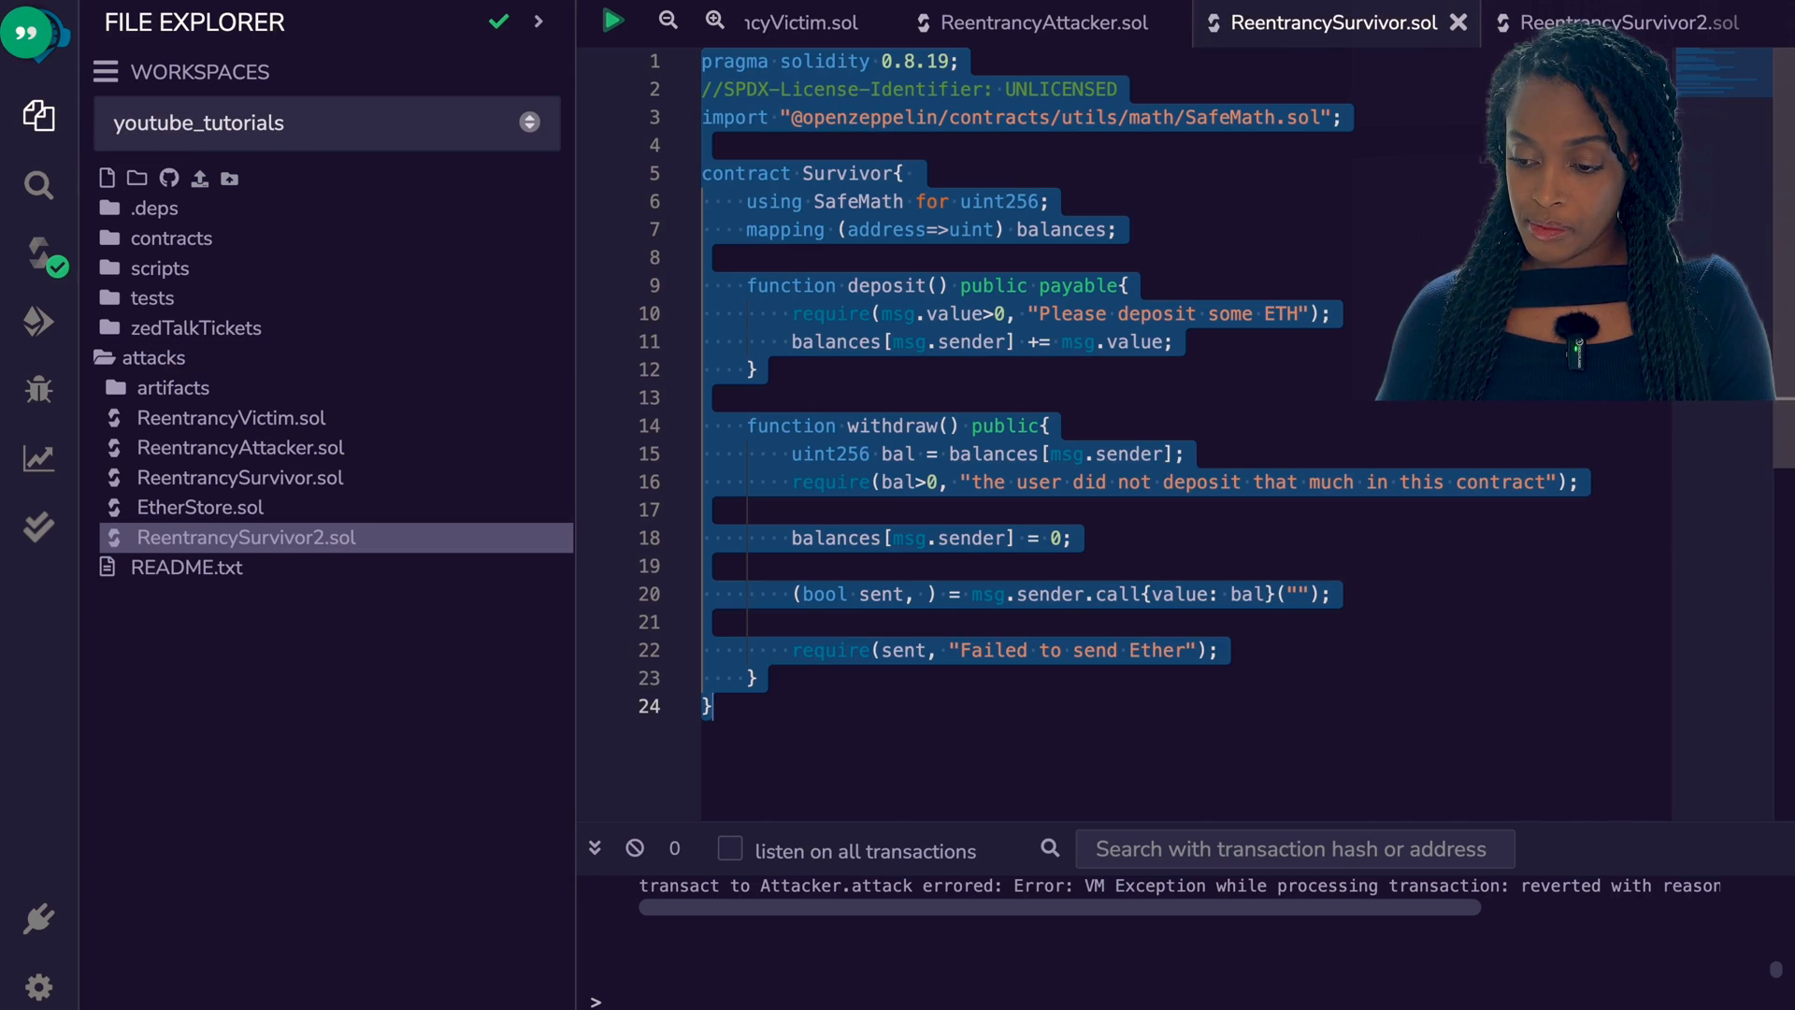
{"action": "left_click", "coordinate": [1620, 22]}
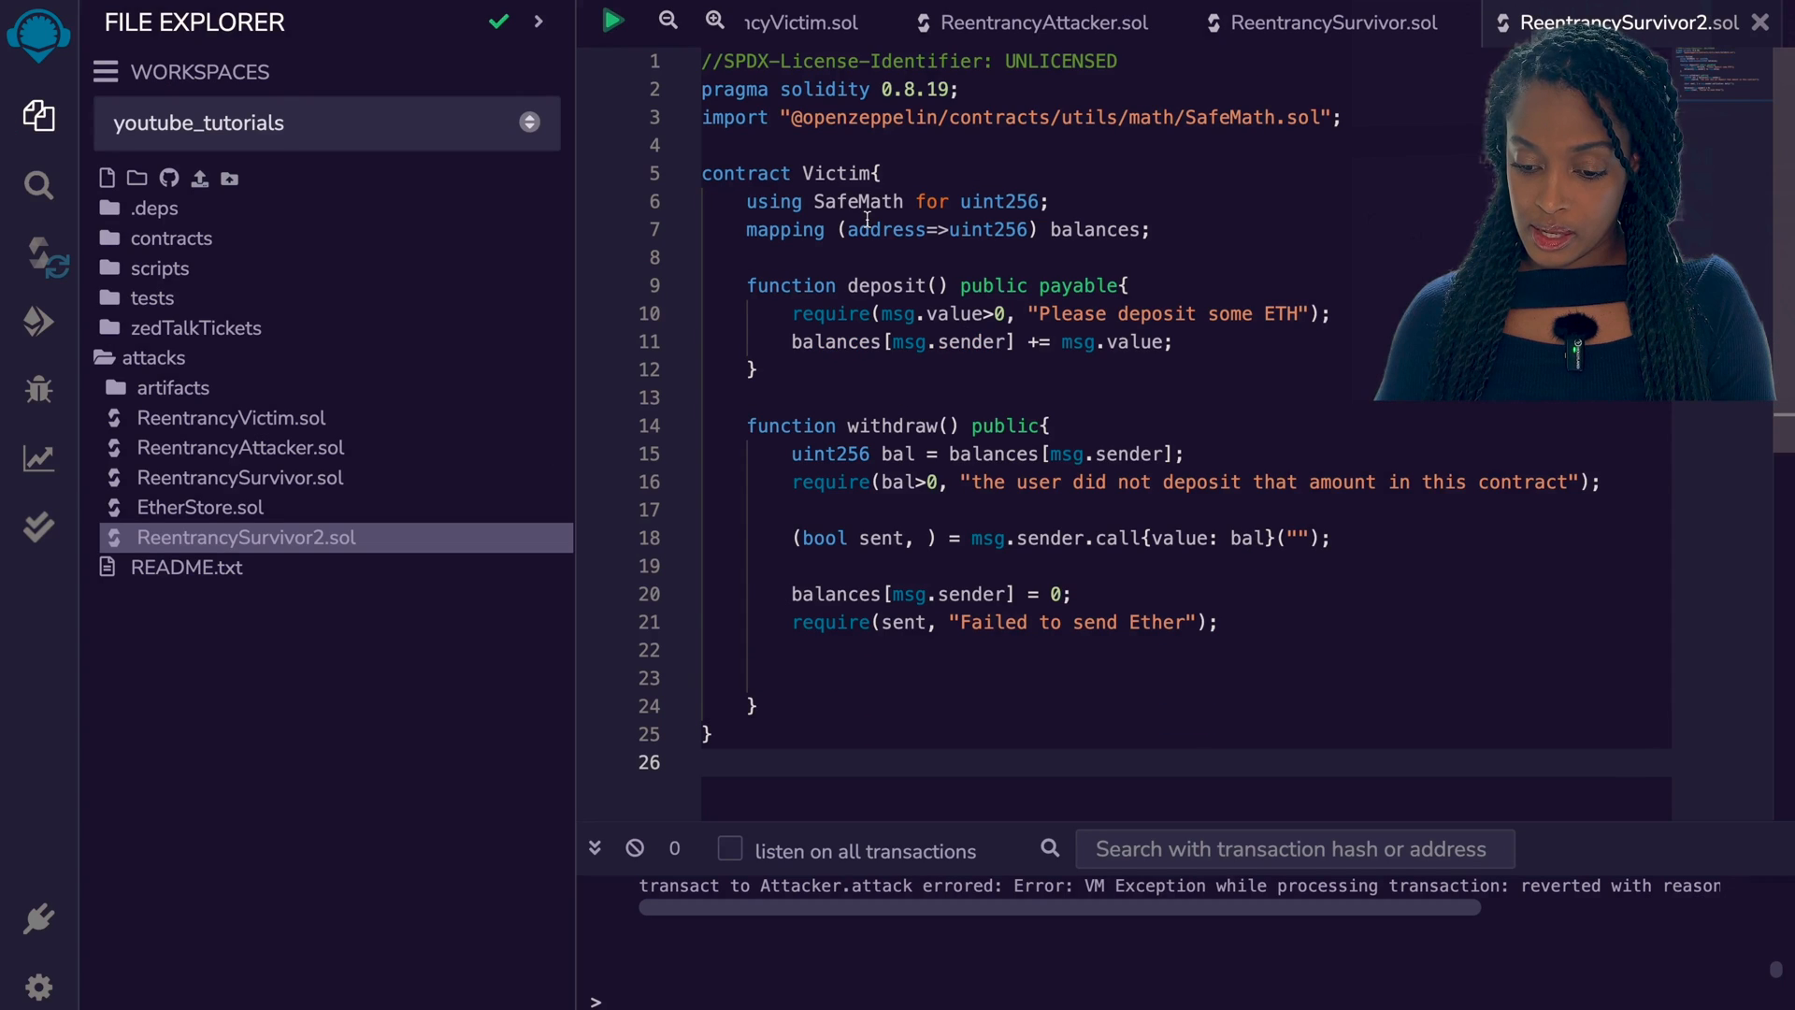
{"action": "type", "text": "Survivor"}
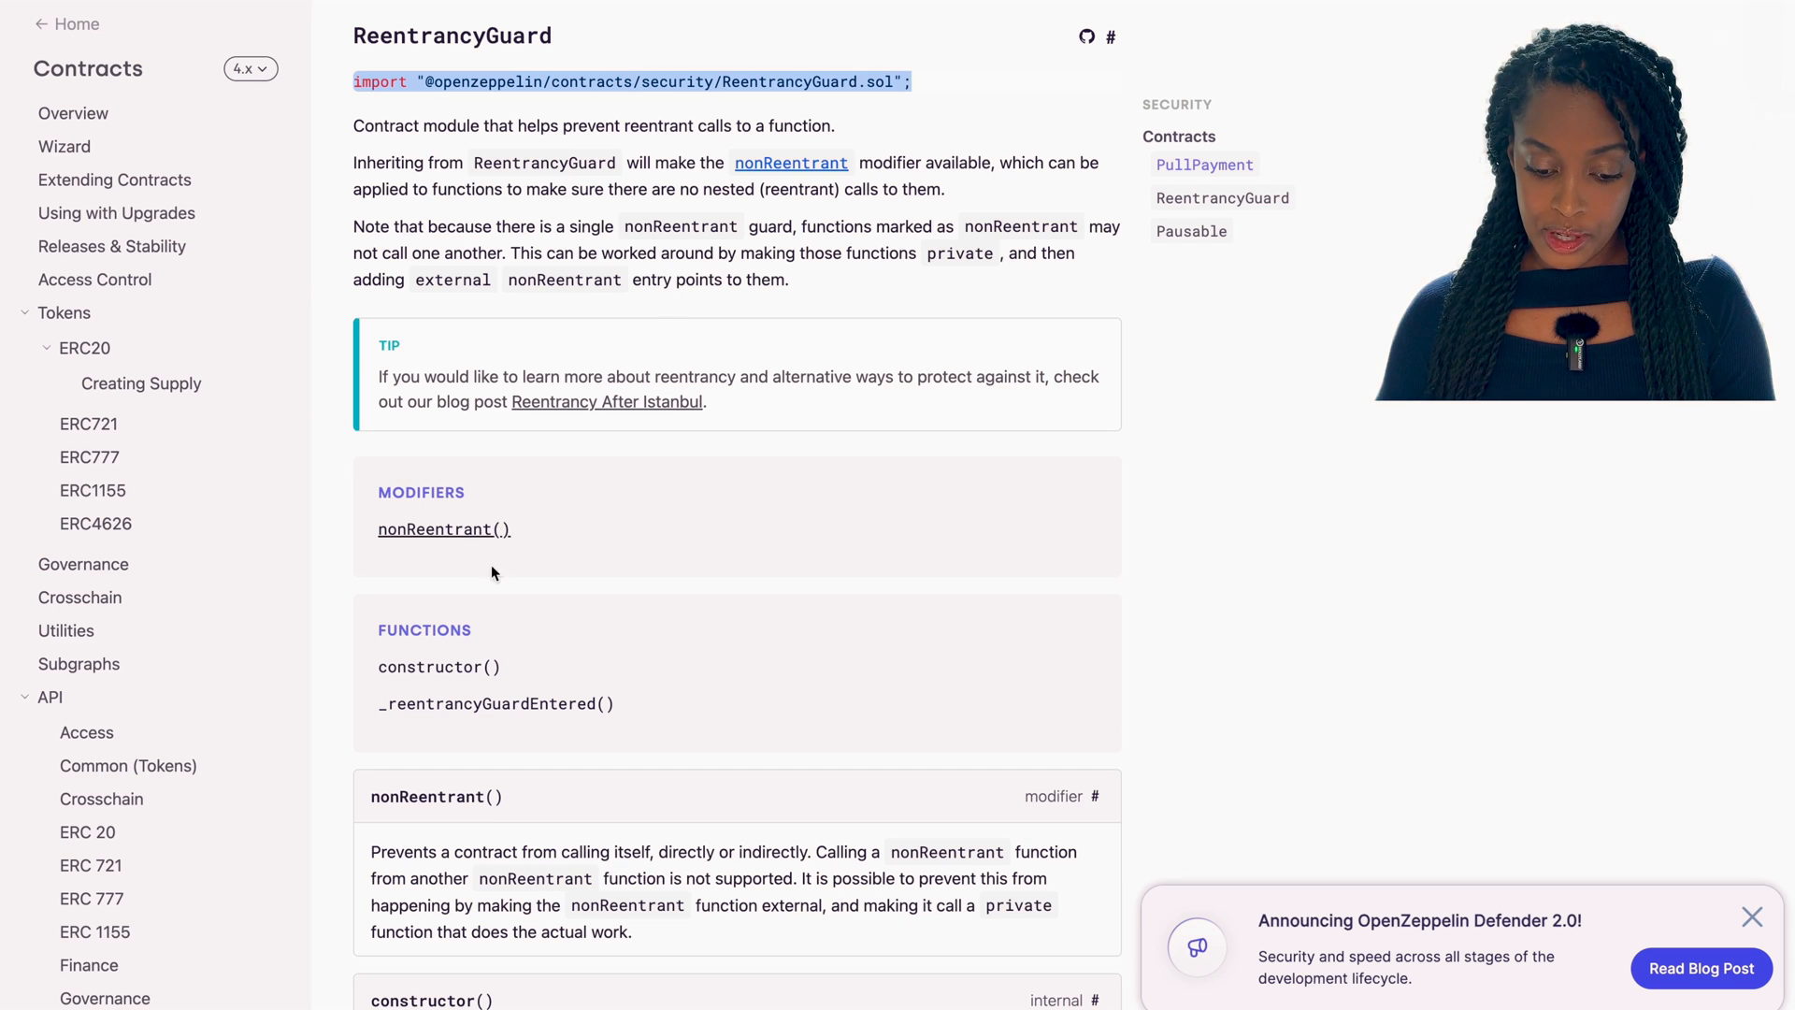
{"action": "scroll", "scroll_direction": "down", "scroll_amount": 3}
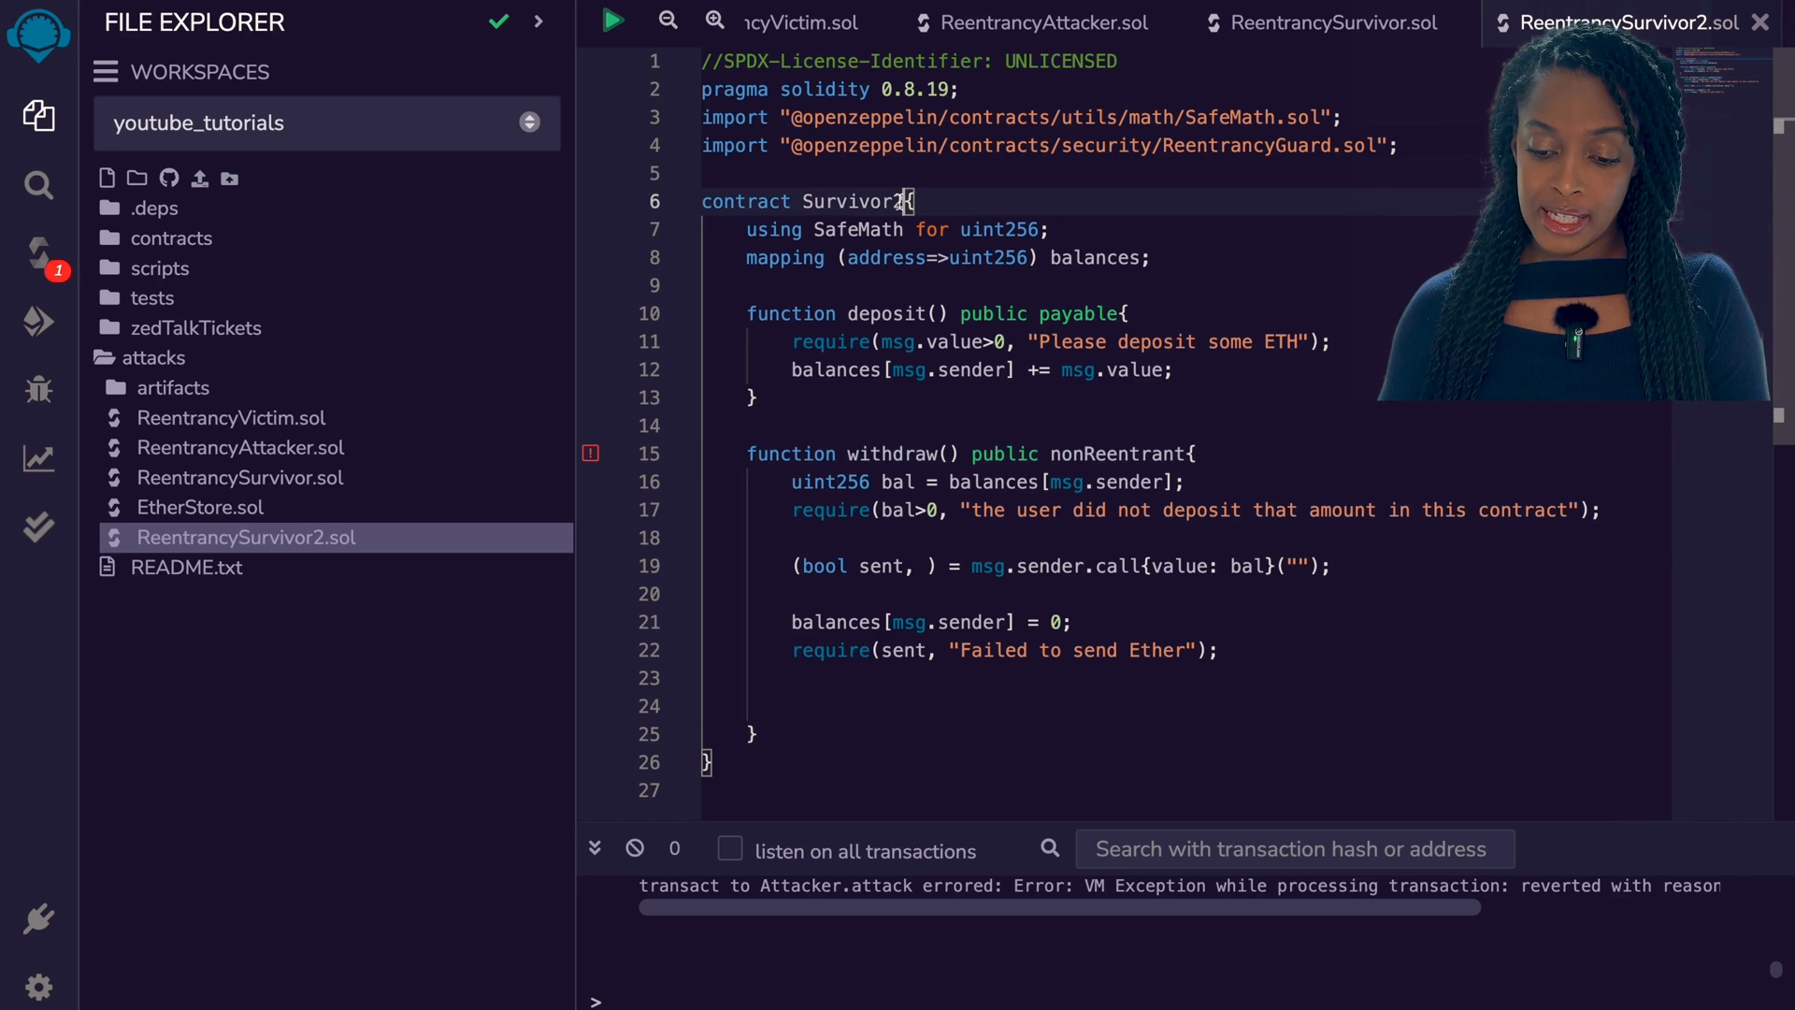
Make Survivor2 inherit ReentrancyGuard and highlight the nonReentrant modifier on withdraw
{"action": "type", "text": "is ReentrancyGuard"}
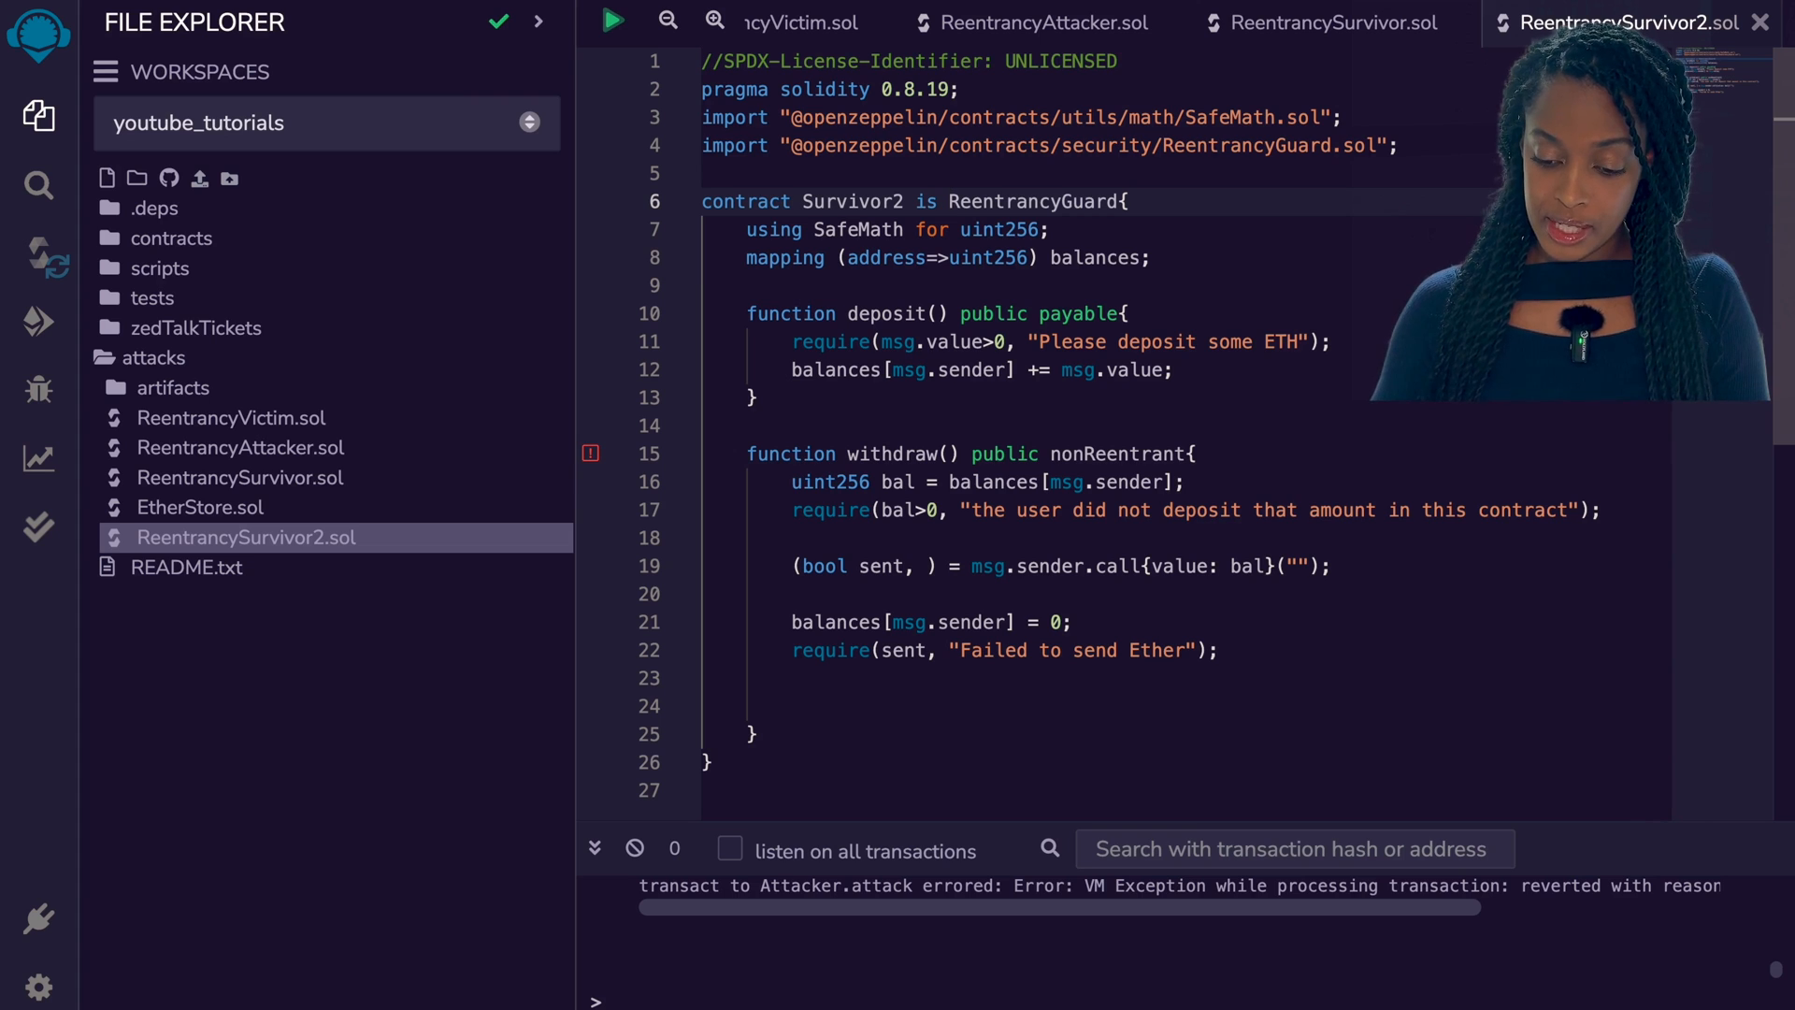
{"action": "double_click", "coordinate": [1122, 452]}
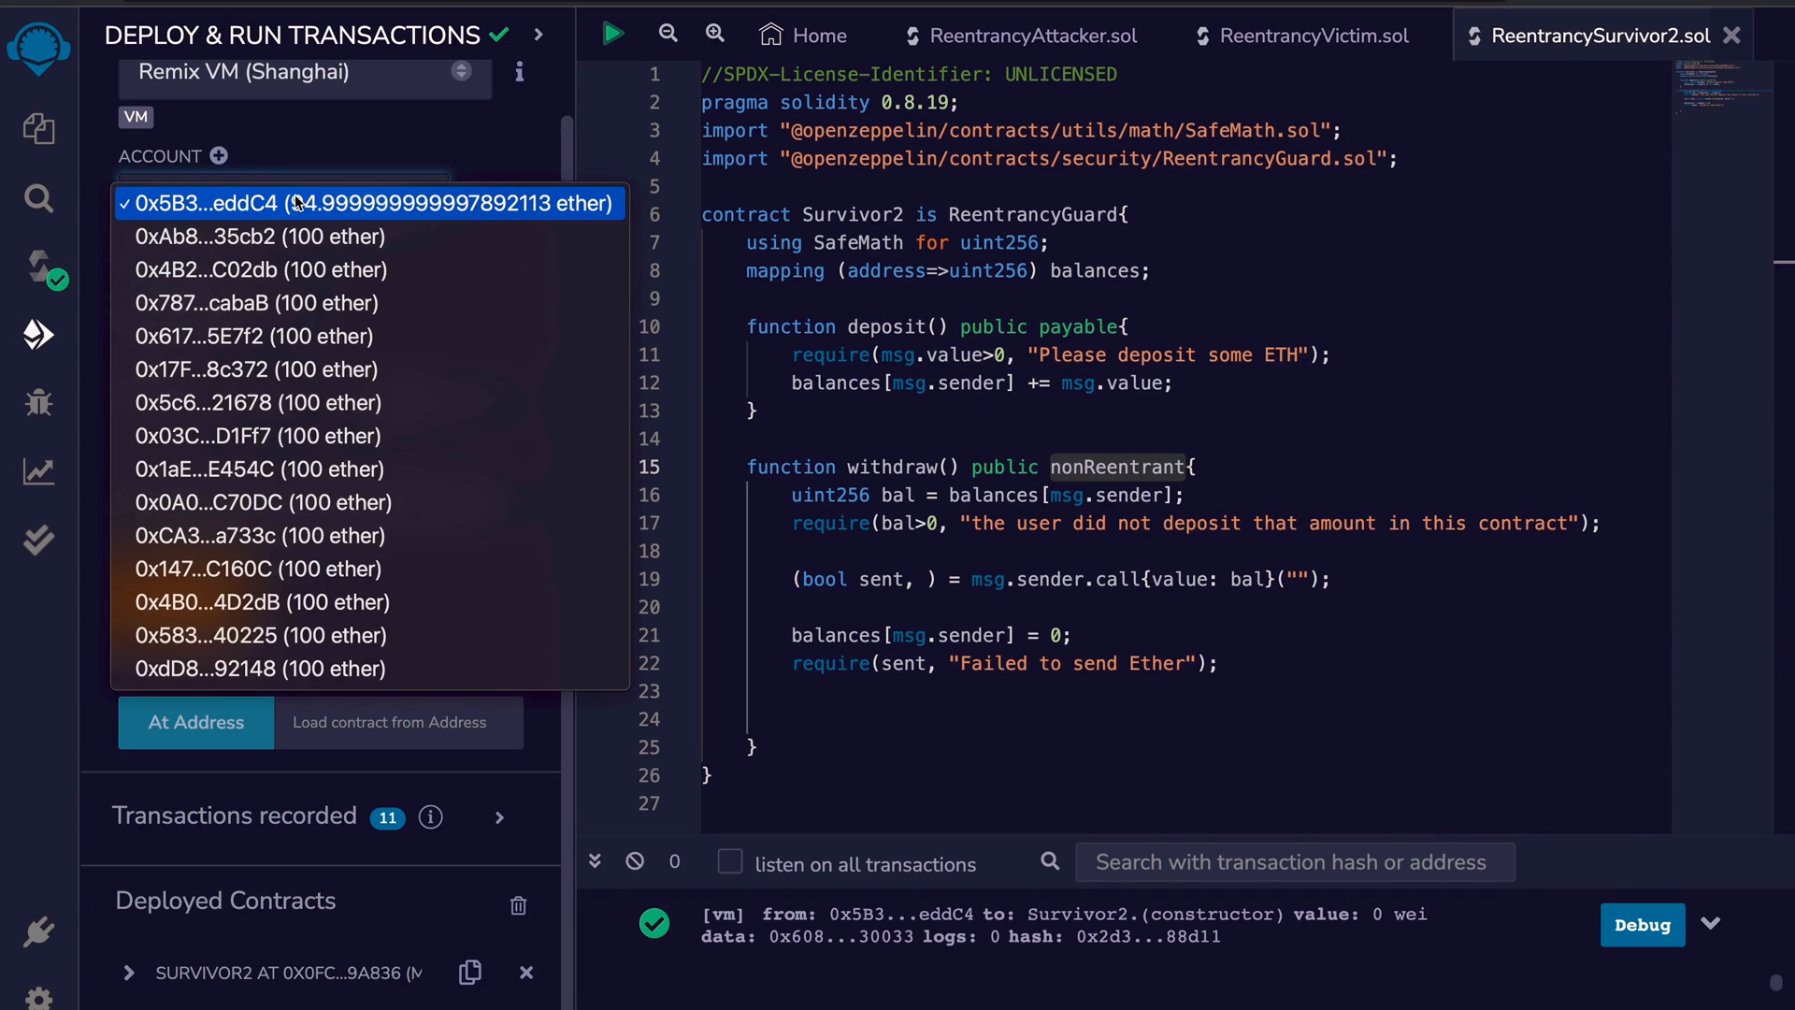
Deposit 2 Ether into Survivor2 from the second account, then select the third account
{"action": "left_click", "coordinate": [258, 236]}
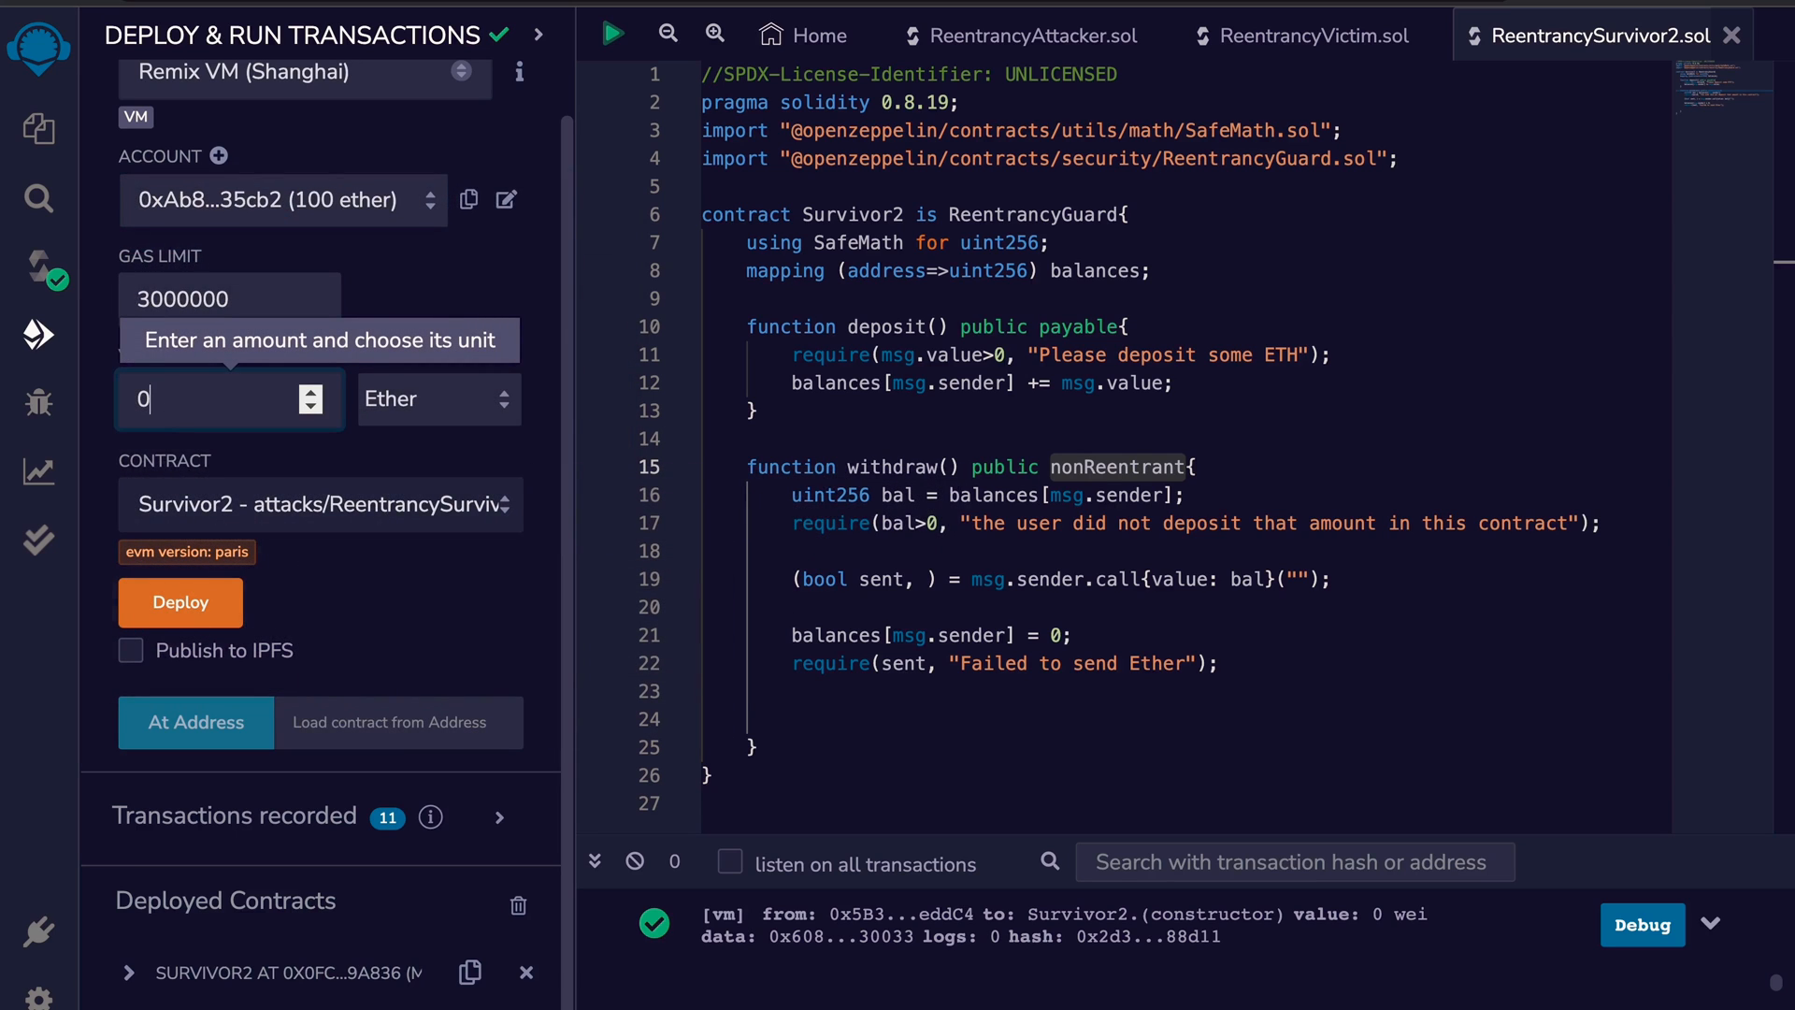
{"action": "left_click", "coordinate": [129, 599]}
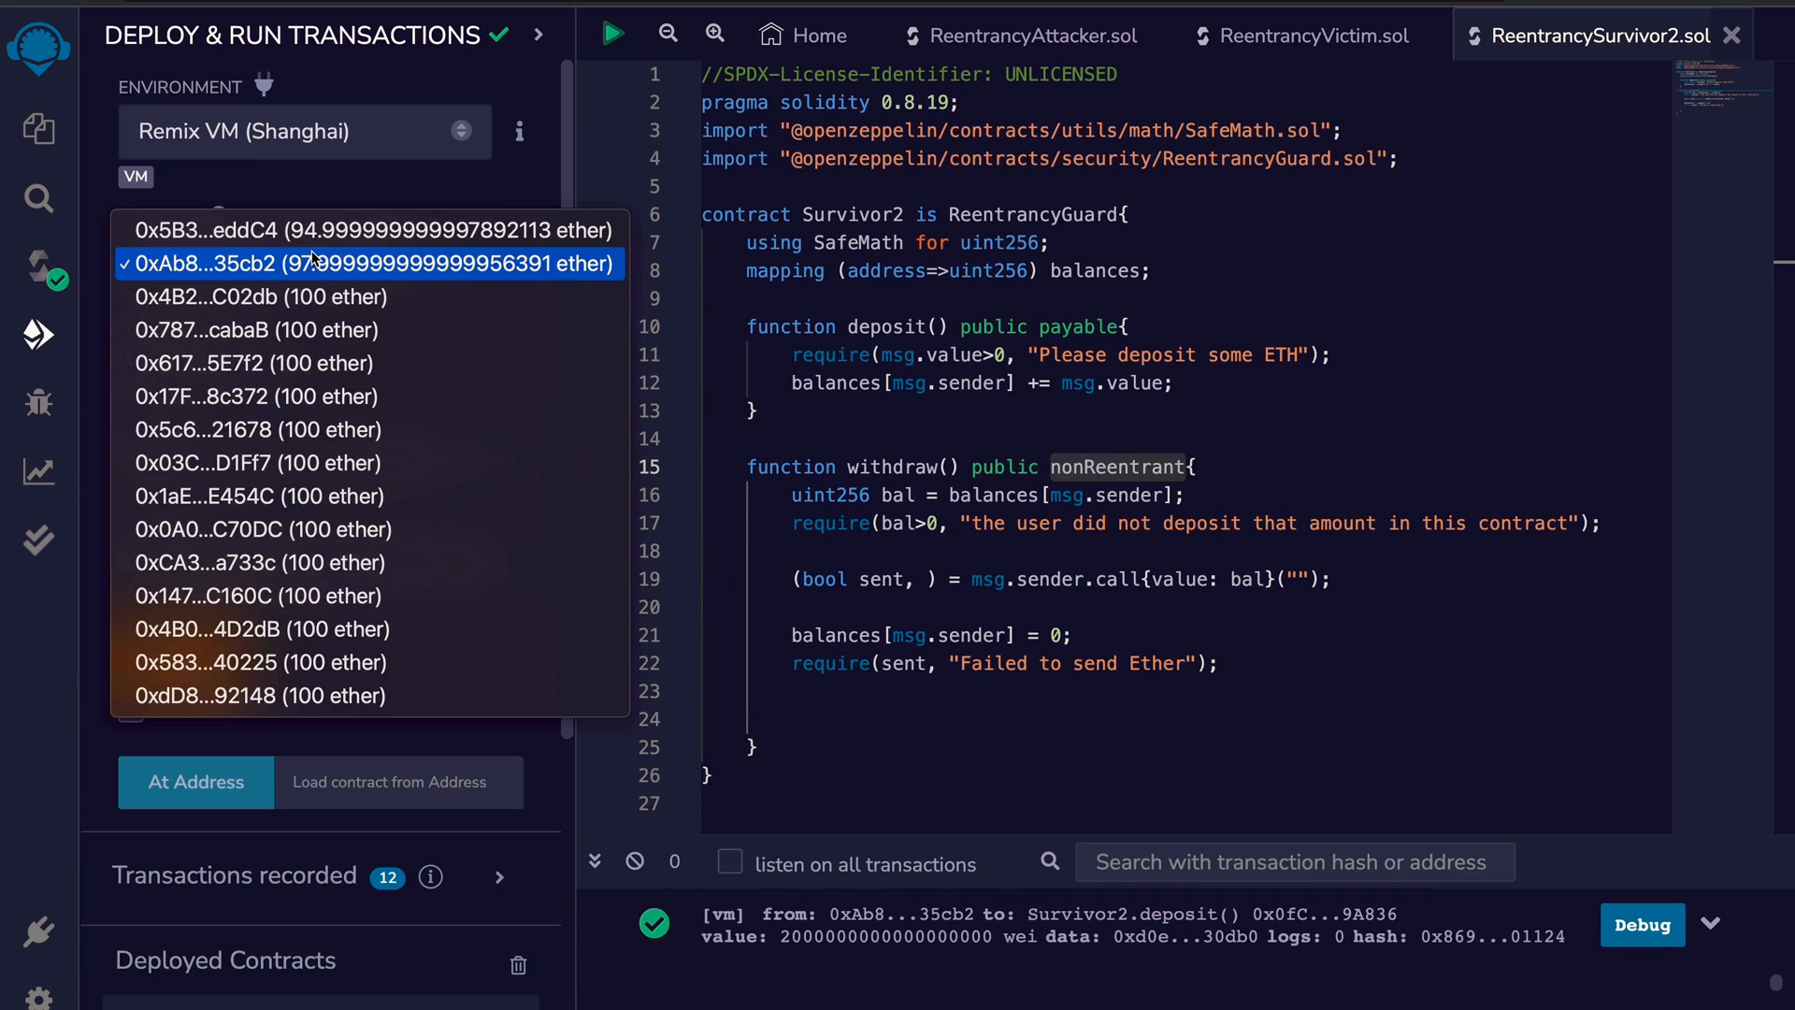
{"action": "left_click", "coordinate": [262, 297]}
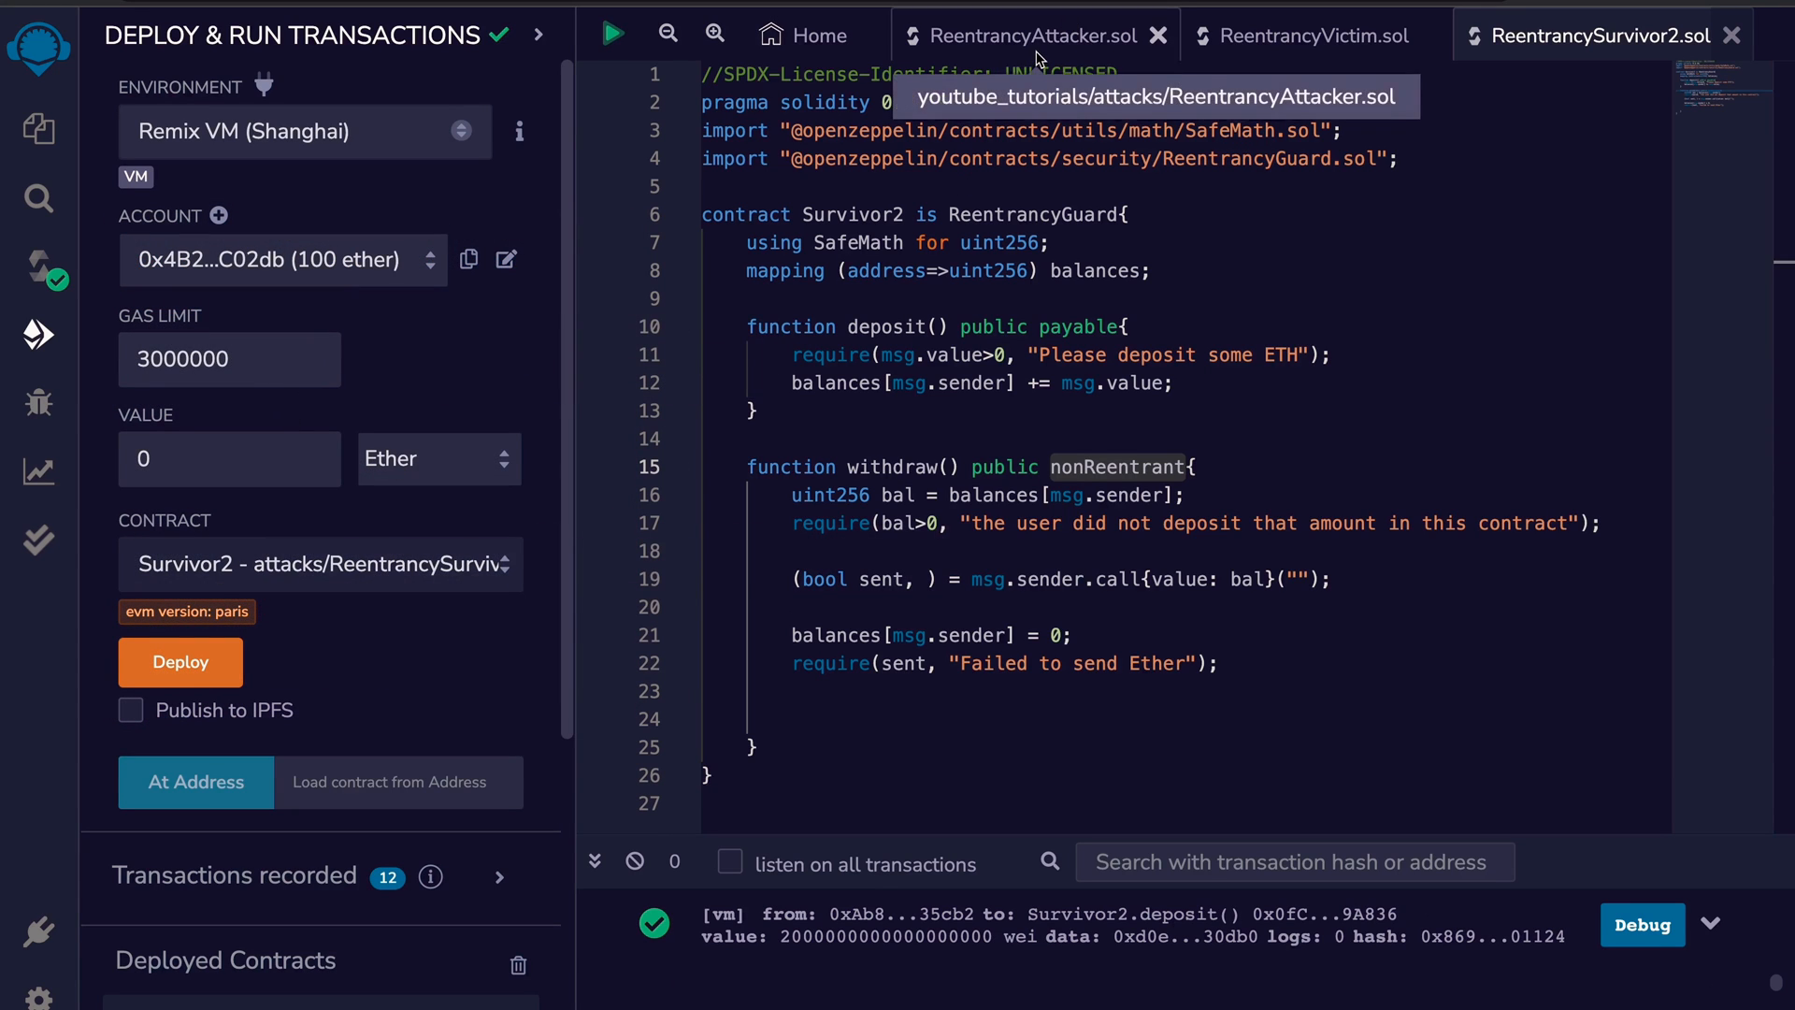
Deploy the Attacker from ReentrancyAttacker.sol targeting the Survivor2 address
{"action": "left_click", "coordinate": [1029, 35]}
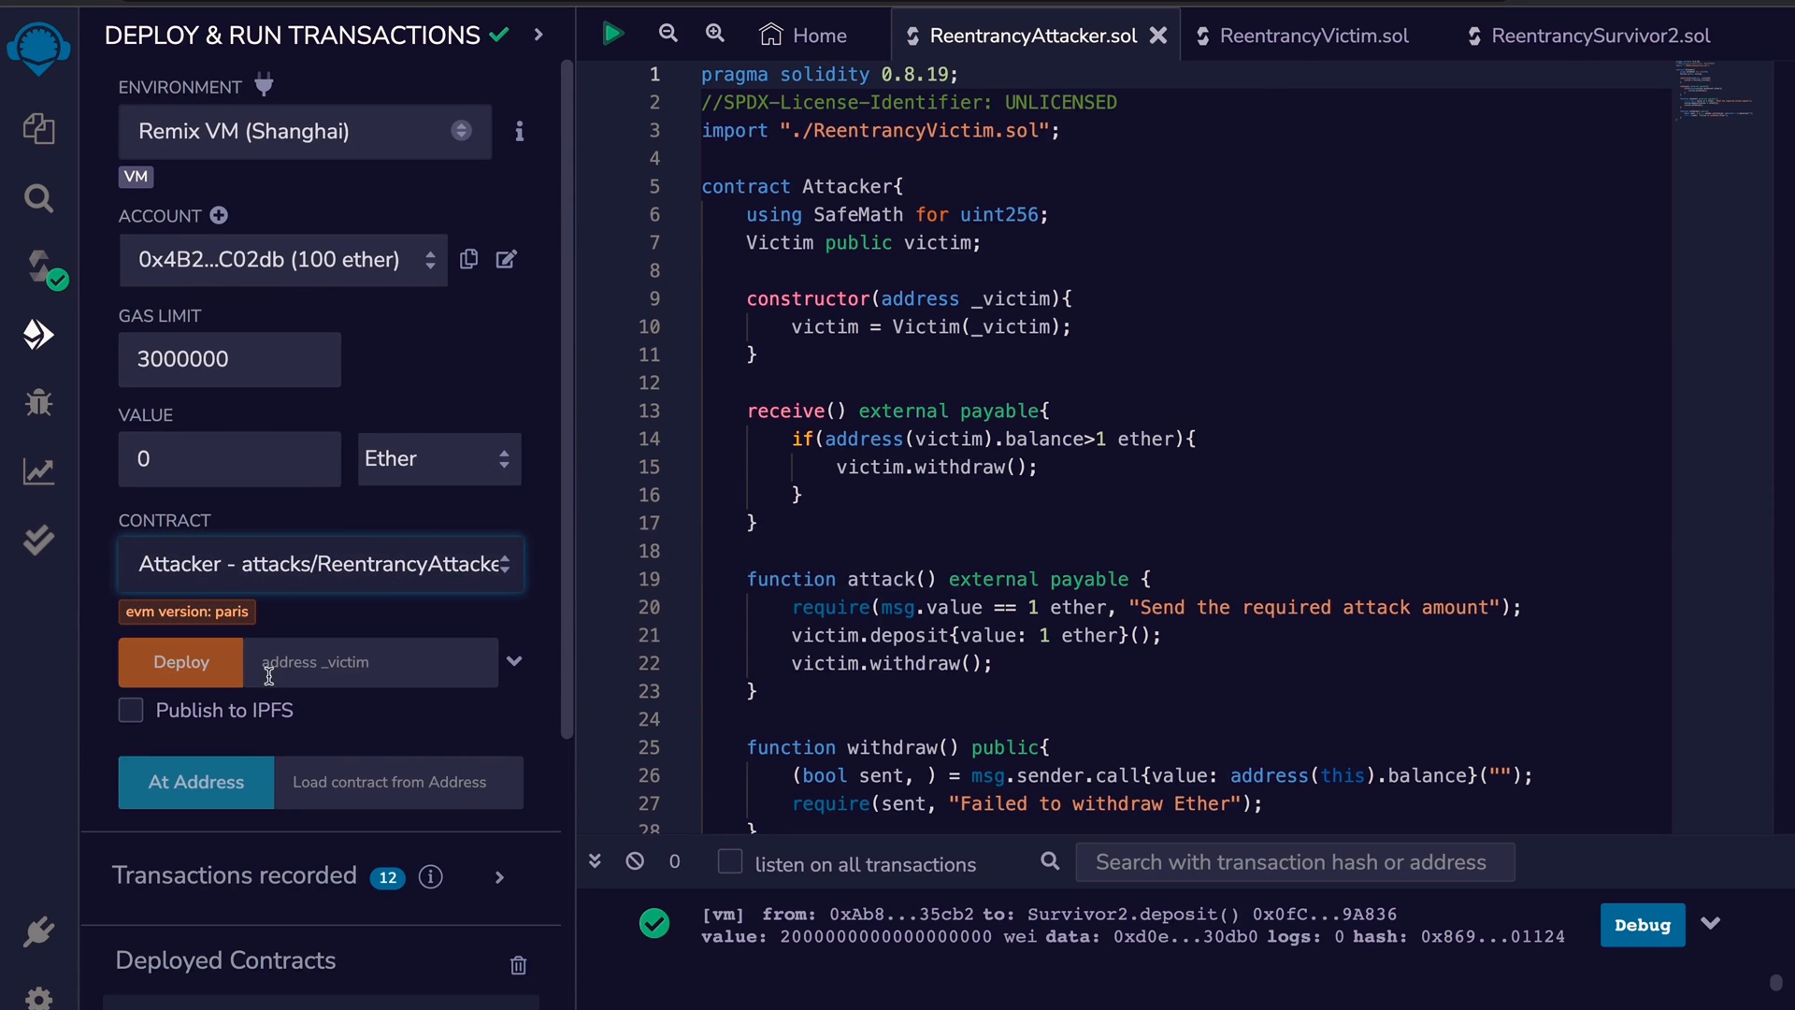
{"action": "left_click", "coordinate": [180, 662]}
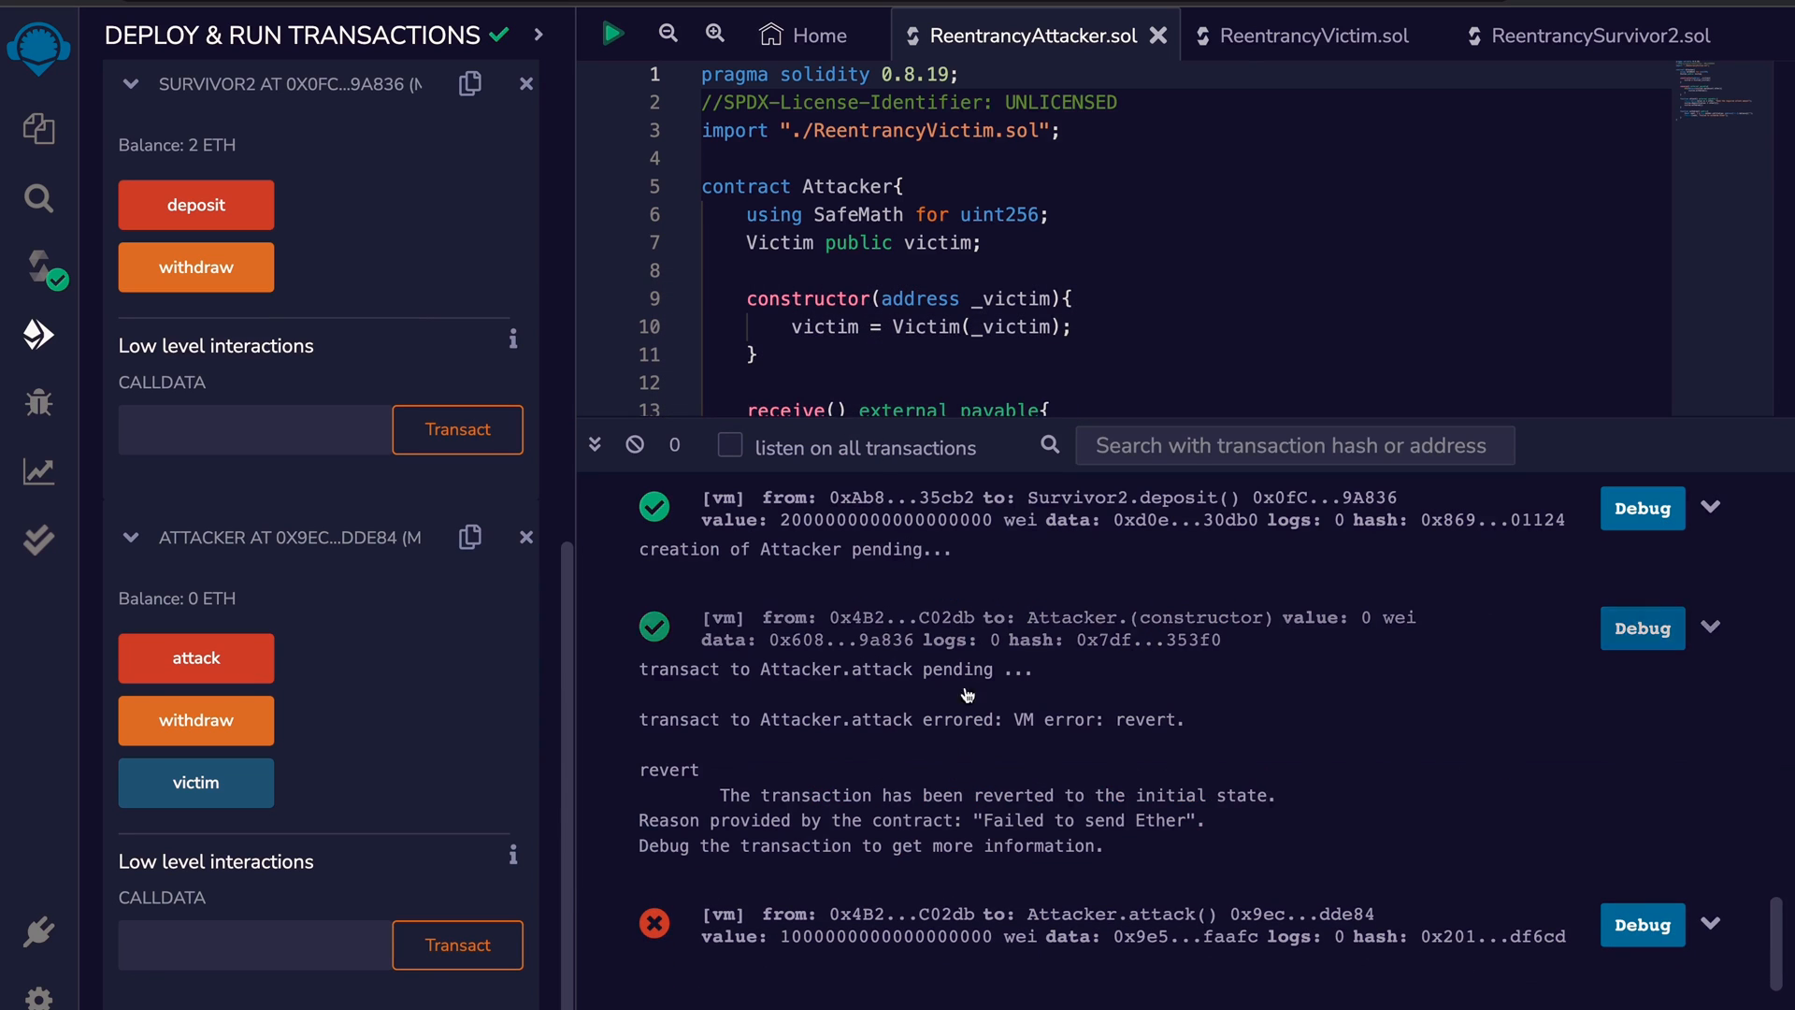
Run the attack and show its revert reason 'Failed to send Ether' in the transaction details
{"action": "left_click", "coordinate": [1711, 924]}
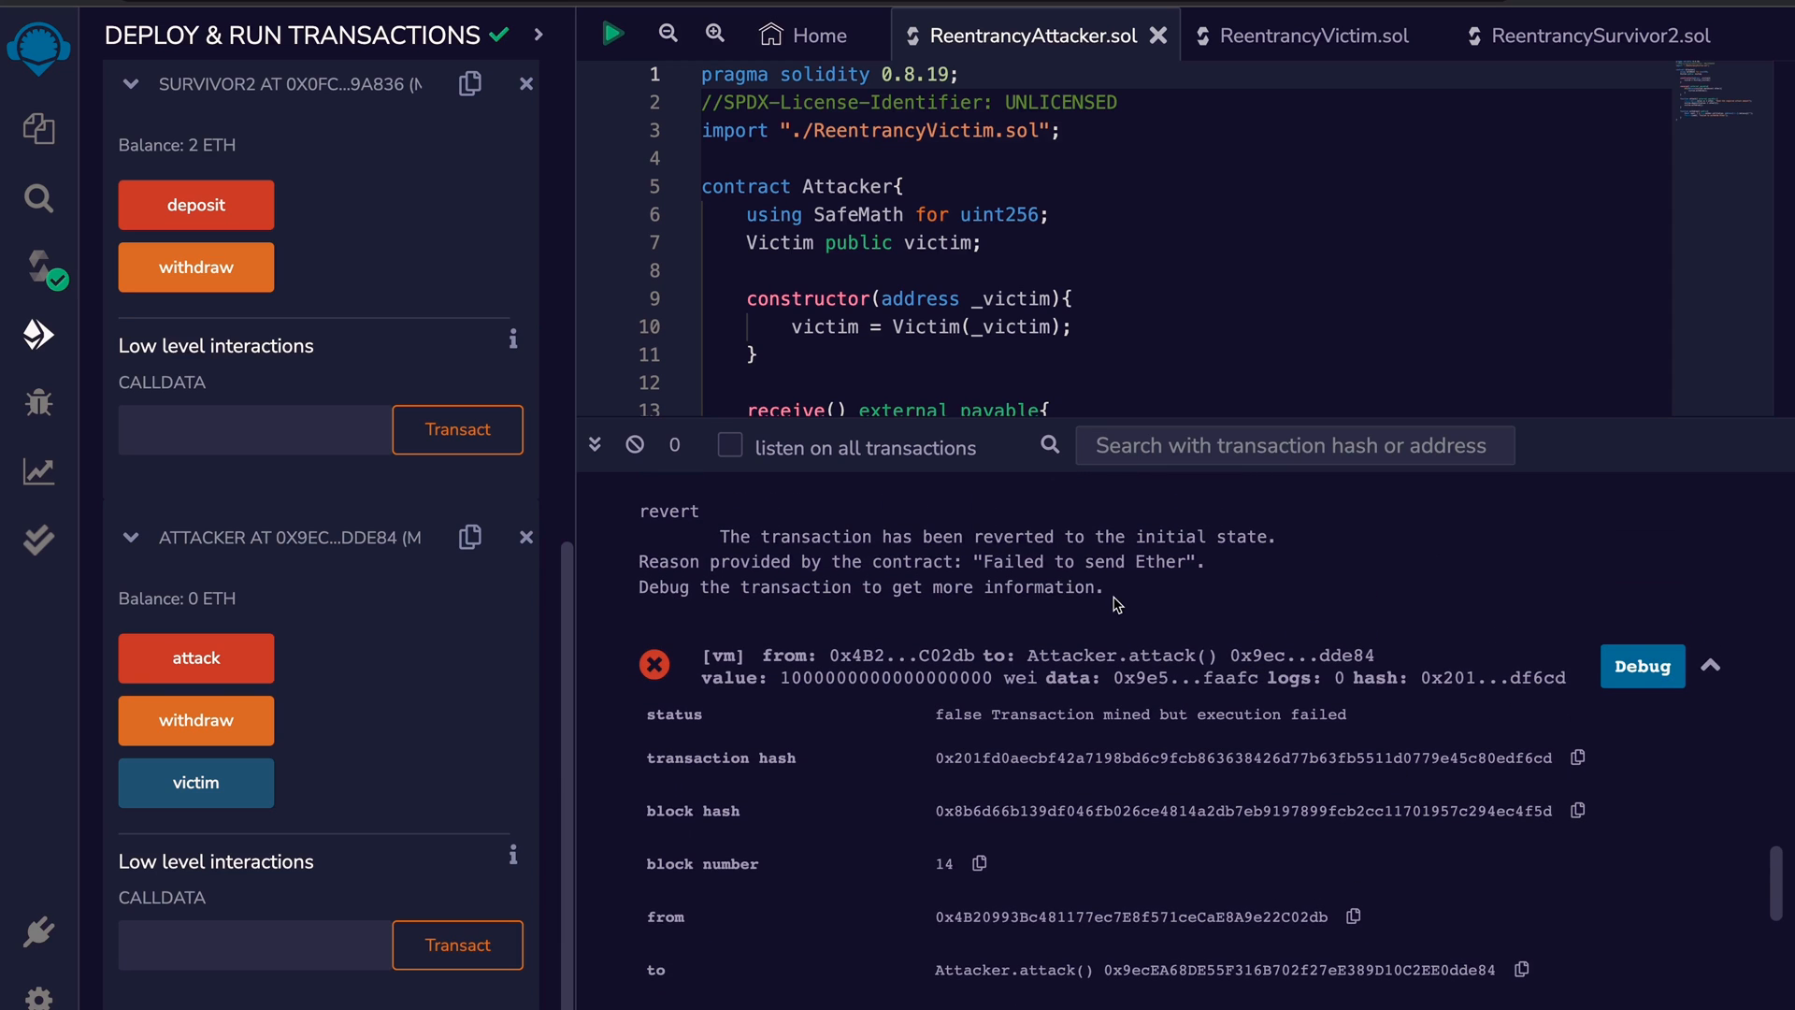
{"action": "left_click_drag", "start_coordinate": [718, 536], "coordinate": [1103, 587]}
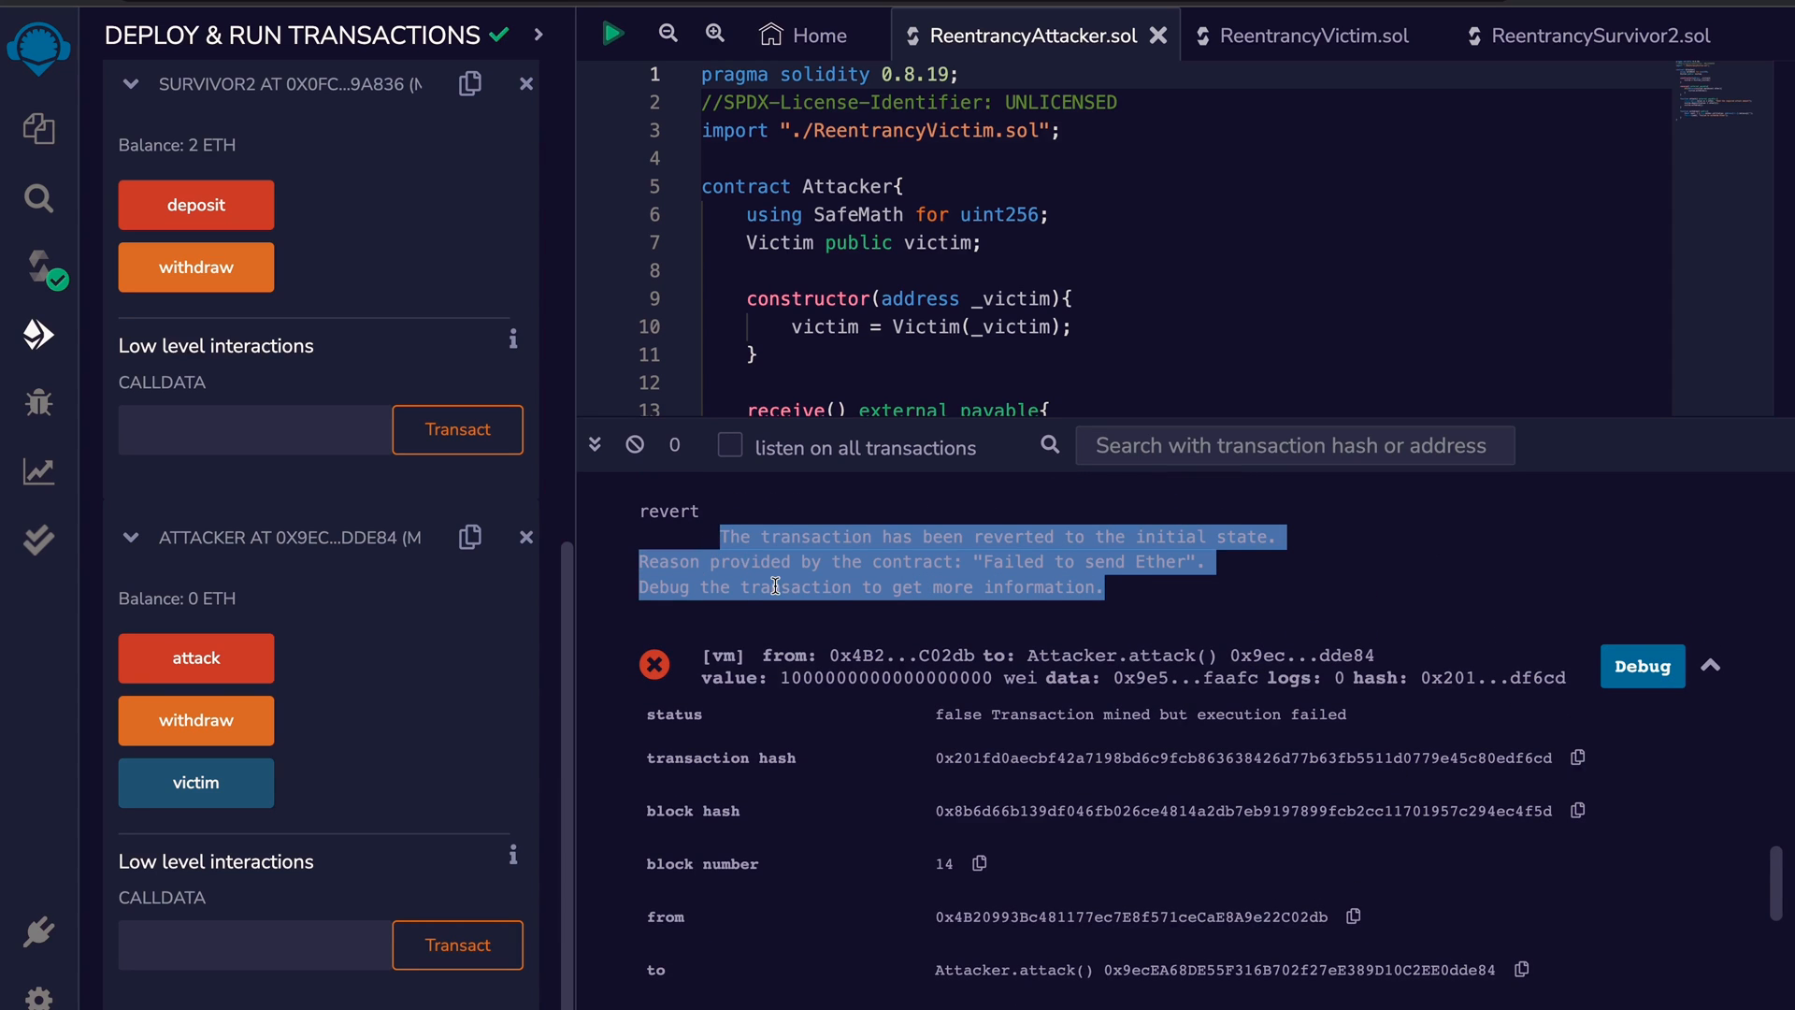